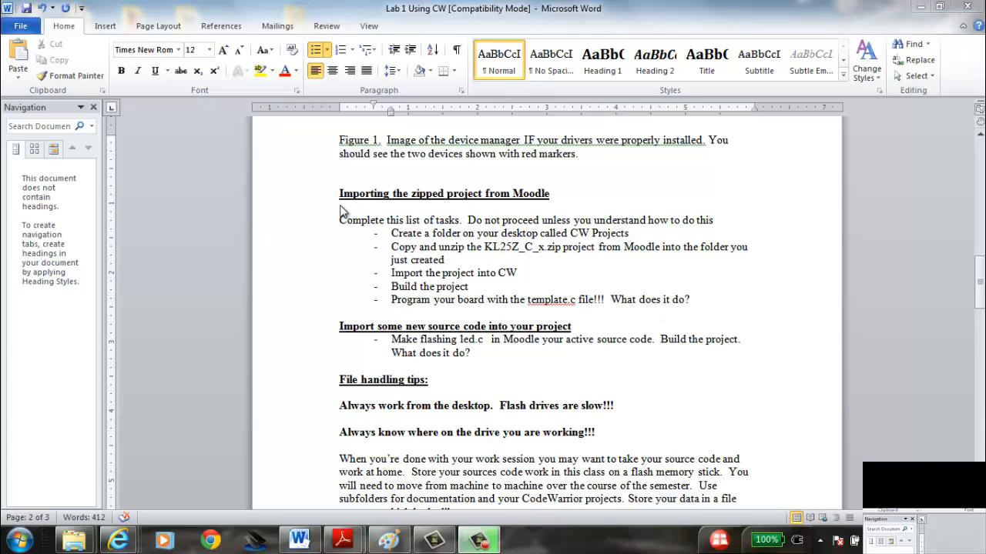
mouse_move(475, 200)
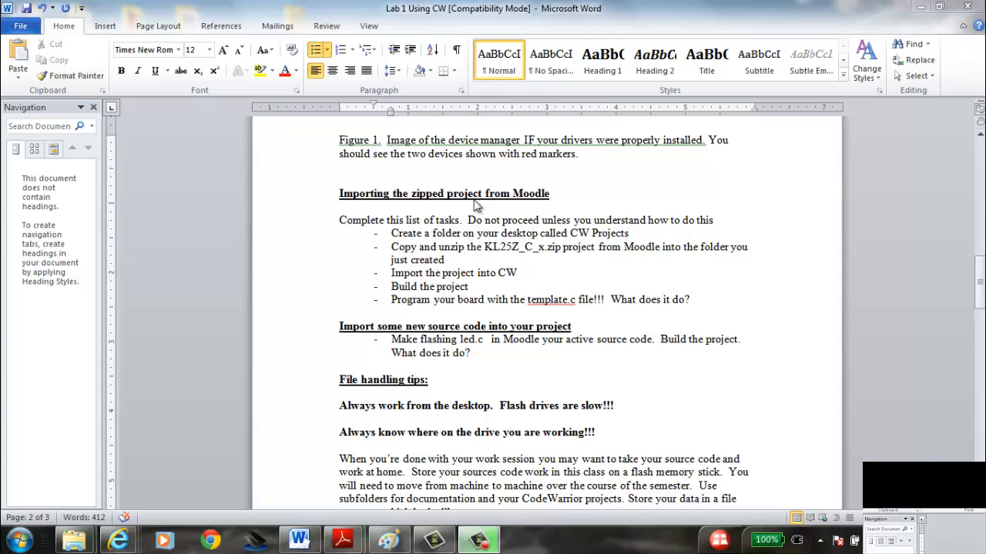
mouse_move(556, 245)
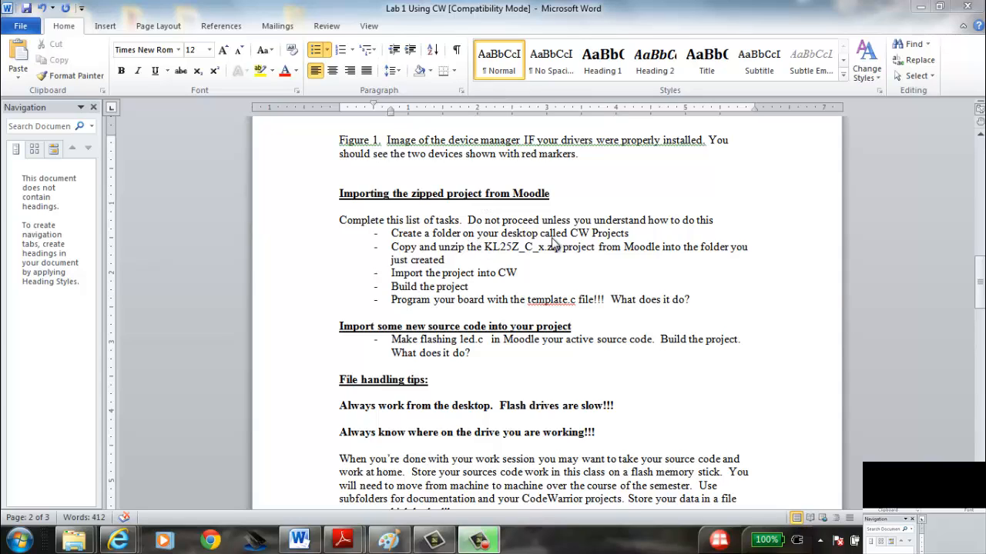
mouse_move(537, 263)
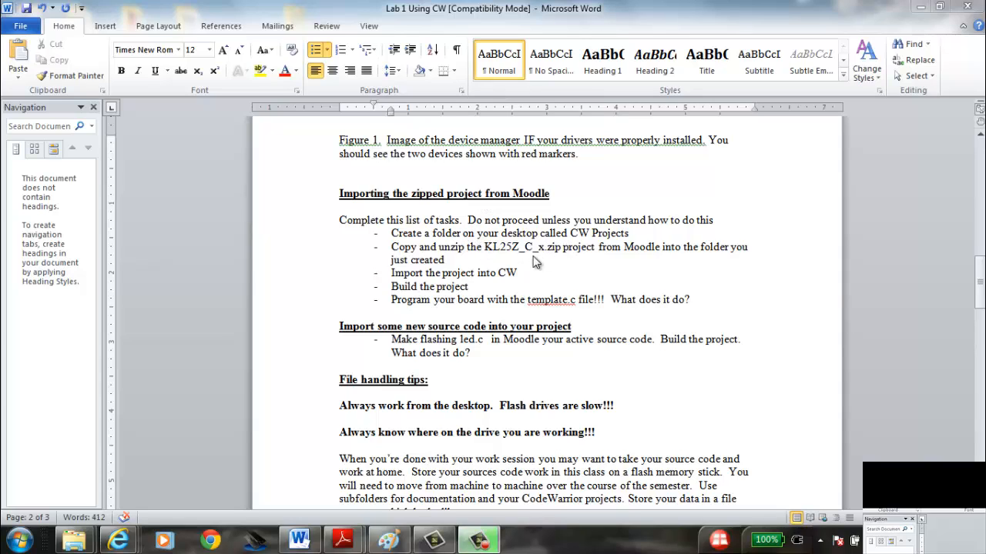
mouse_move(550, 250)
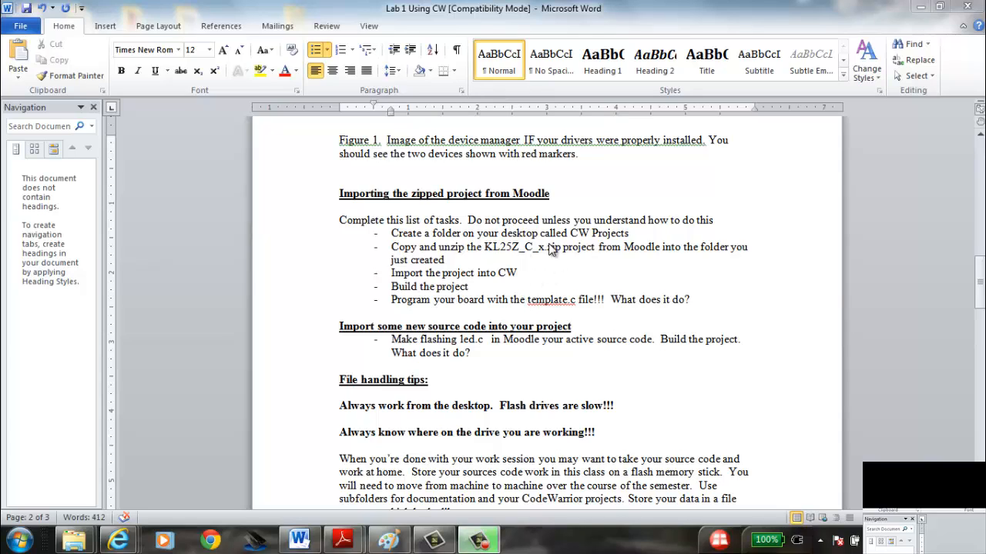
mouse_move(588, 324)
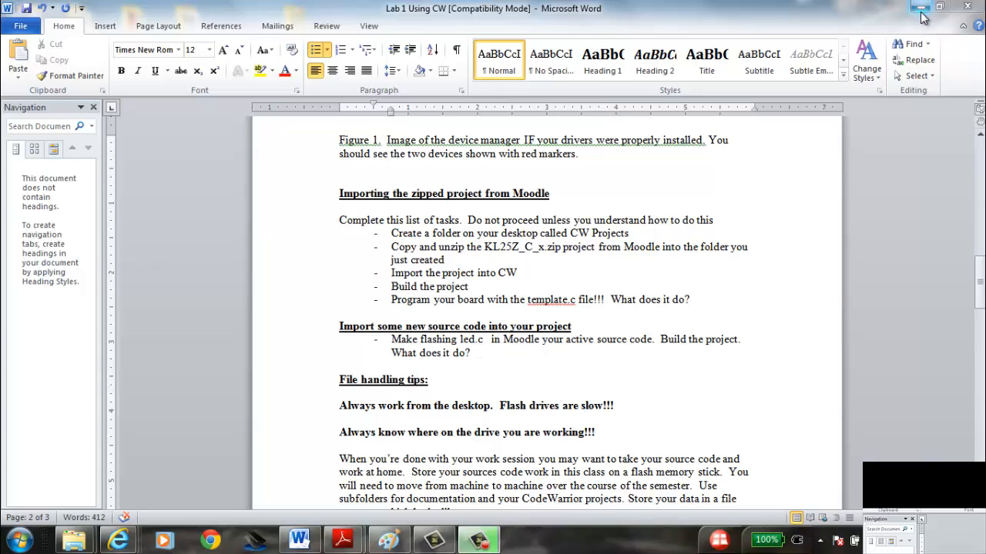
mouse_move(921, 11)
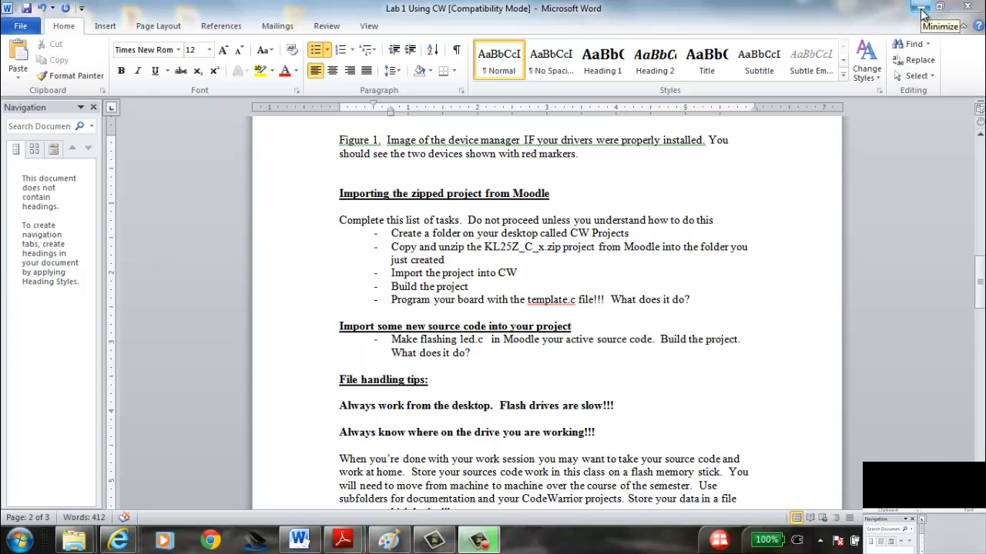
Minimize Word and add a new desktop folder named My_CW_space.
click(921, 9)
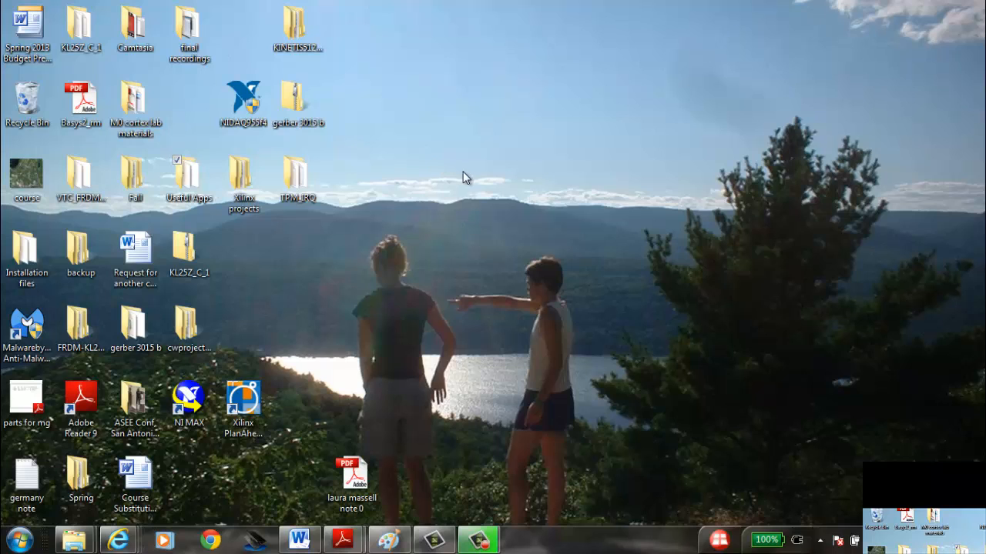
right_click(464, 177)
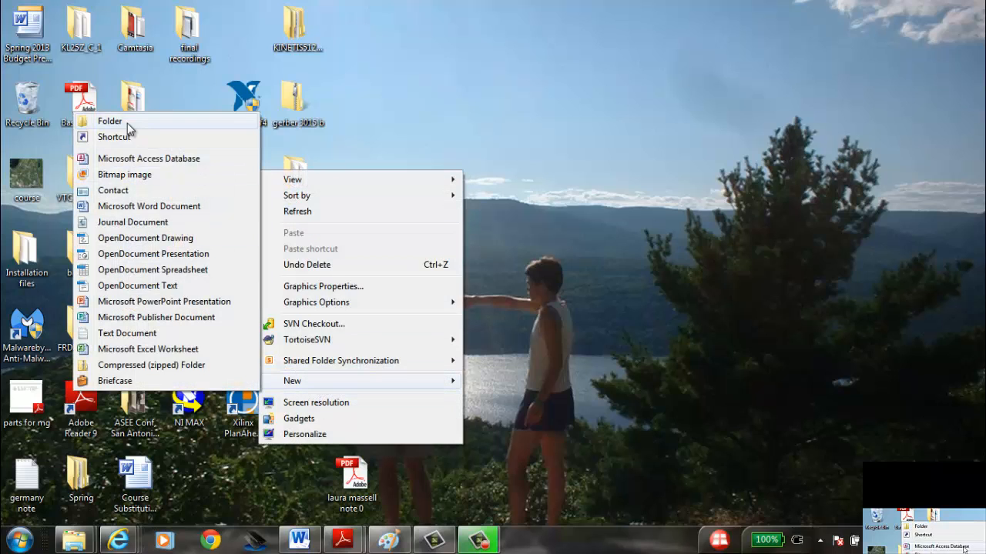
click(110, 121)
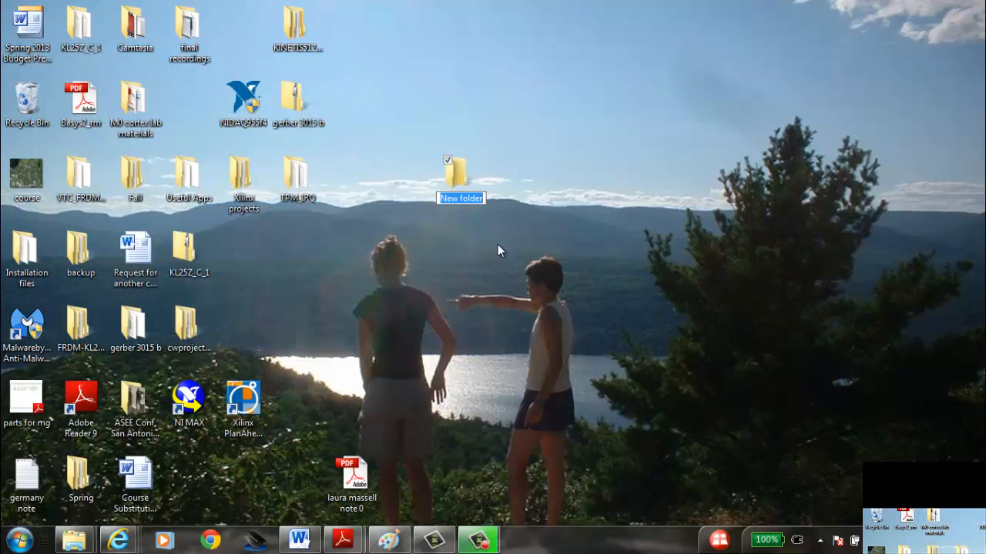
text(My)
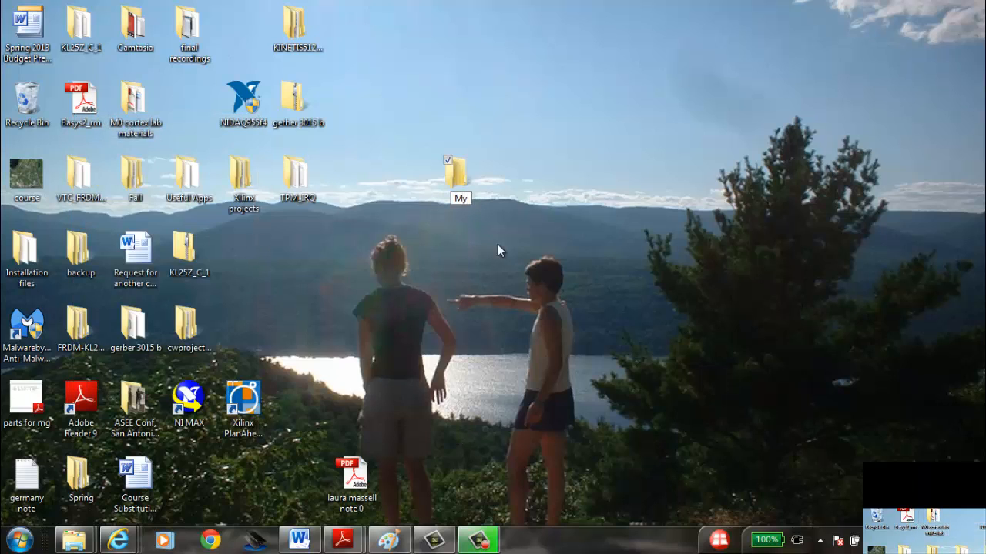
text(_CW)
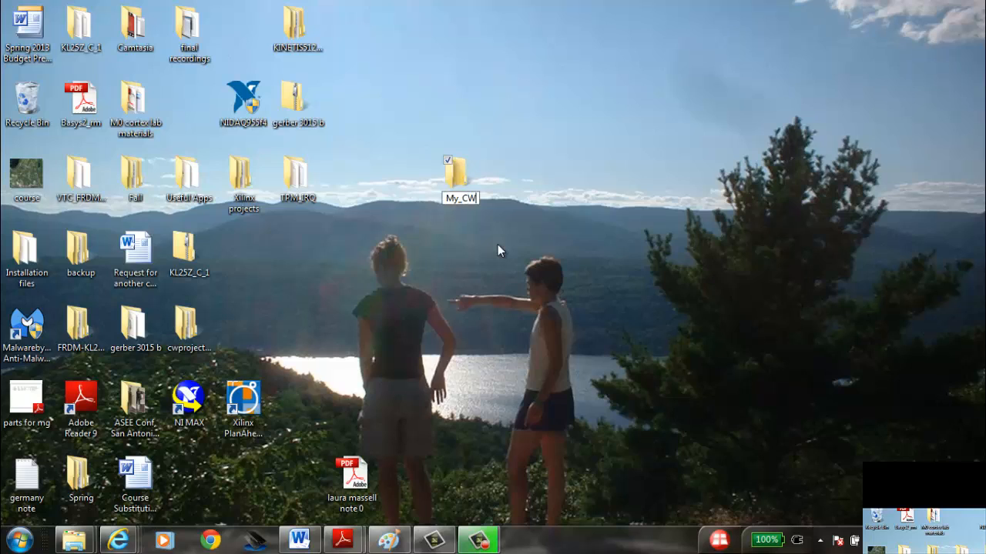
text(_space)
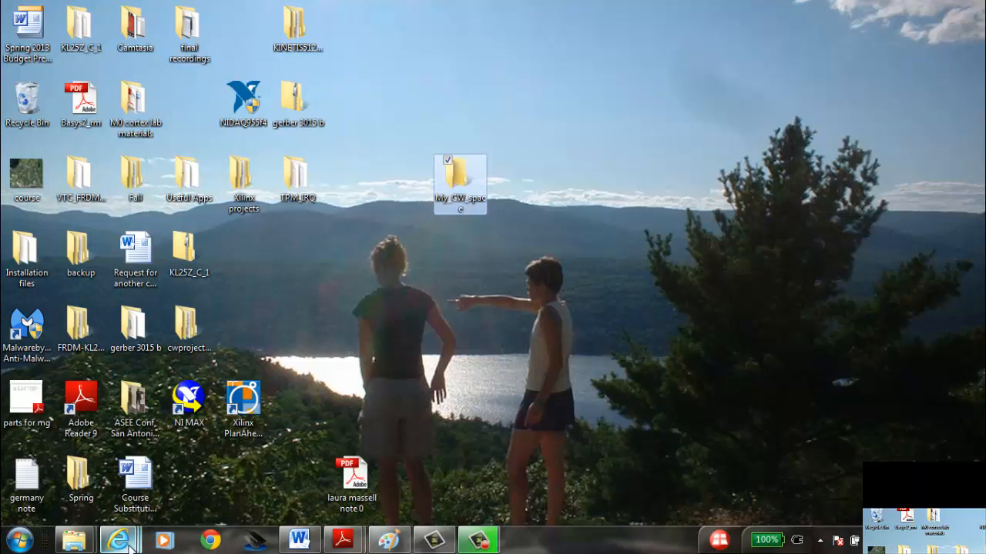
Switch to Internet Explorer, return to the course page and open 'Latest zipped CW project'.
click(120, 539)
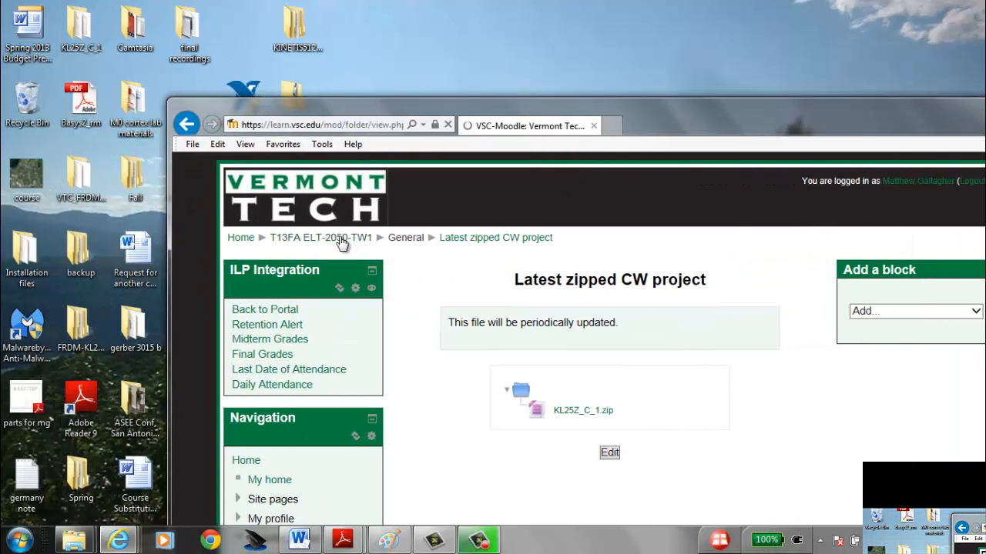
click(320, 237)
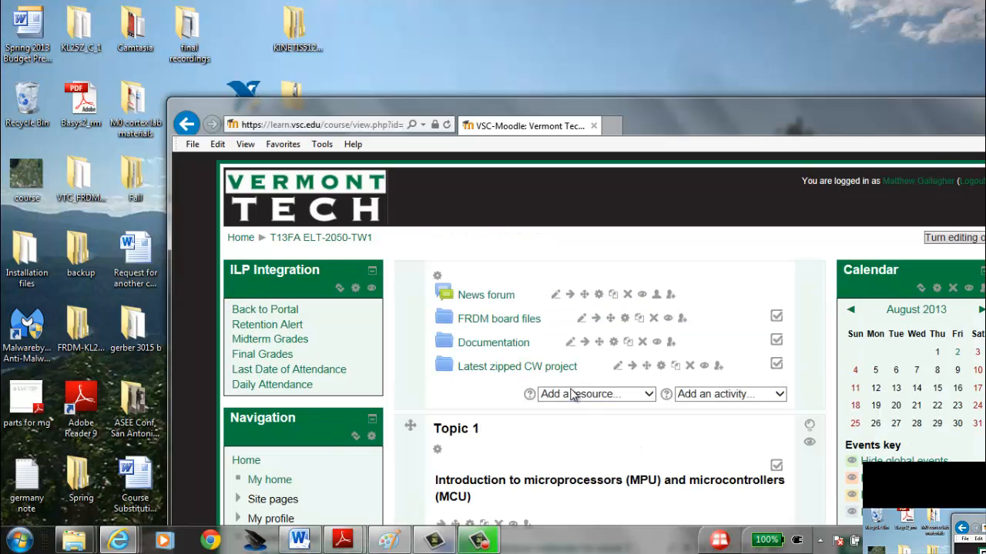
mouse_move(489, 370)
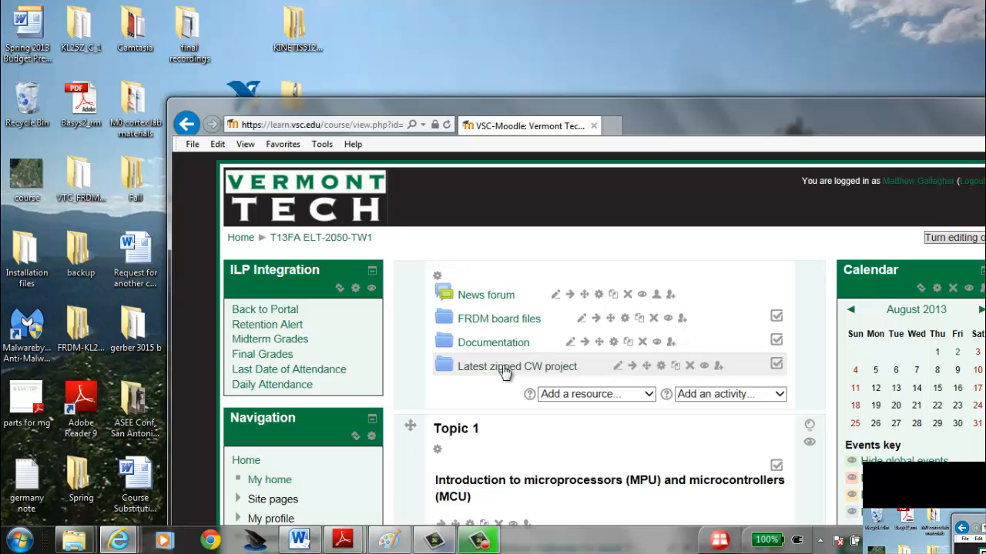
click(517, 366)
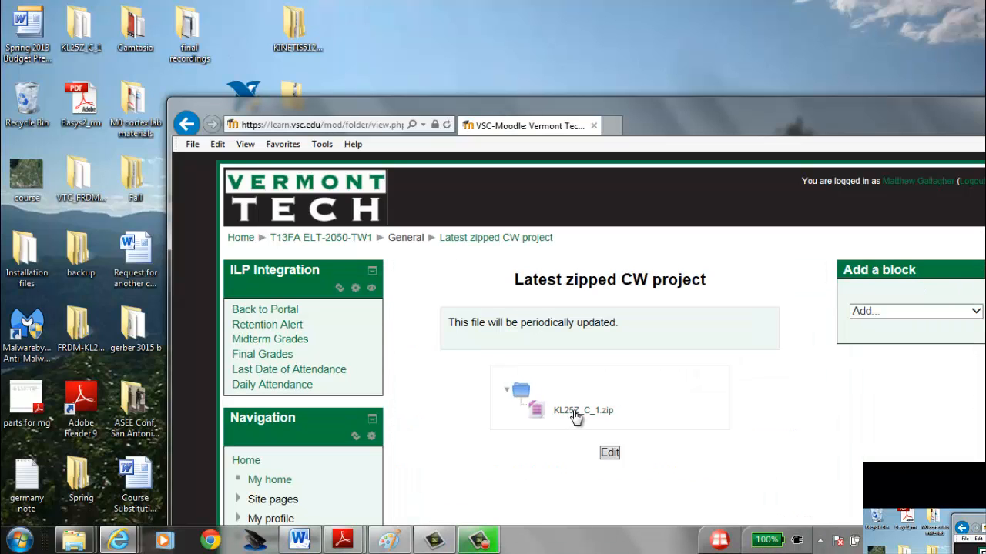
mouse_move(743, 78)
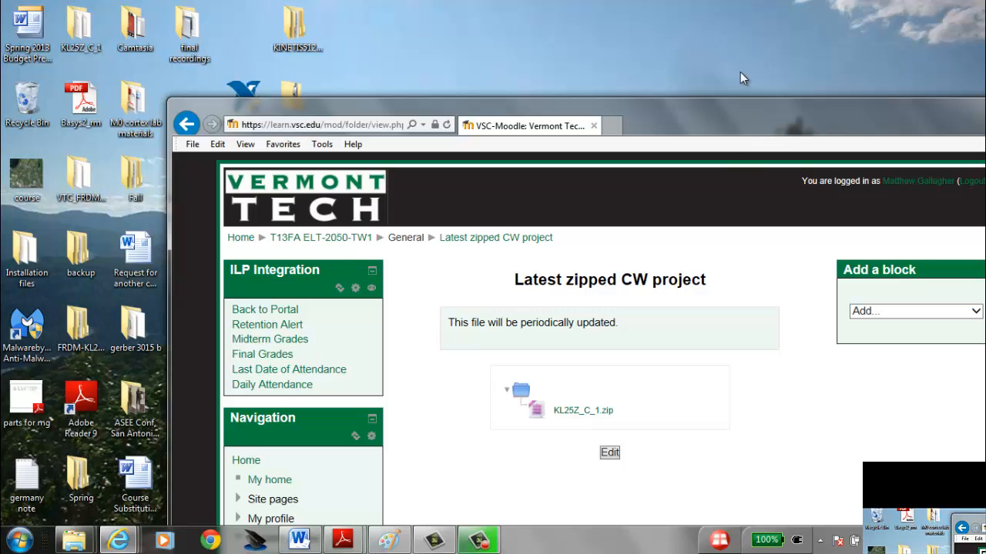
Save KL25Z_C_1.zip using Save as, browsing to the desktop as the location.
click(583, 409)
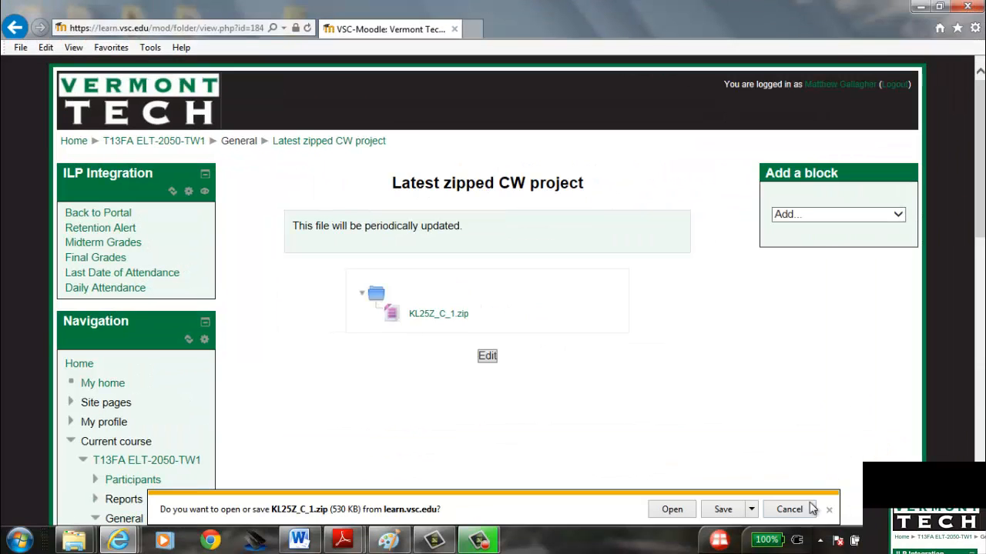
click(750, 509)
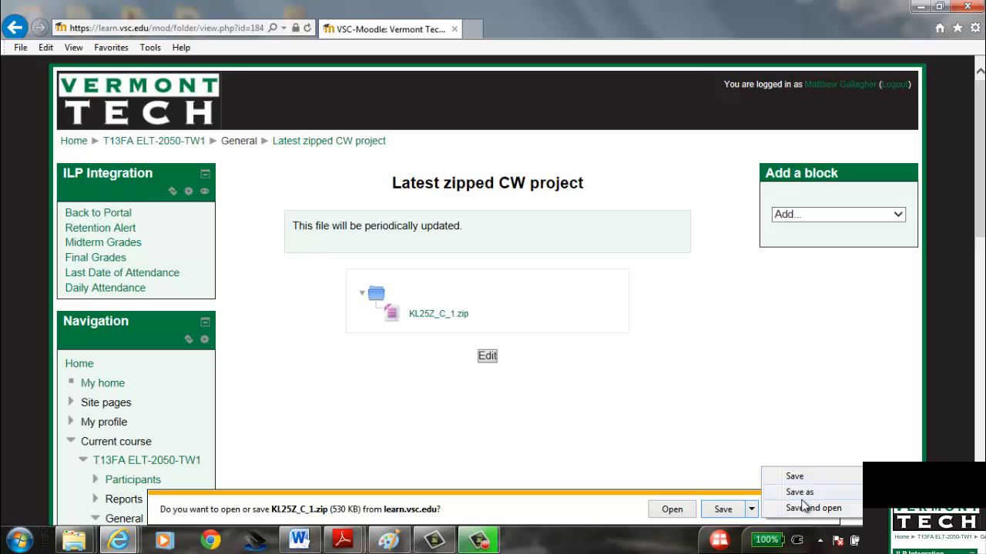
click(800, 492)
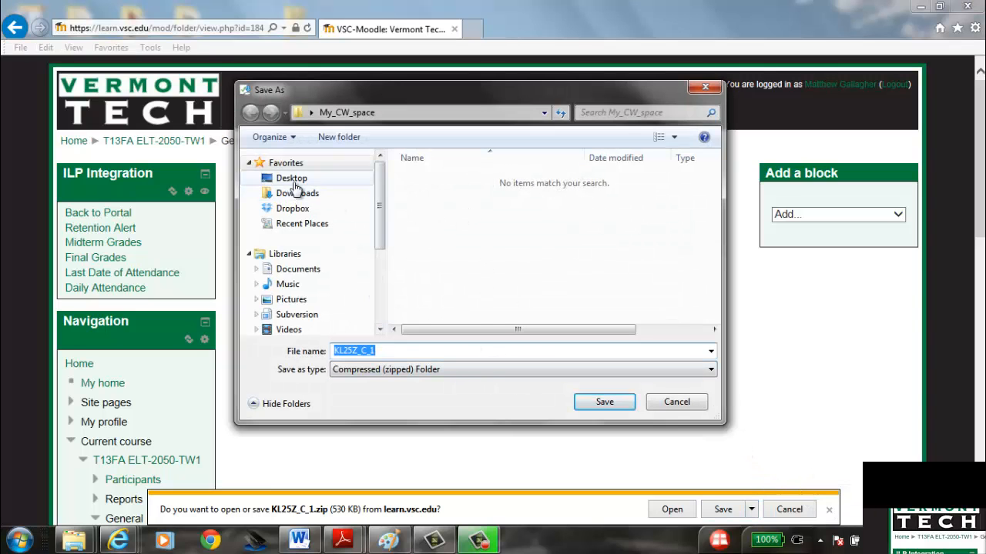
click(291, 178)
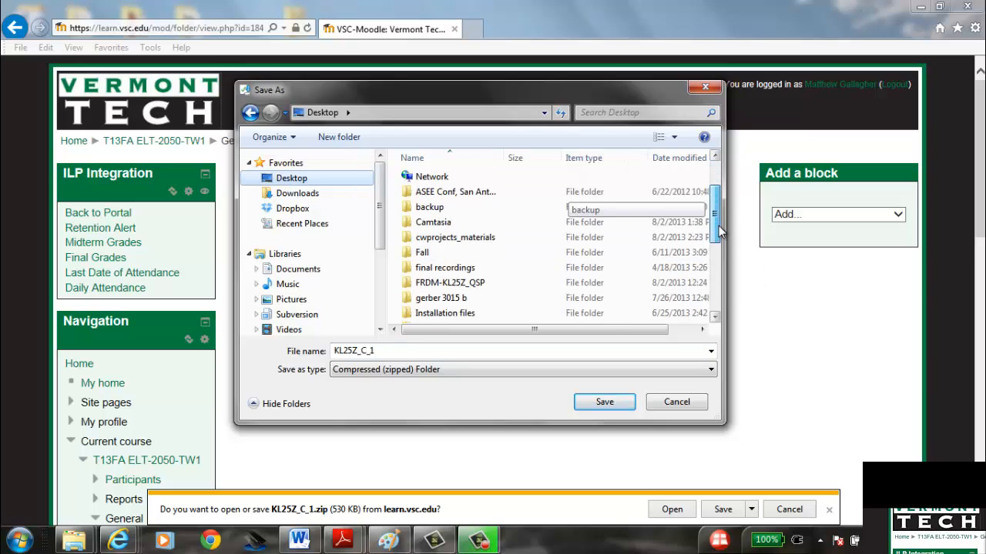
scroll(down, 3)
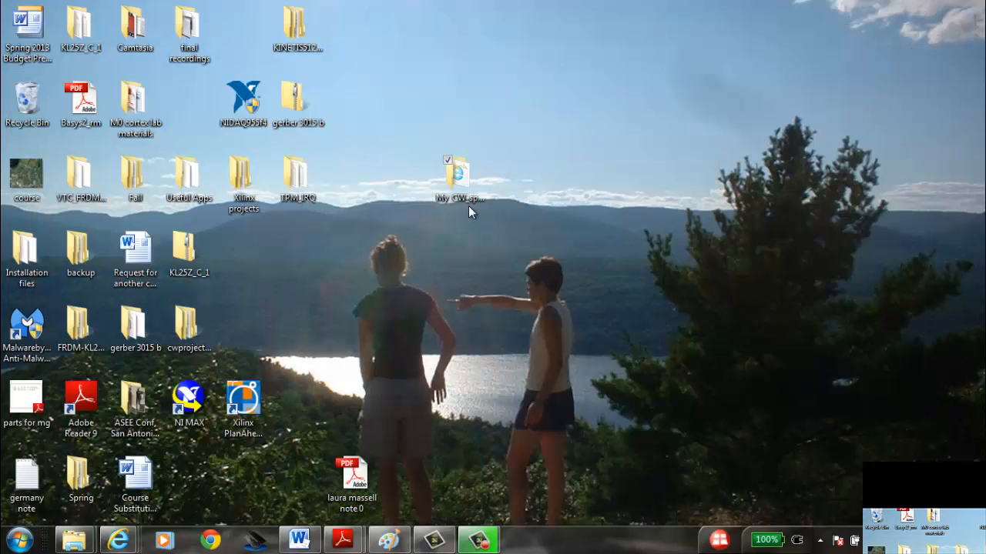
Run Extract All on KL25Z_C_1.zip inside My_CW_space, extracting into My_CW_space.
double_click(454, 176)
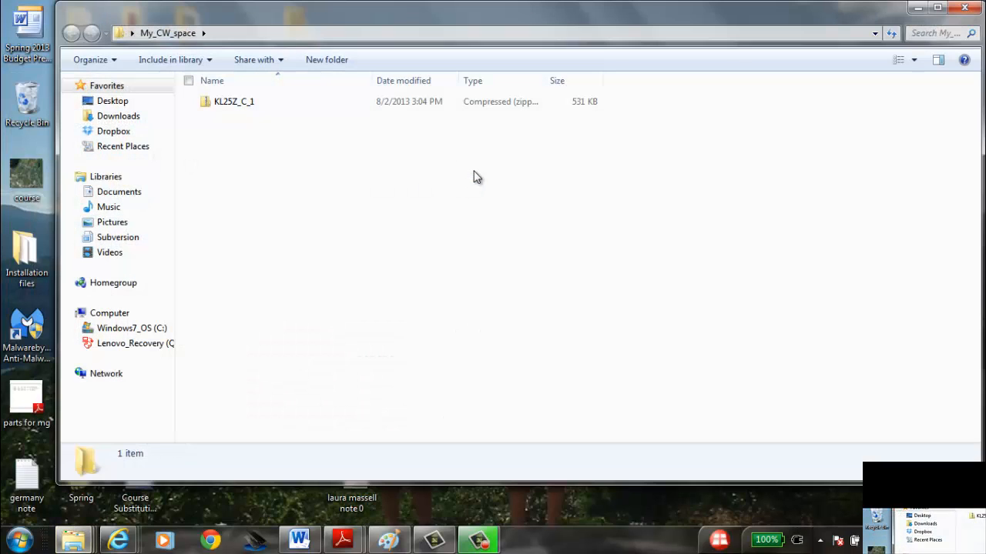
click(234, 101)
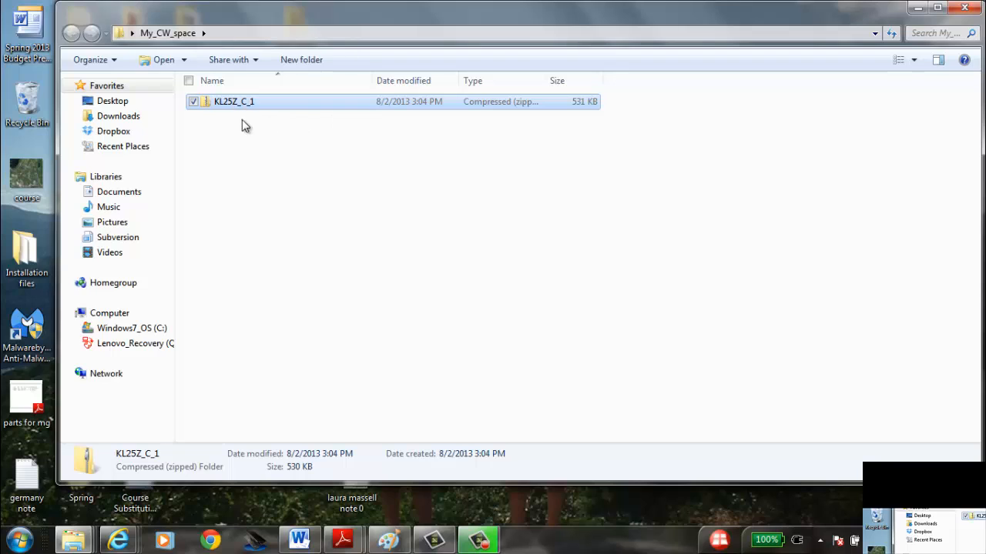
mouse_move(241, 109)
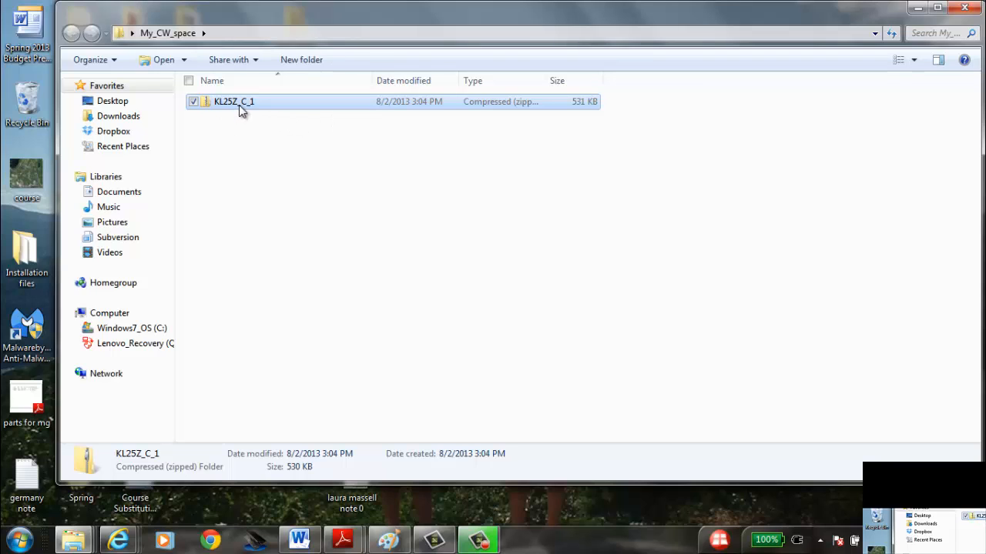
right_click(233, 101)
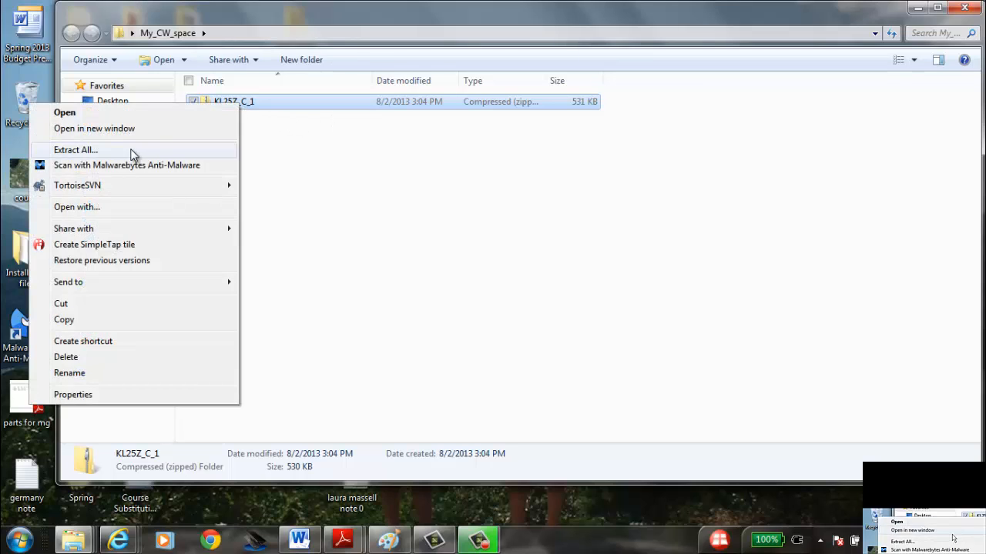
click(76, 150)
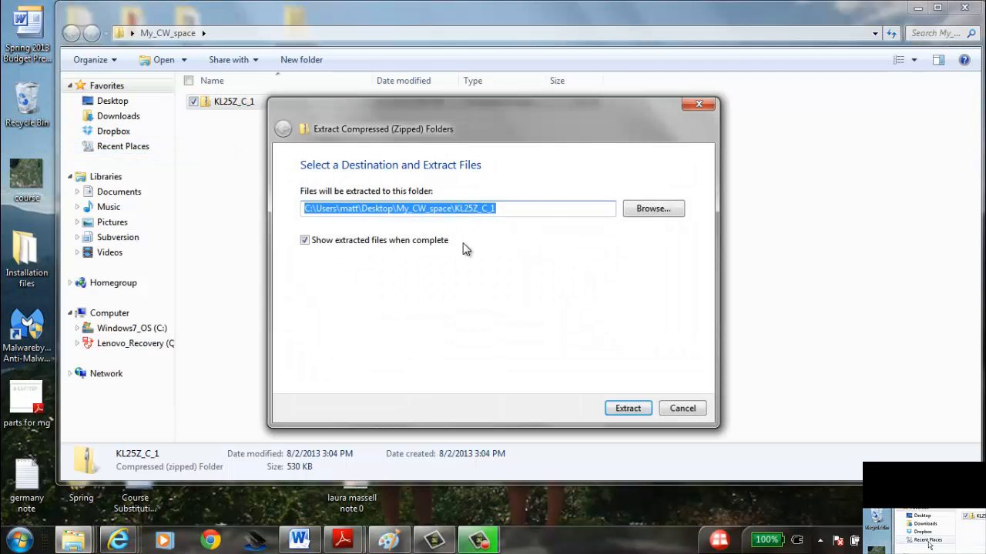
click(551, 209)
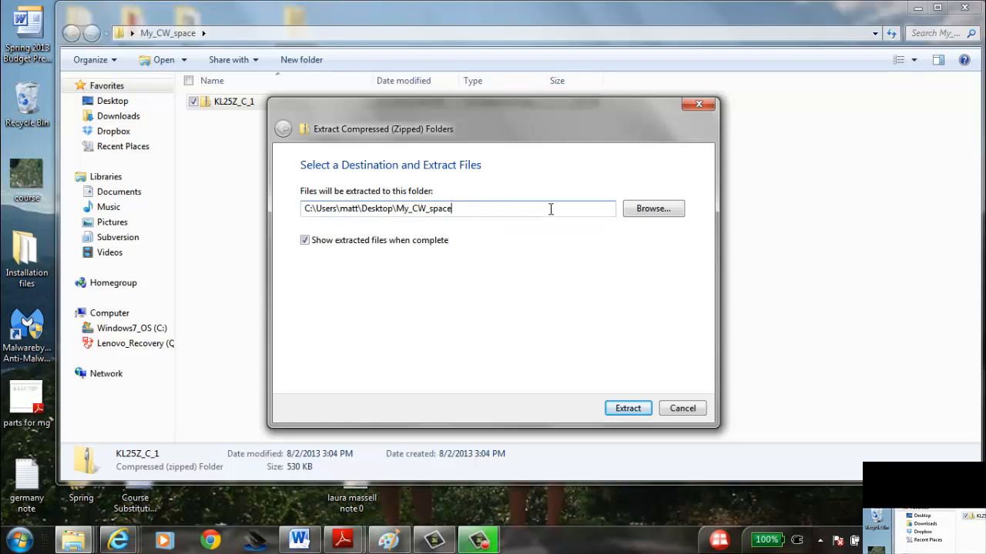
click(627, 408)
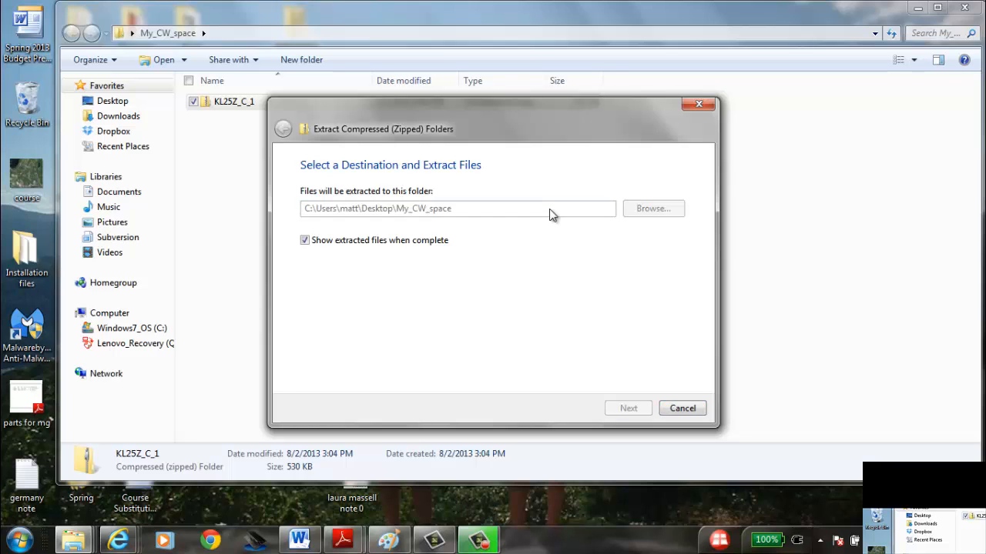
click(627, 408)
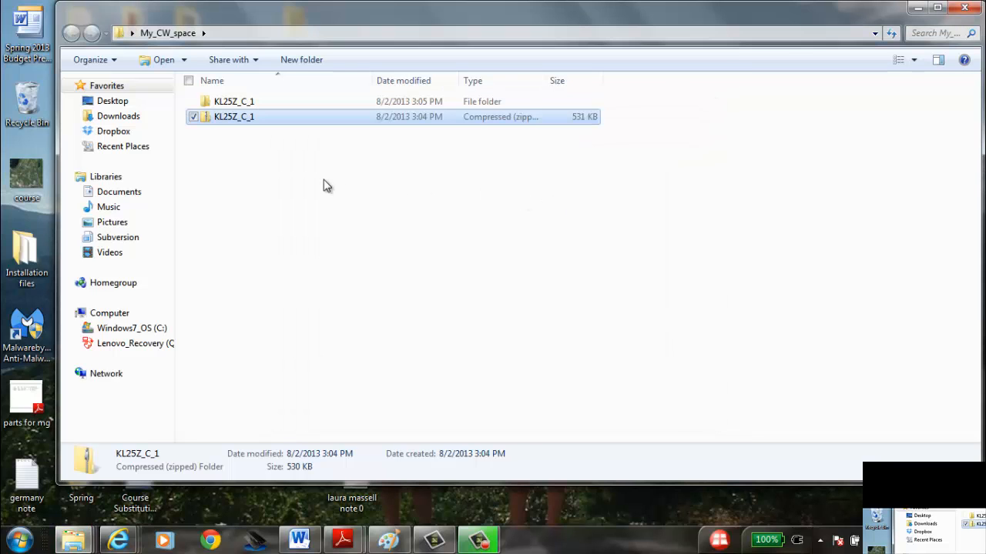
Open KL25Z_C_1, return to My_CW_space and re-extract the zip into KL25Z_C_1d.
double_click(234, 101)
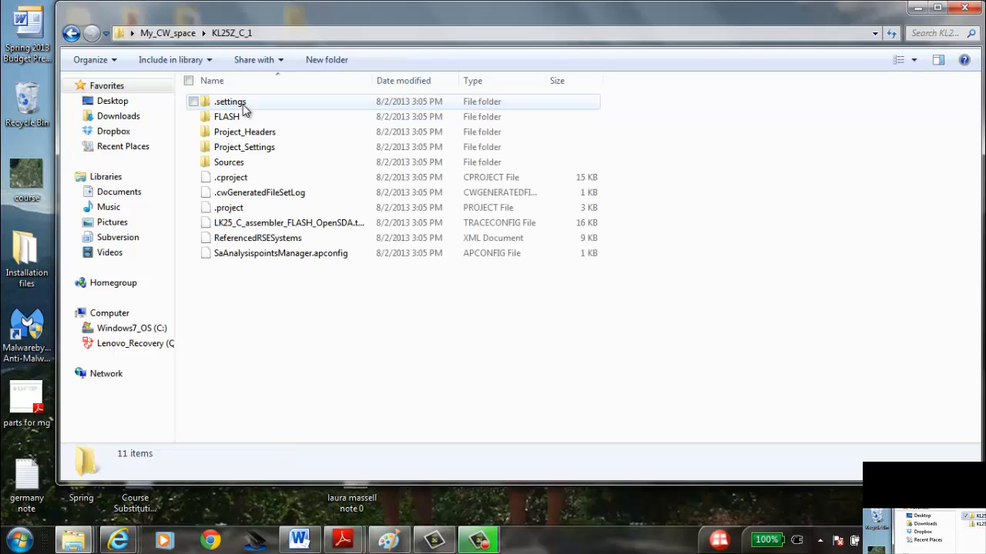
click(71, 33)
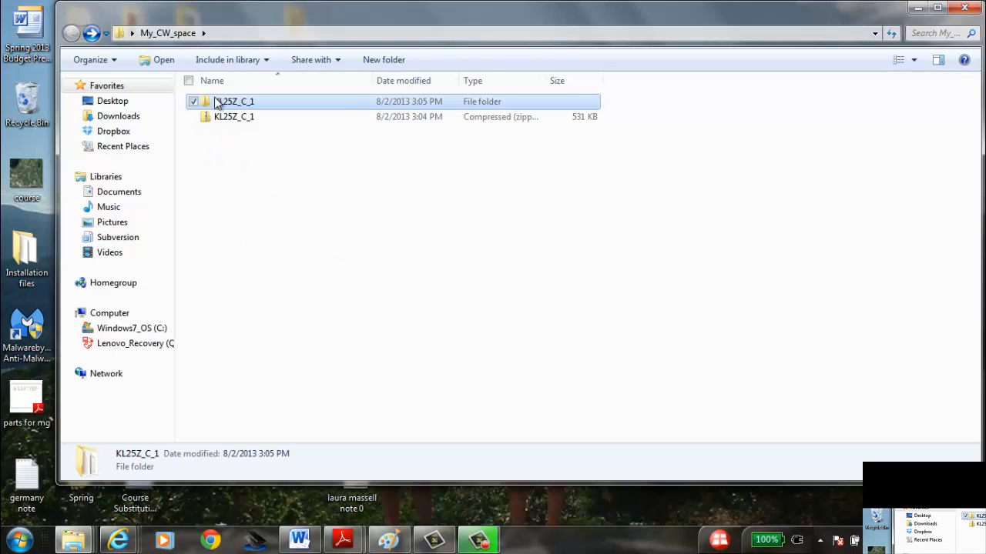
right_click(234, 116)
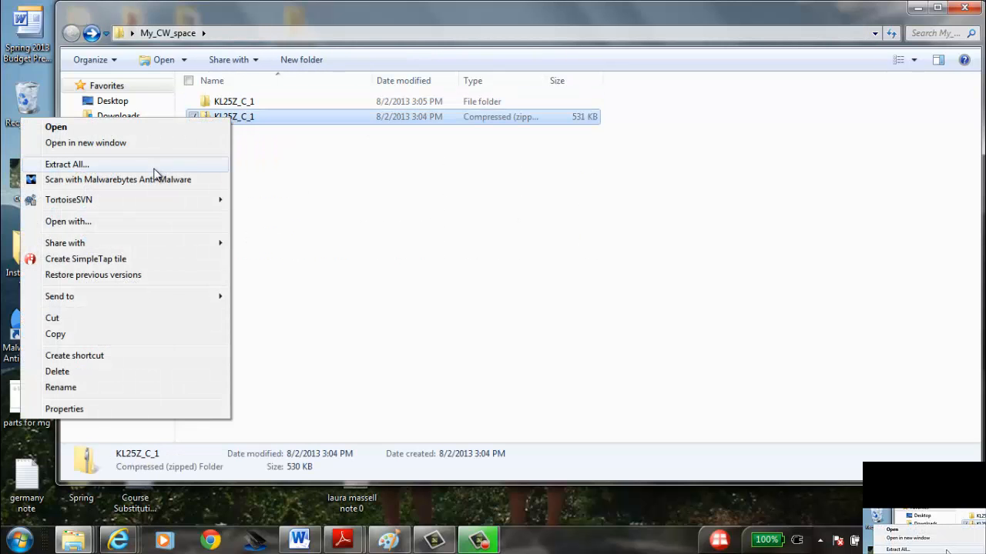
click(66, 164)
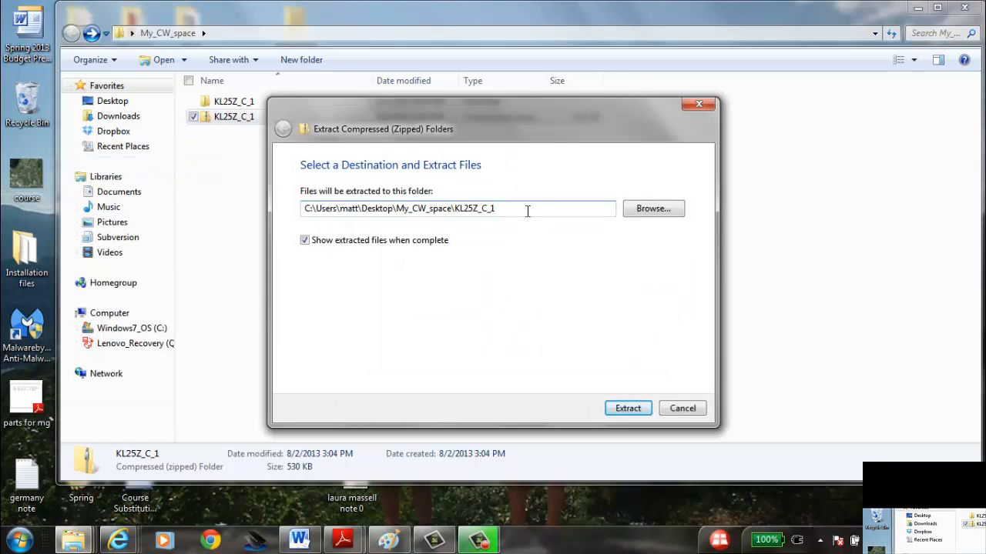
text(d)
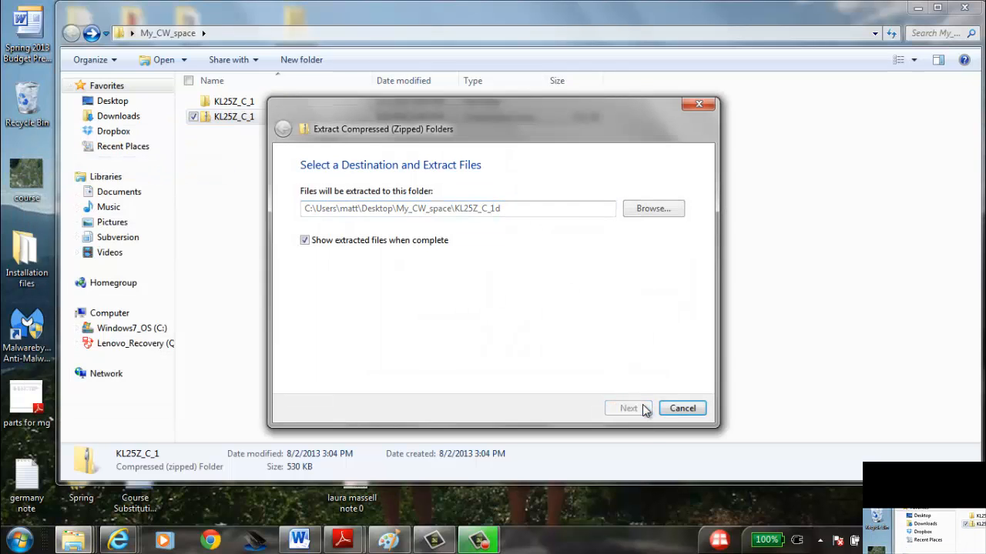
click(629, 408)
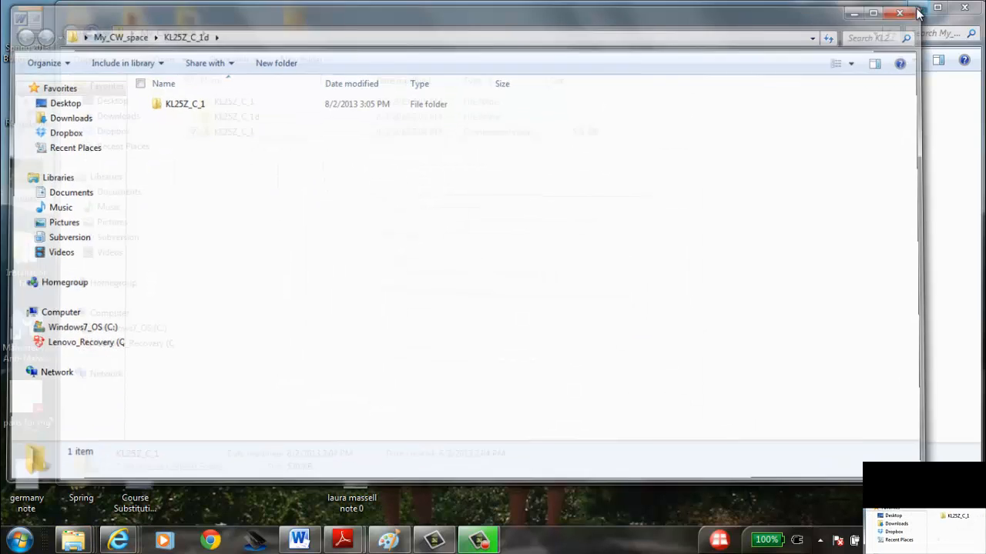
Delete the KL25Z_C_1d folder, confirm the removal, and minimise Explorer.
click(872, 14)
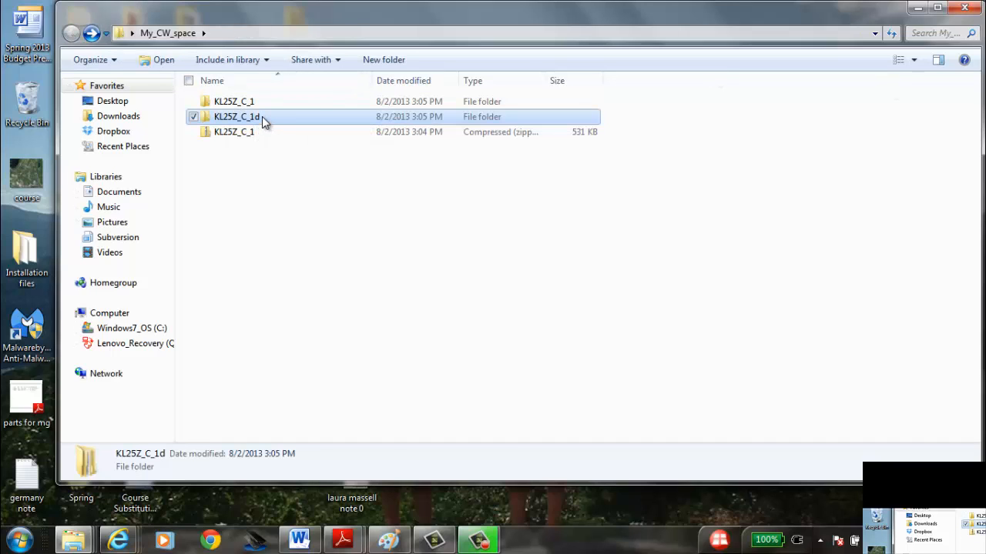
double_click(233, 116)
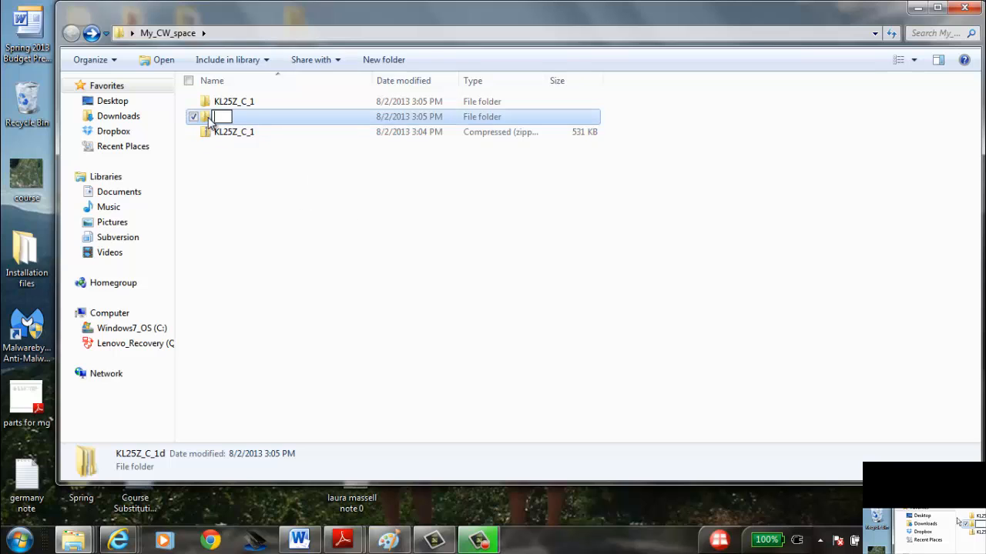
key(Delete)
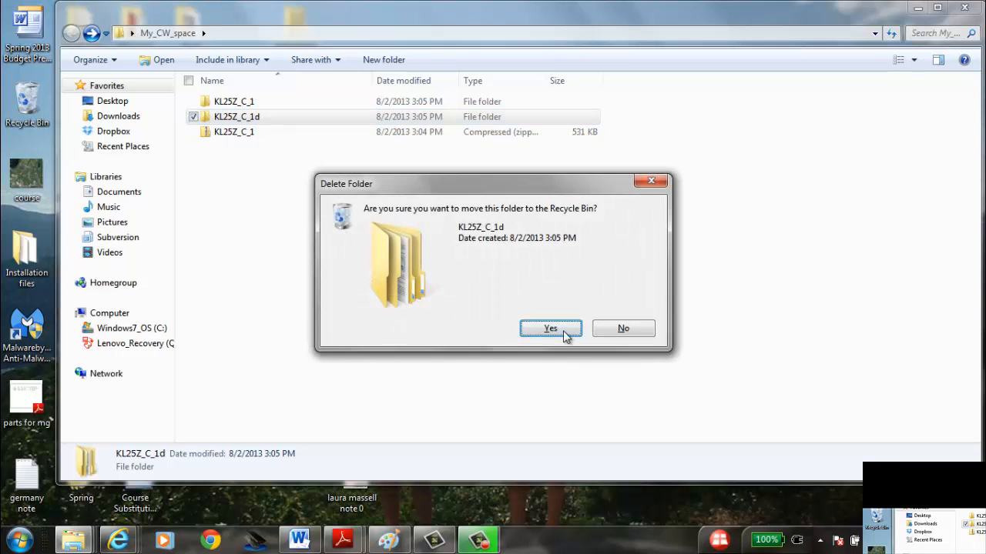
click(550, 328)
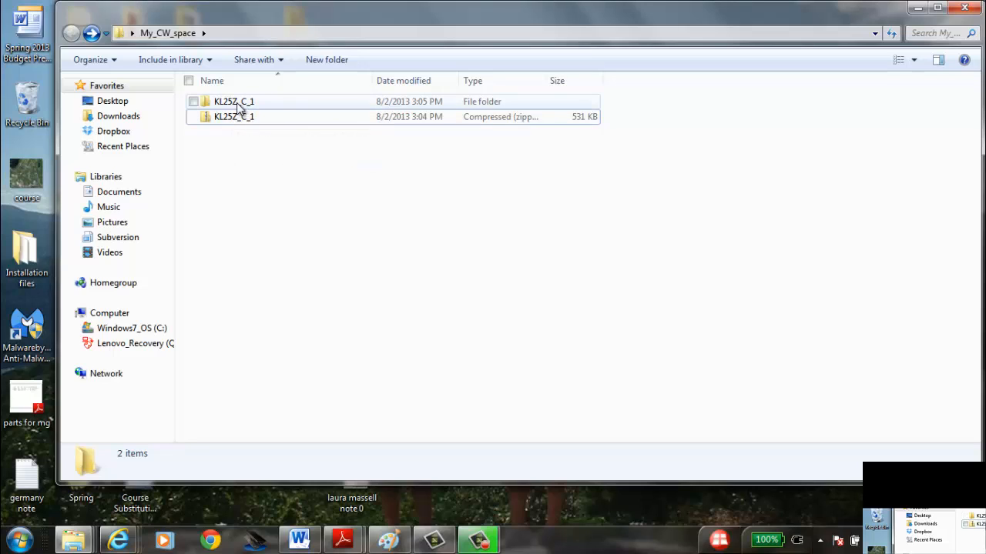
click(556, 394)
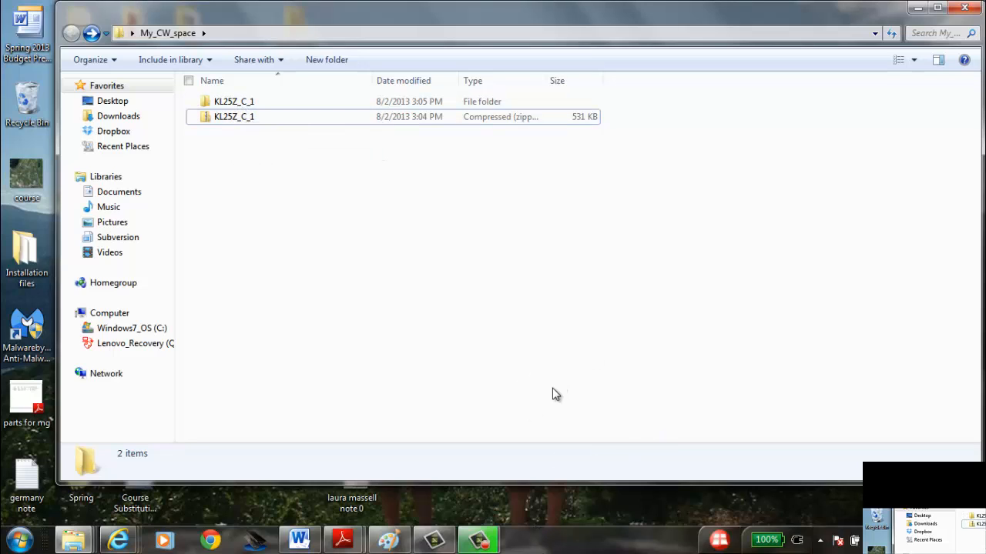
click(938, 8)
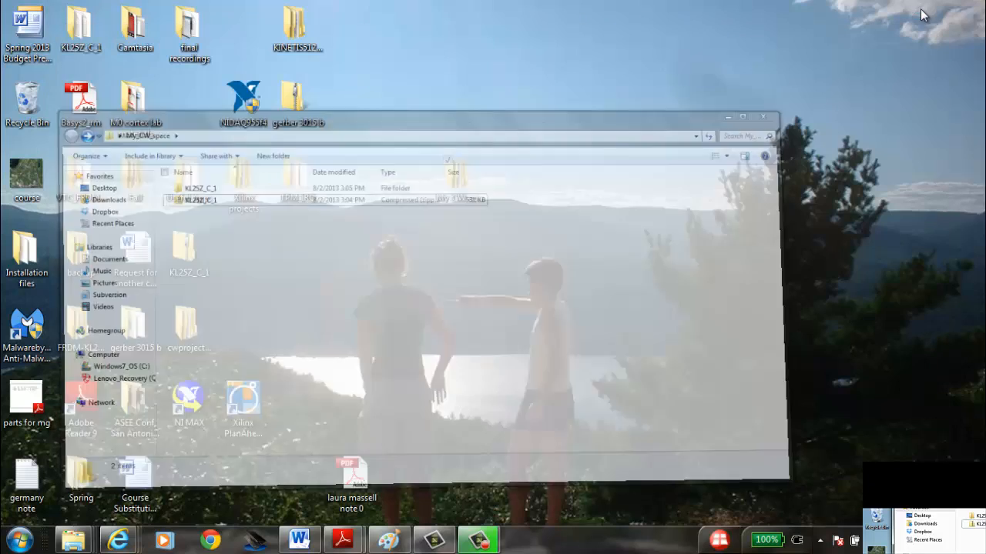
click(10, 538)
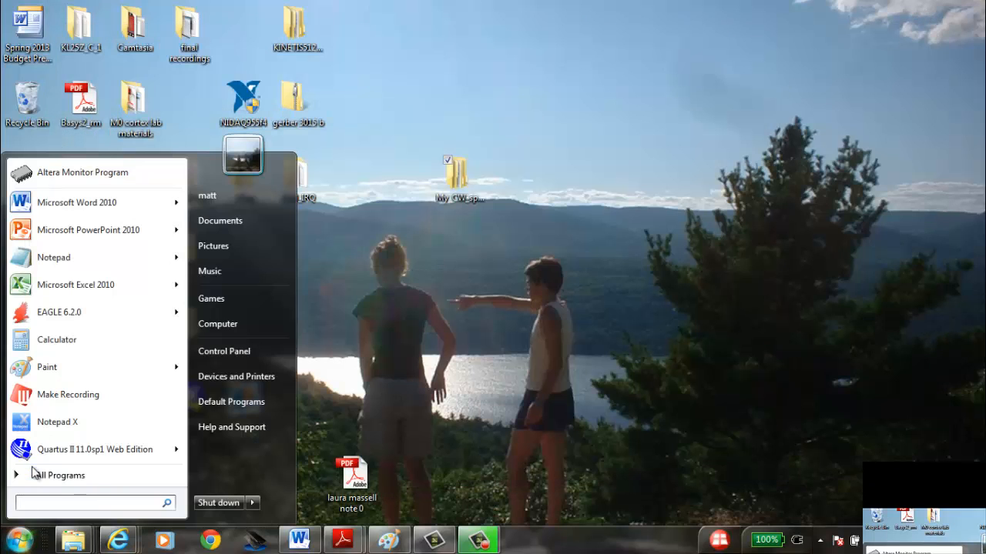
click(58, 475)
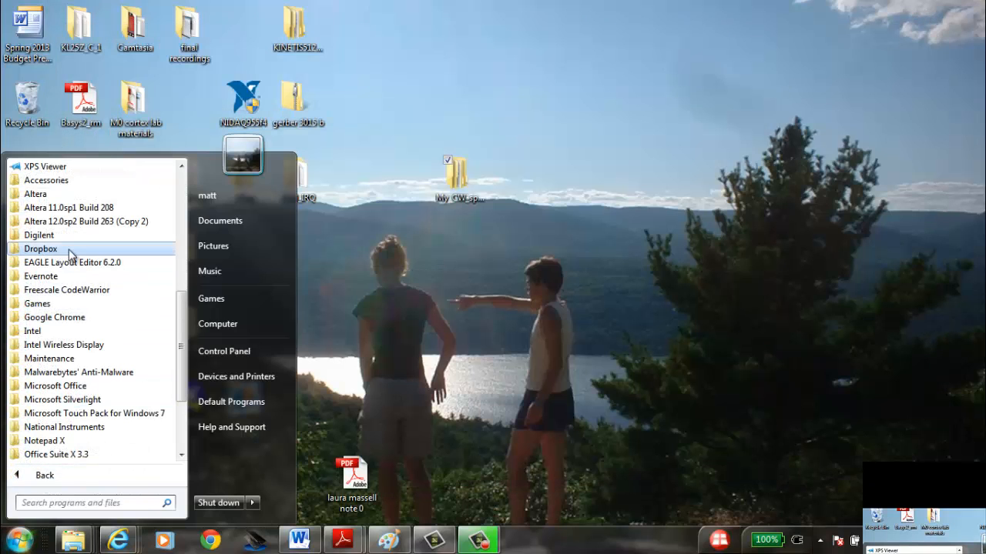
mouse_move(52, 300)
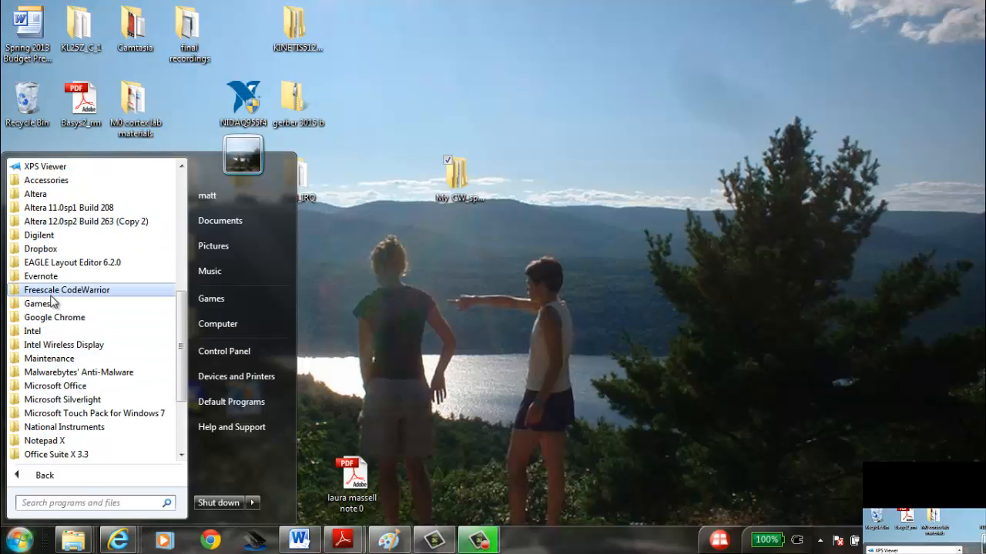
click(67, 289)
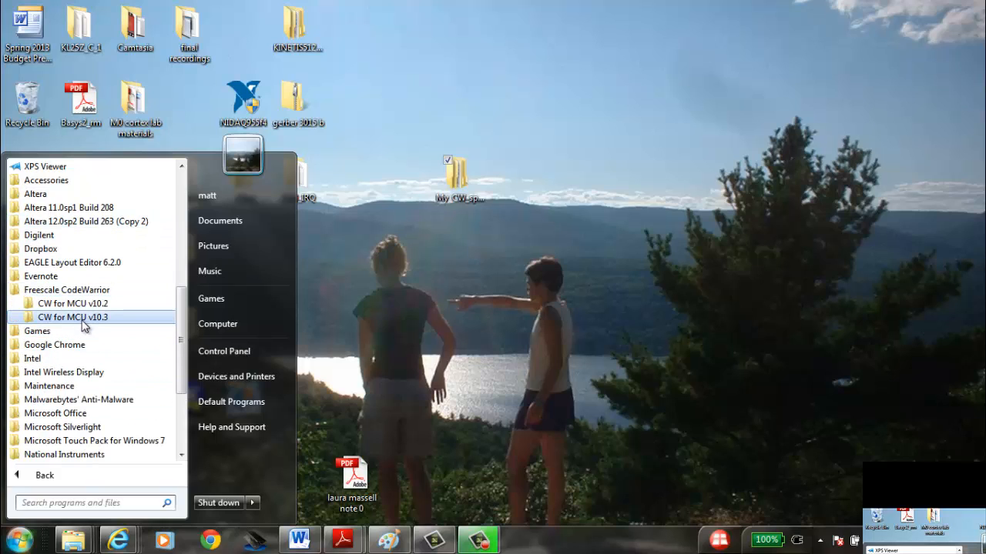
click(72, 317)
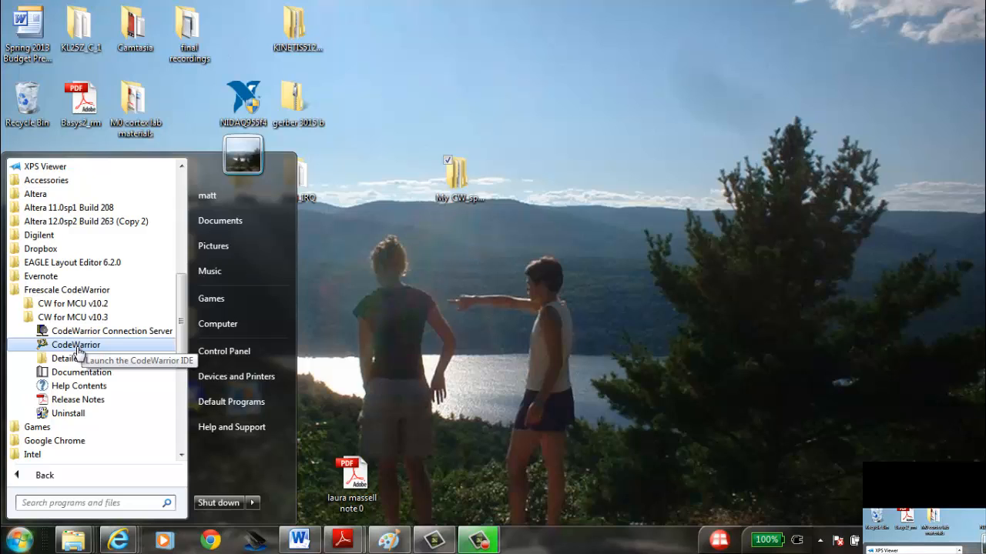
click(442, 241)
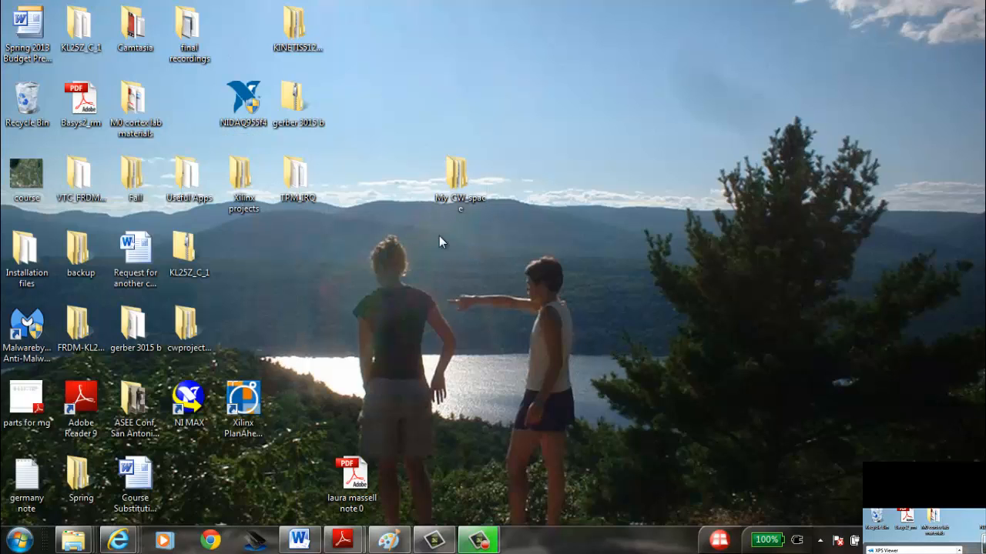
click(188, 179)
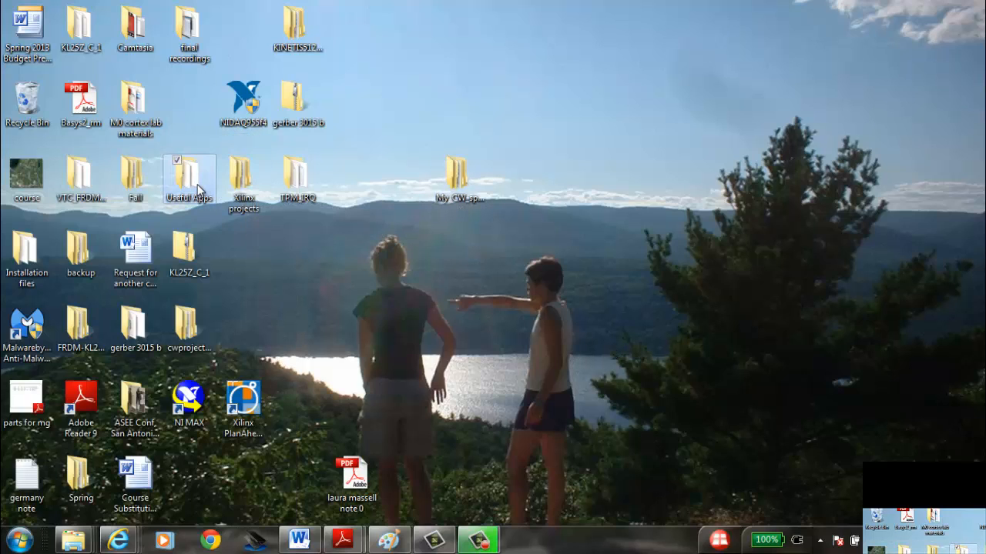
Launch CodeWarrior 10.3 from Useful Apps, choosing My_CW_space as the workspace.
double_click(190, 179)
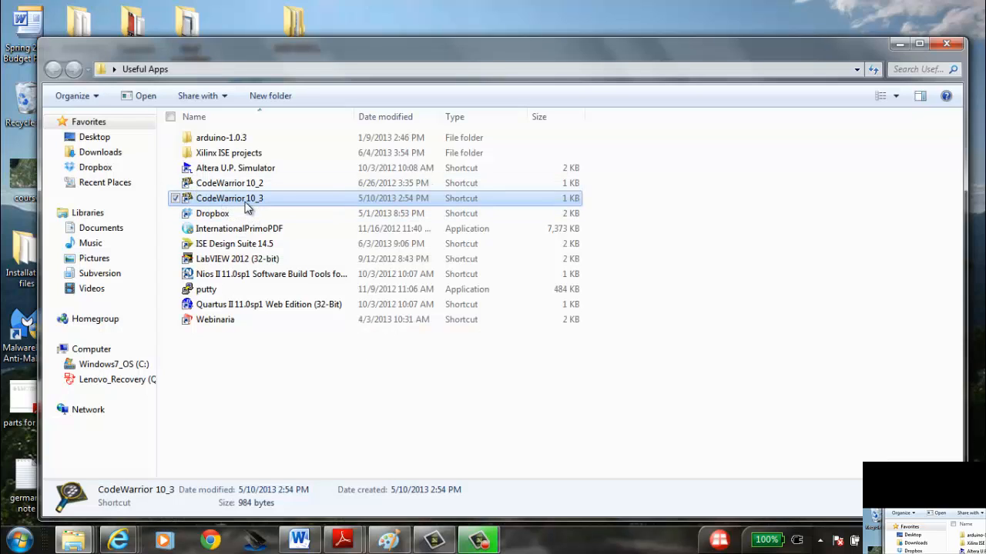
double_click(229, 198)
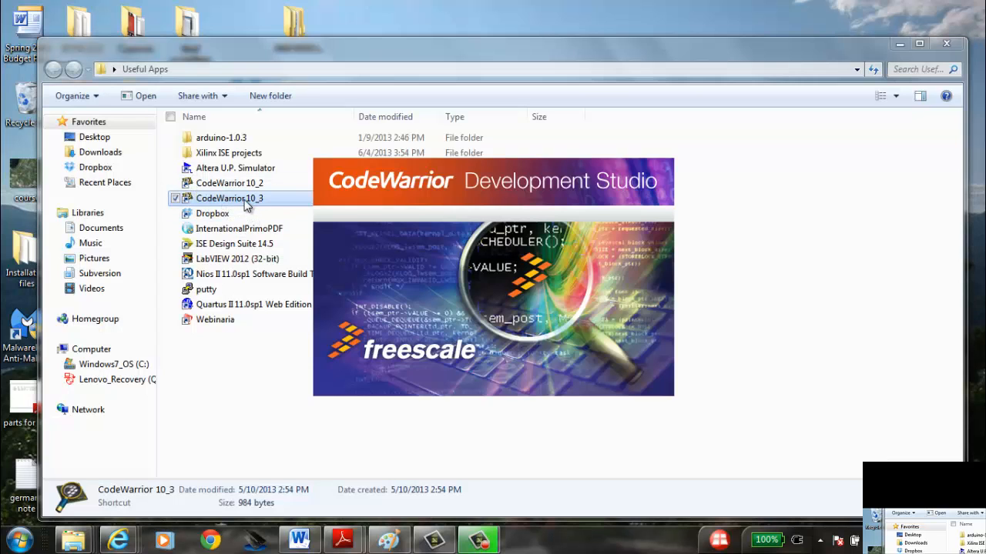
double_click(230, 198)
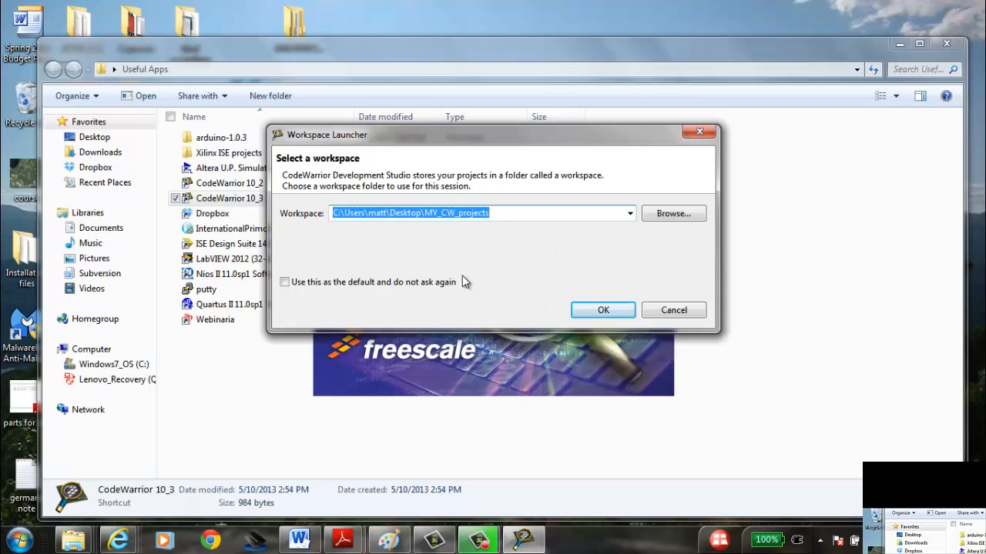
mouse_move(548, 273)
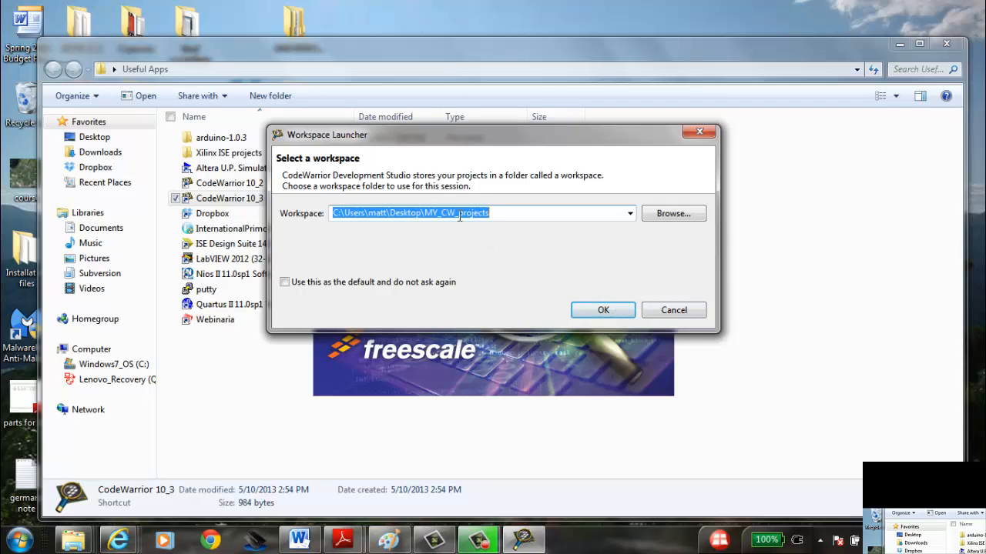
click(672, 213)
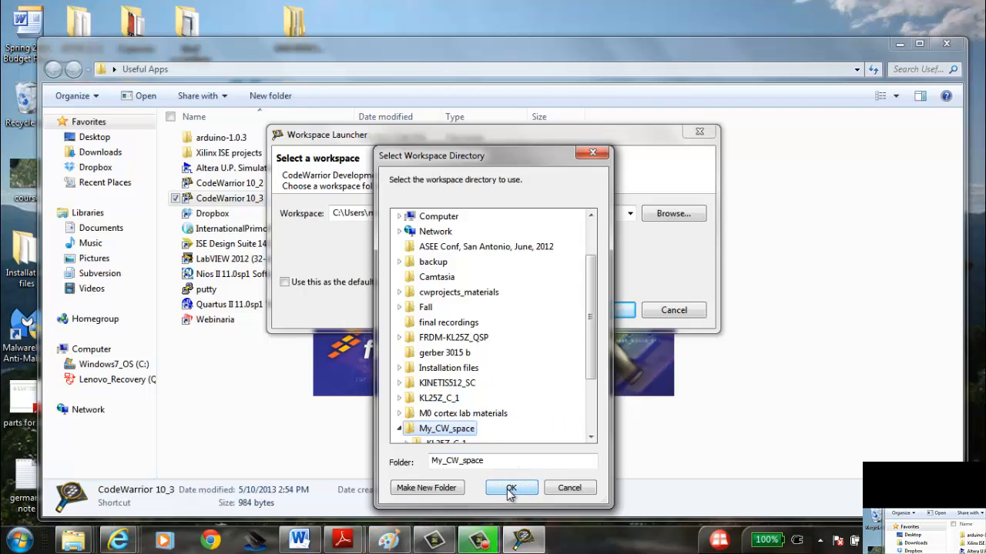
click(510, 487)
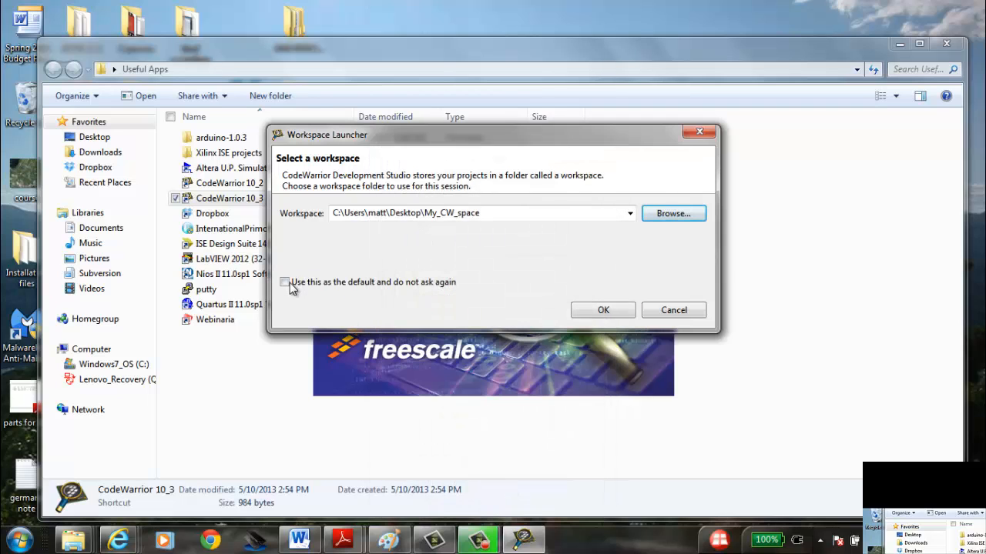
mouse_move(285, 299)
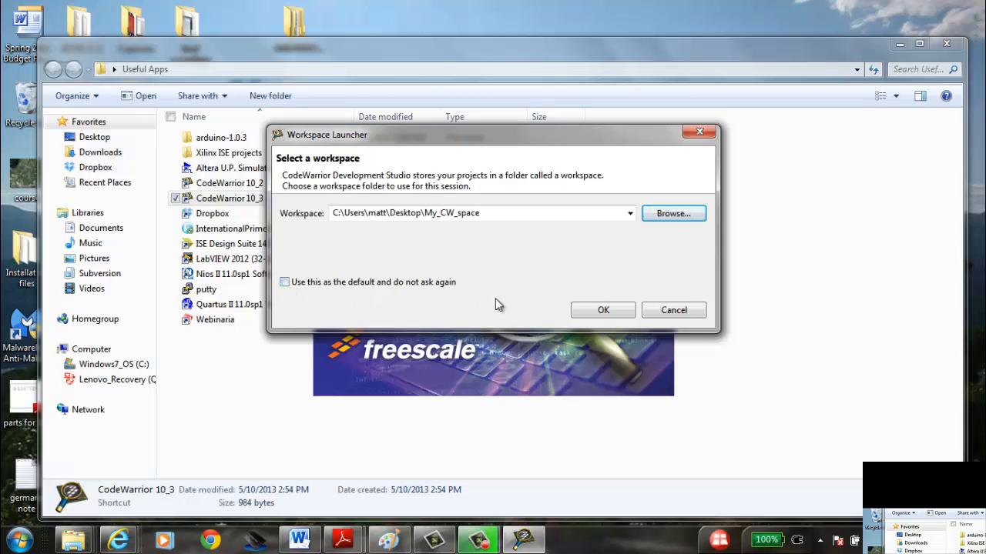
mouse_move(286, 286)
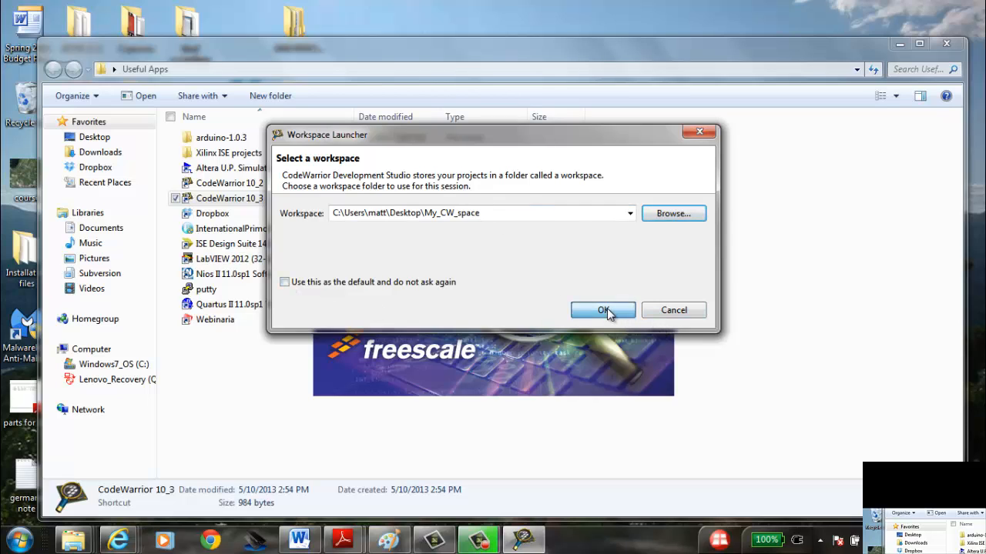
click(603, 310)
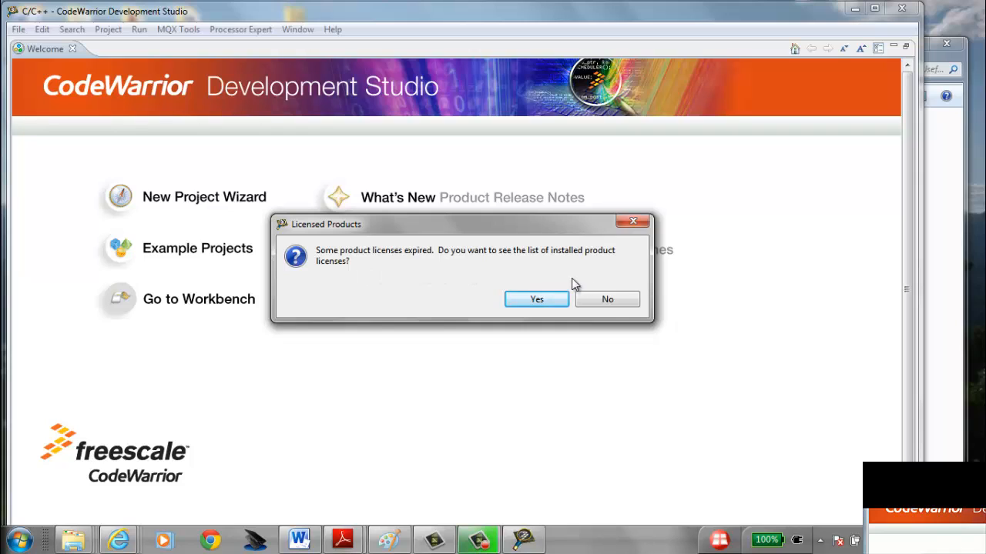
mouse_move(608, 300)
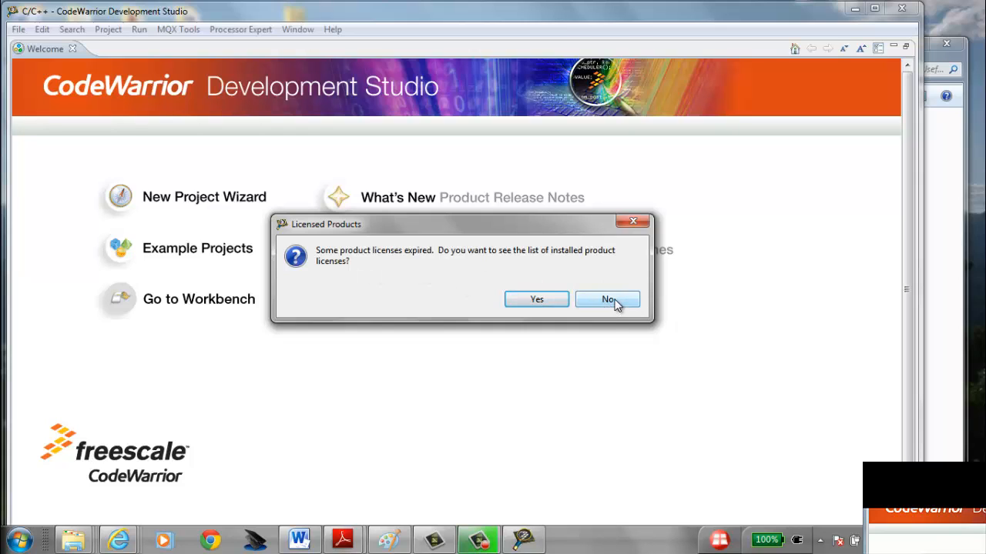
Decline the expired-licence list and close the Welcome page to reach the workbench.
click(608, 300)
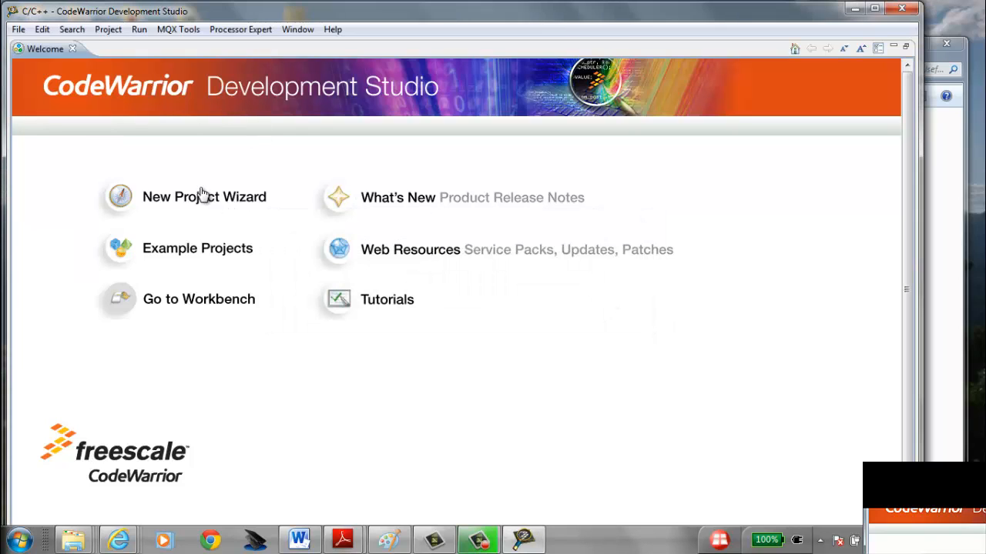
mouse_move(137, 141)
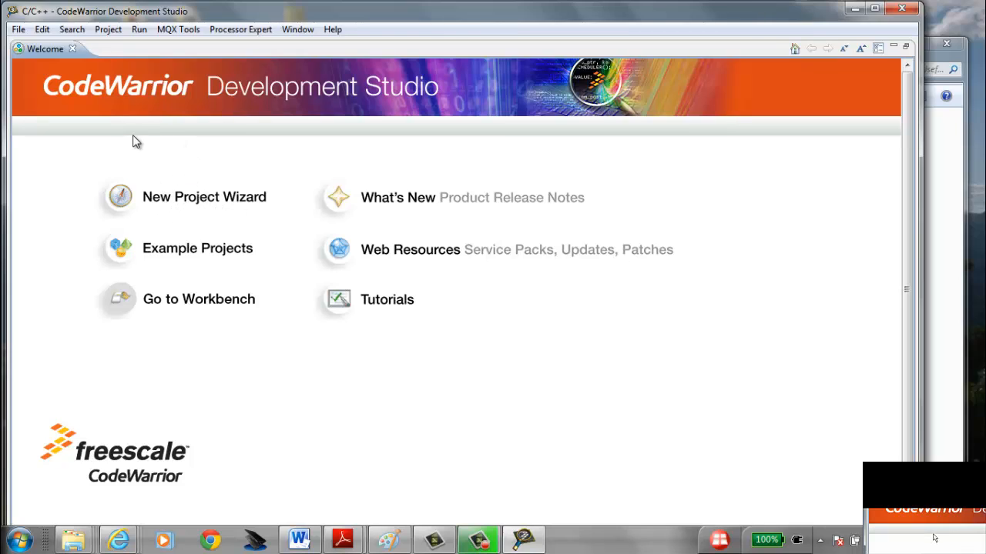
mouse_move(81, 58)
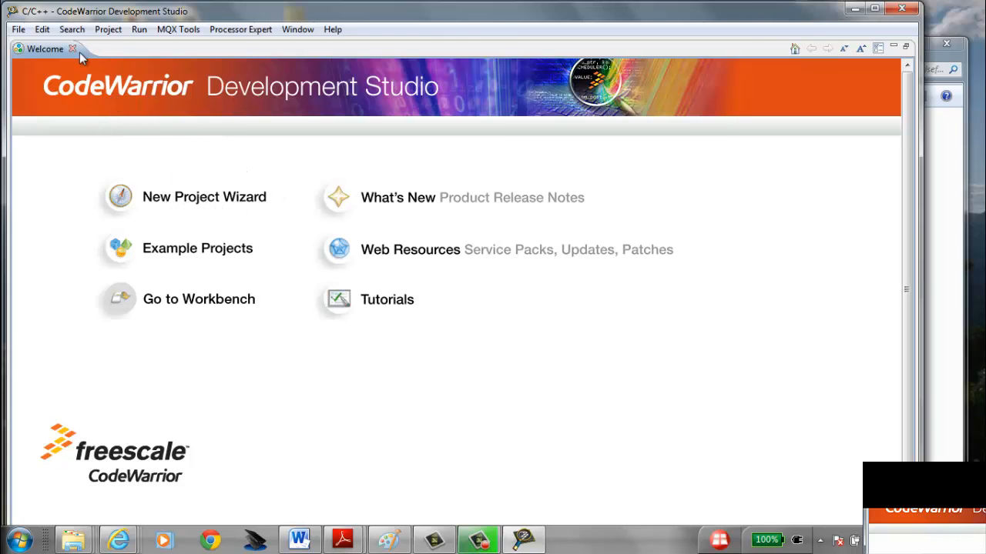
click(72, 48)
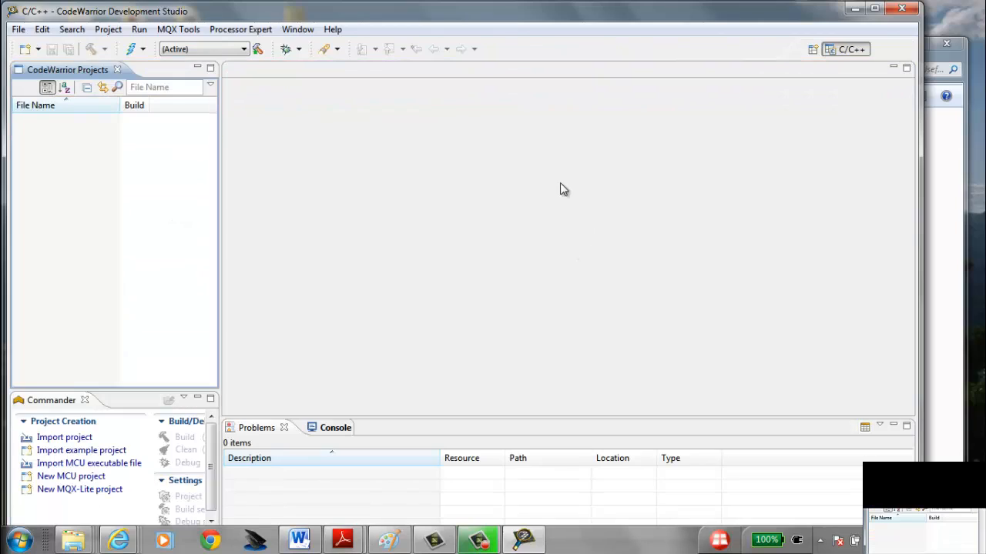
mouse_move(277, 254)
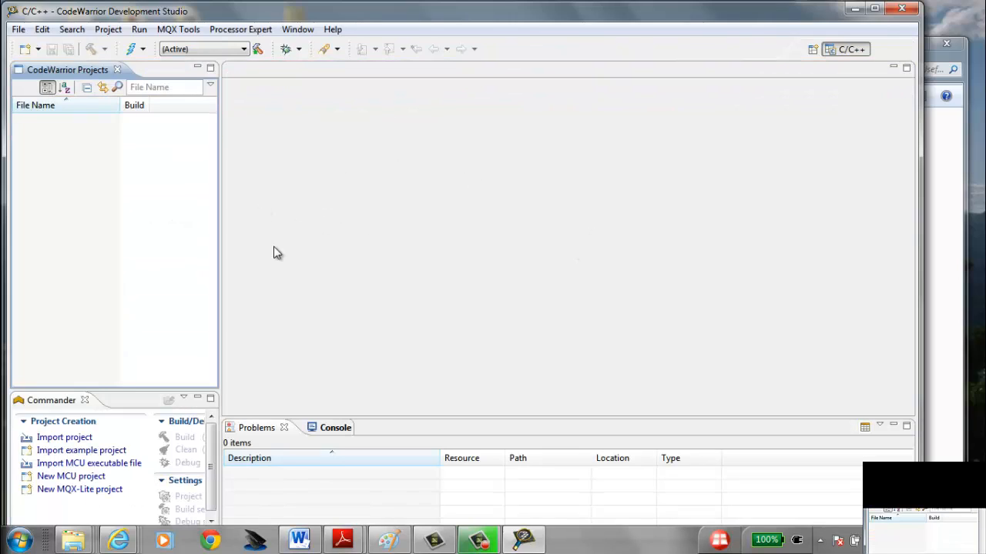
mouse_move(355, 486)
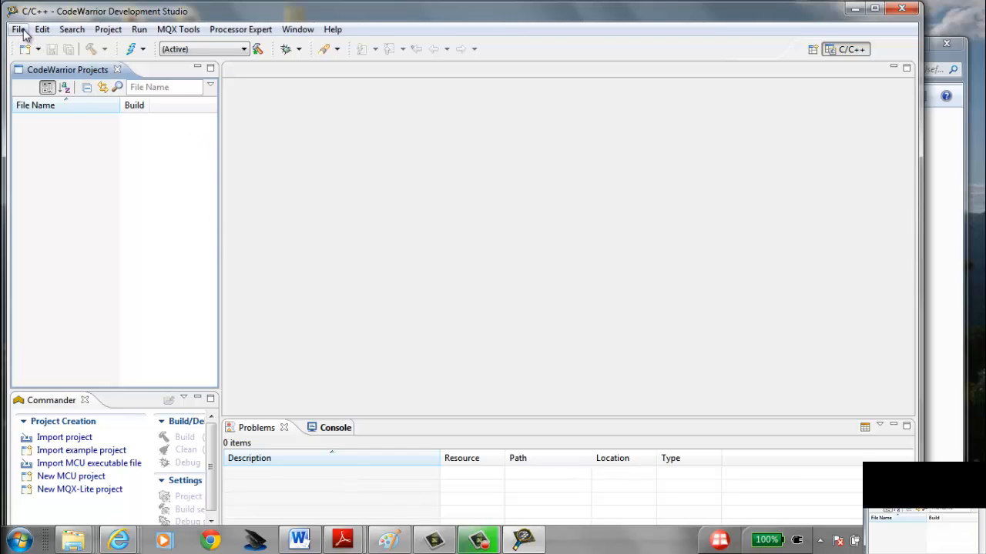
Import KL25Z_C_1 via Existing Projects into Workspace with My_CW_space as the root folder.
click(18, 30)
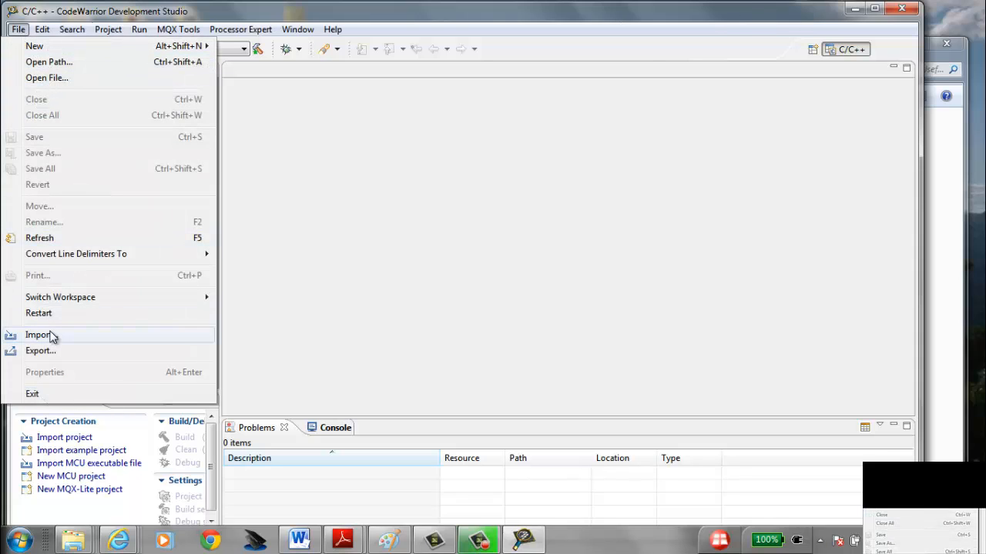
click(38, 335)
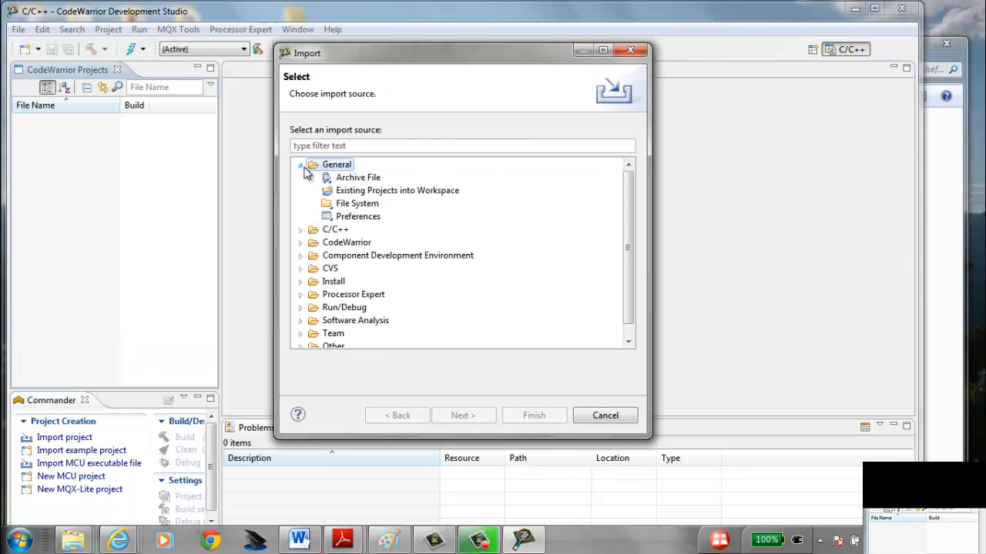
click(397, 190)
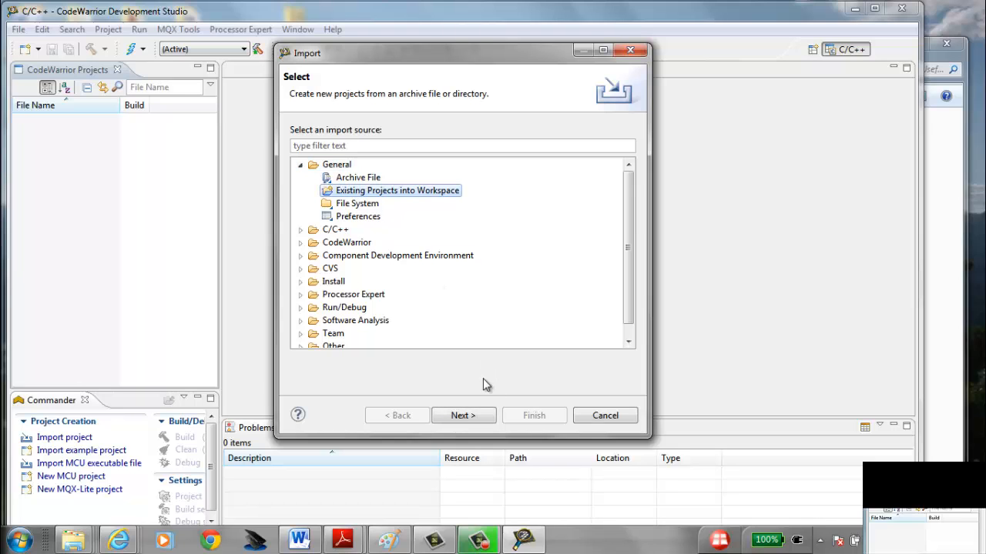
click(462, 415)
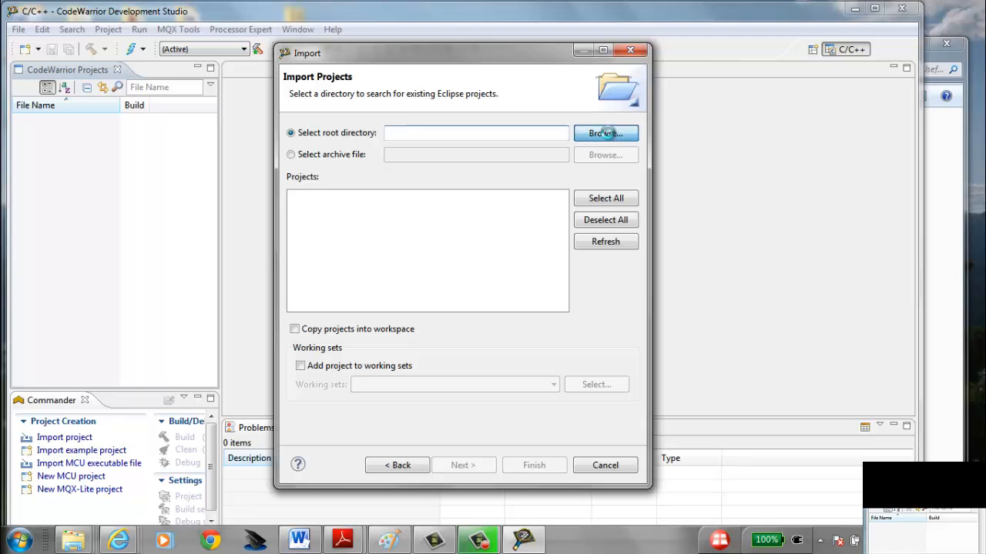
click(605, 132)
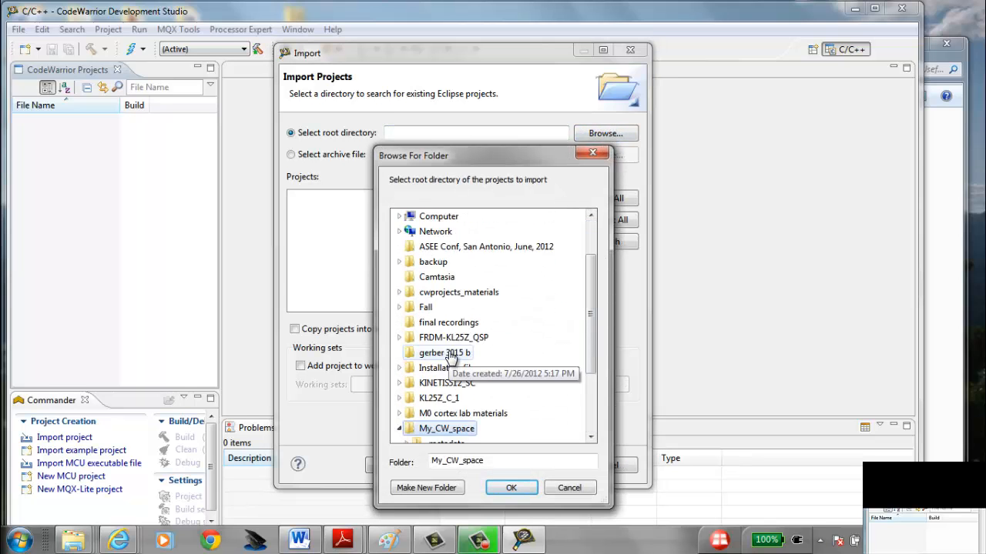
mouse_move(634, 363)
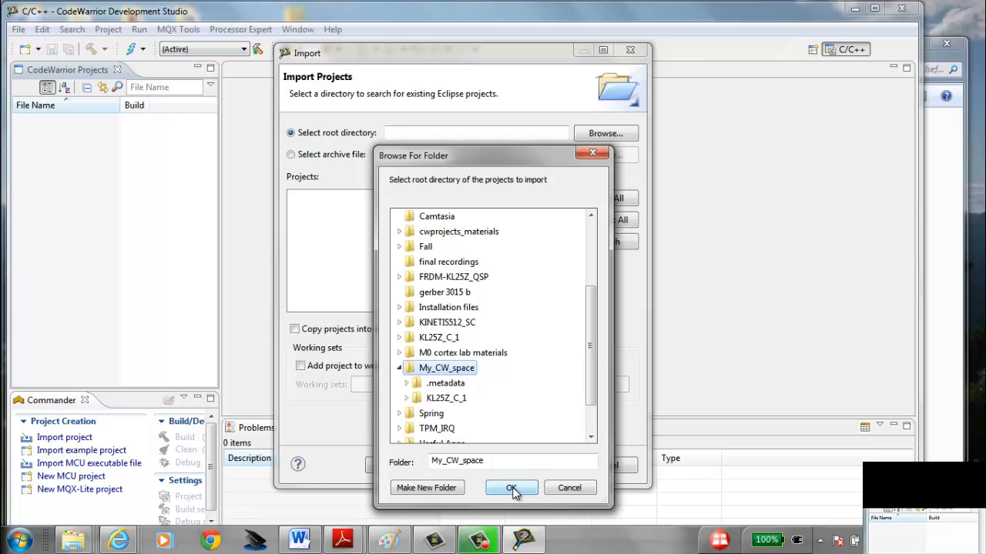
click(512, 487)
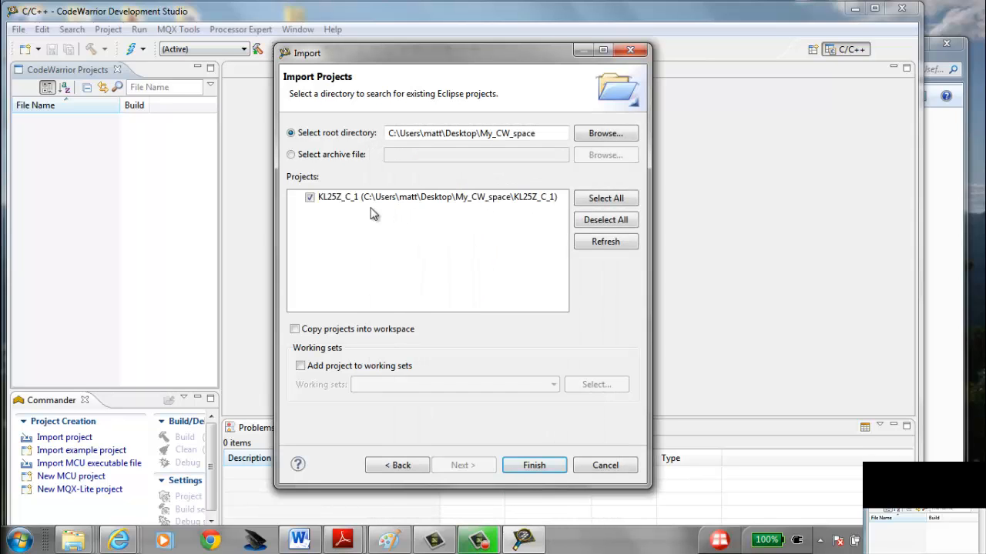
mouse_move(331, 200)
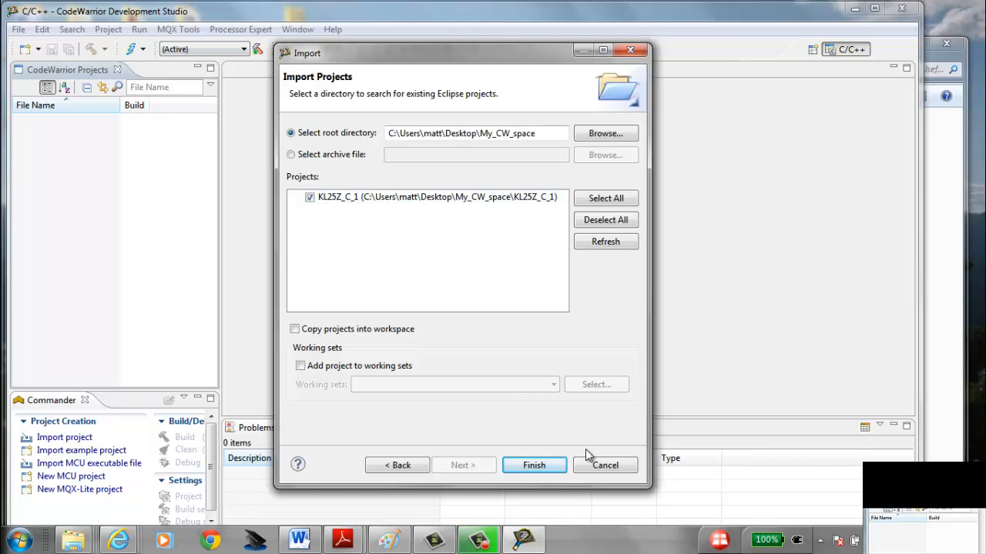
click(534, 466)
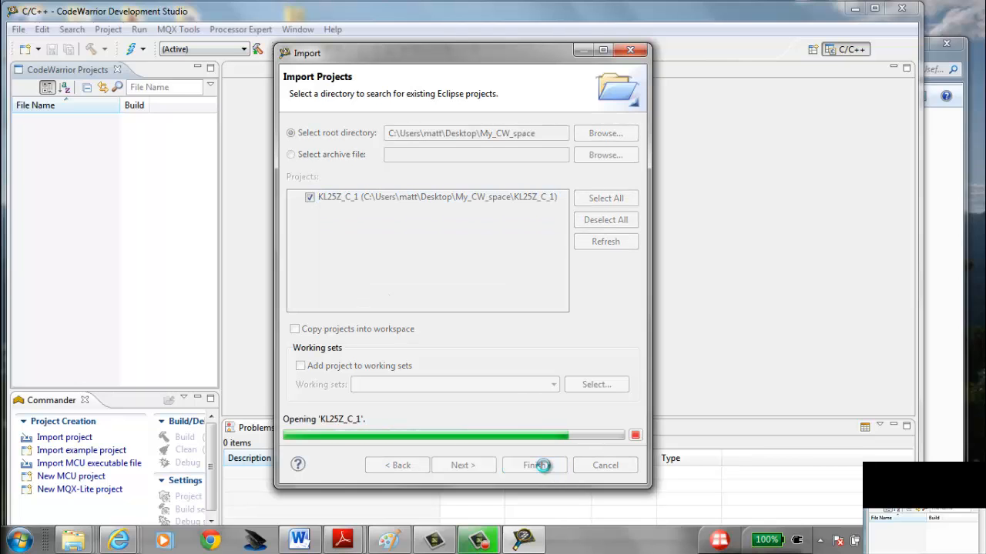
click(534, 465)
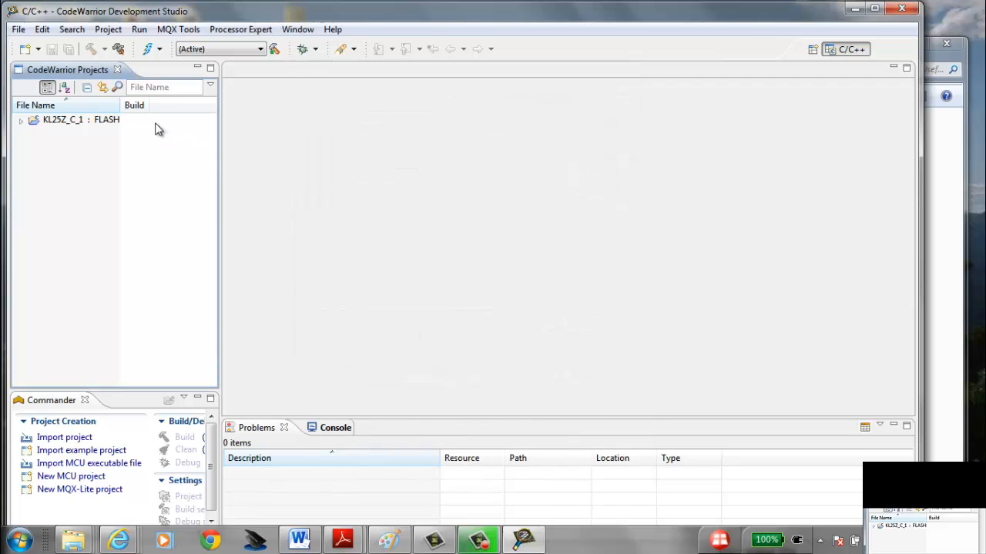
Open My_CW_space > KL25Z_C_1 > Project_Headers in Explorer and expand Sources in CodeWarrior.
click(21, 119)
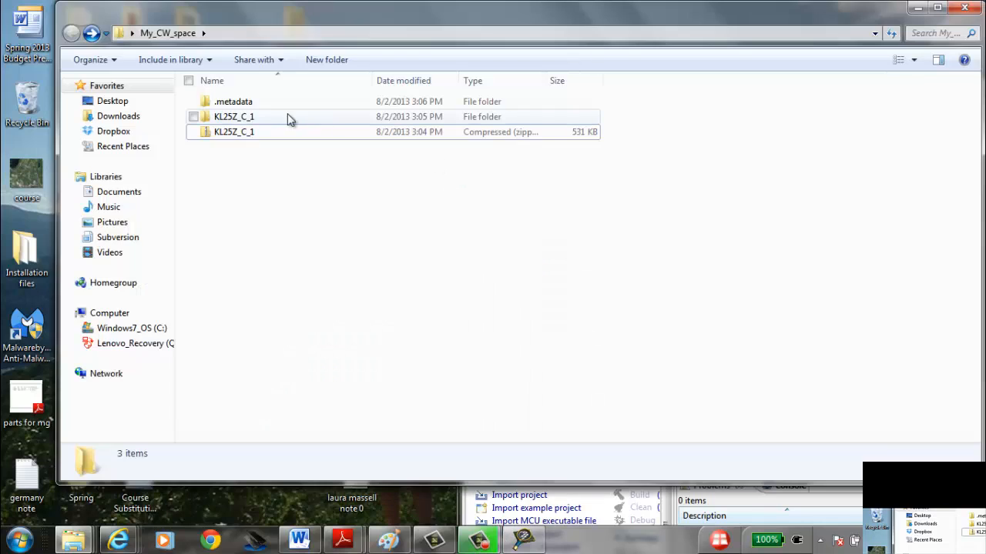
double_click(234, 116)
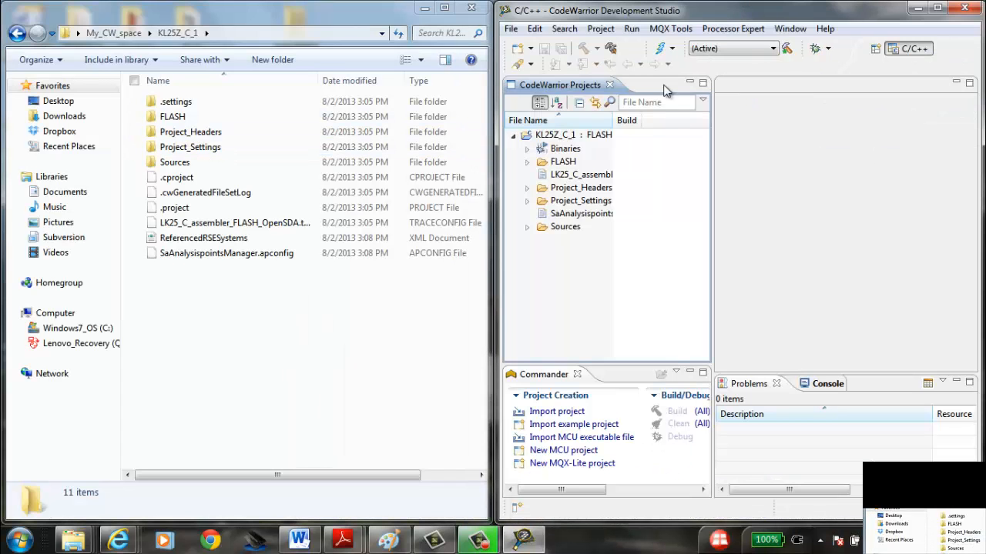
click(190, 131)
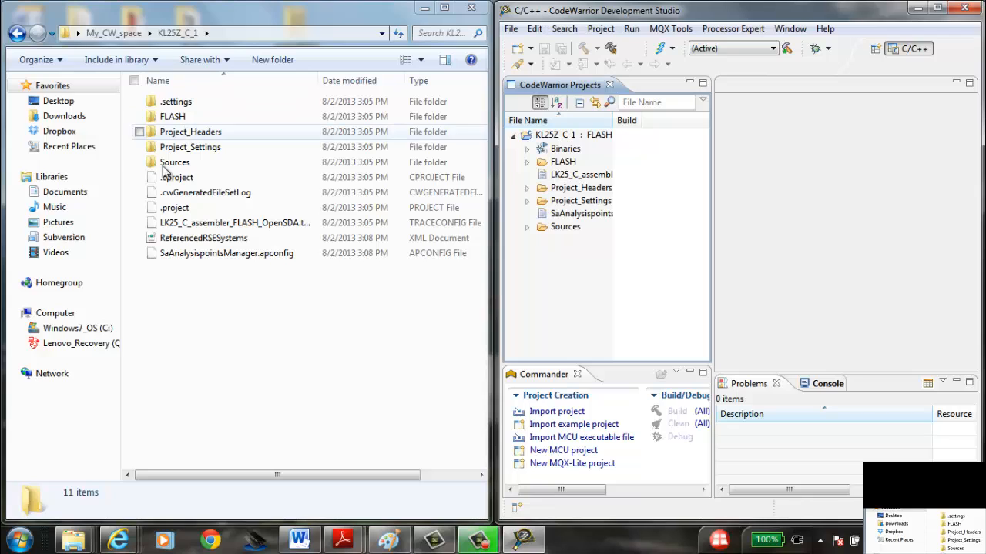
click(203, 238)
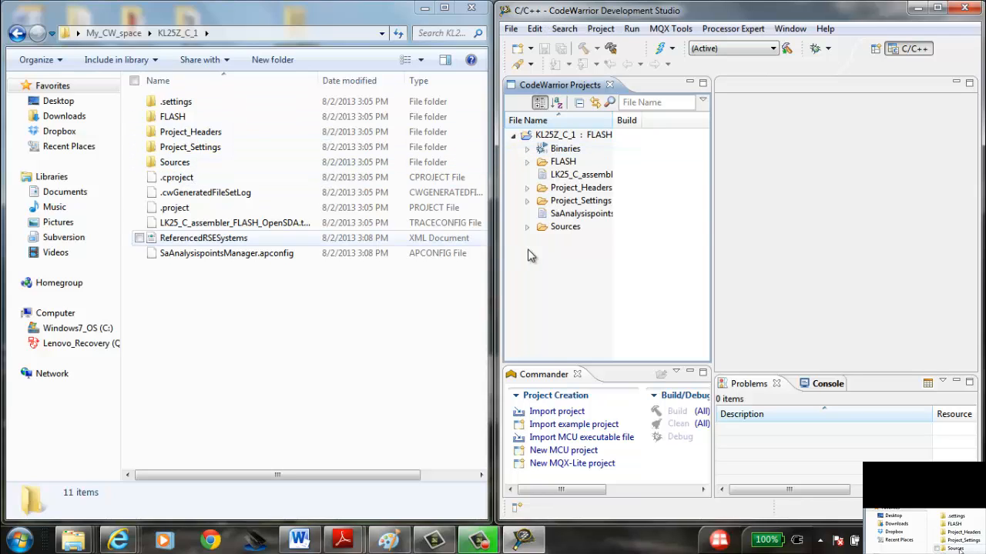
click(528, 227)
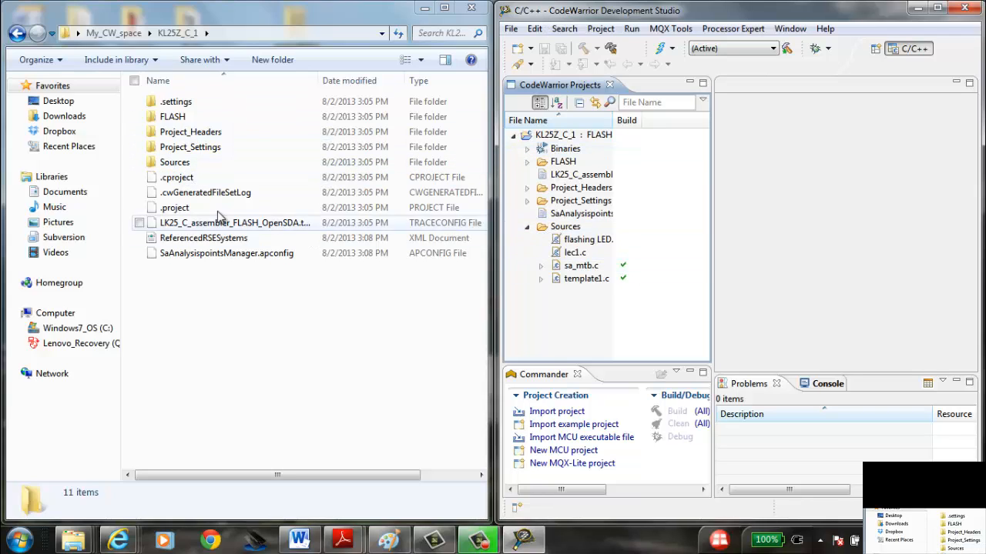
double_click(174, 161)
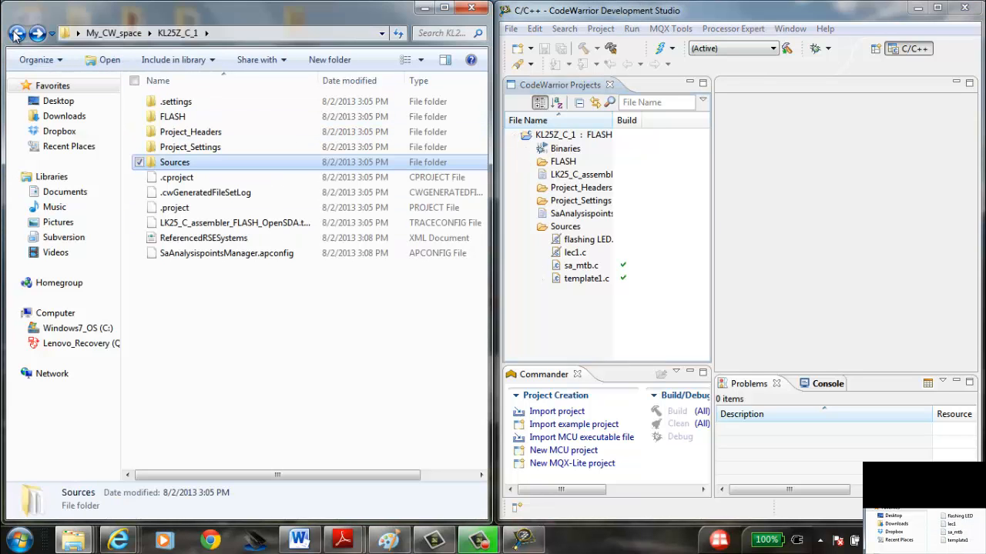
double_click(190, 132)
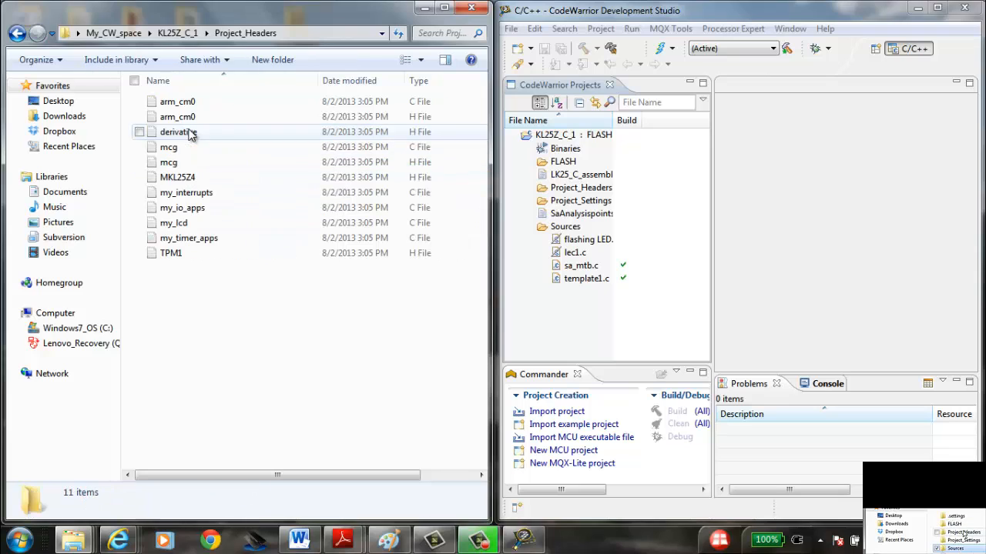
Toggle Project_Headers in the project tree, then select sa_mtb.c and template1.c.
click(581, 187)
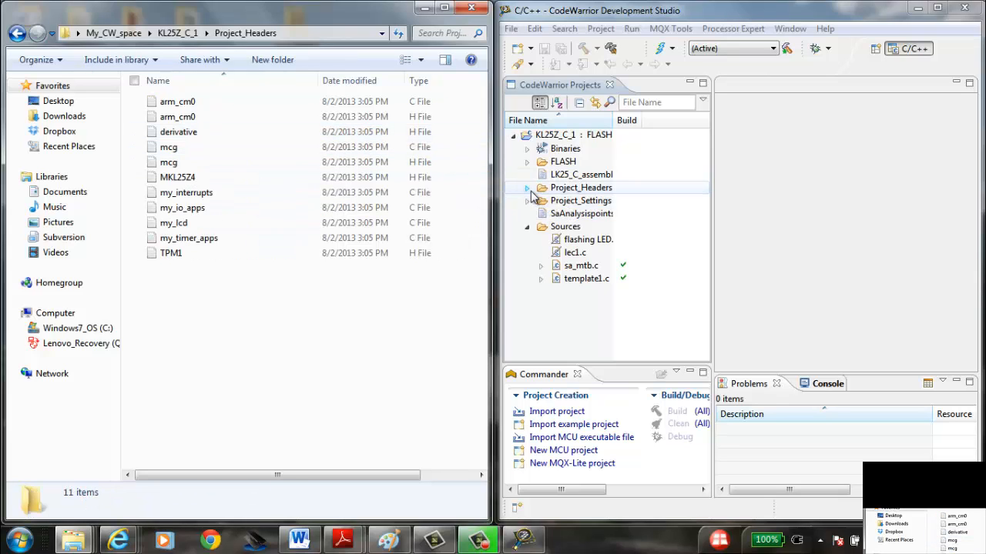
click(527, 187)
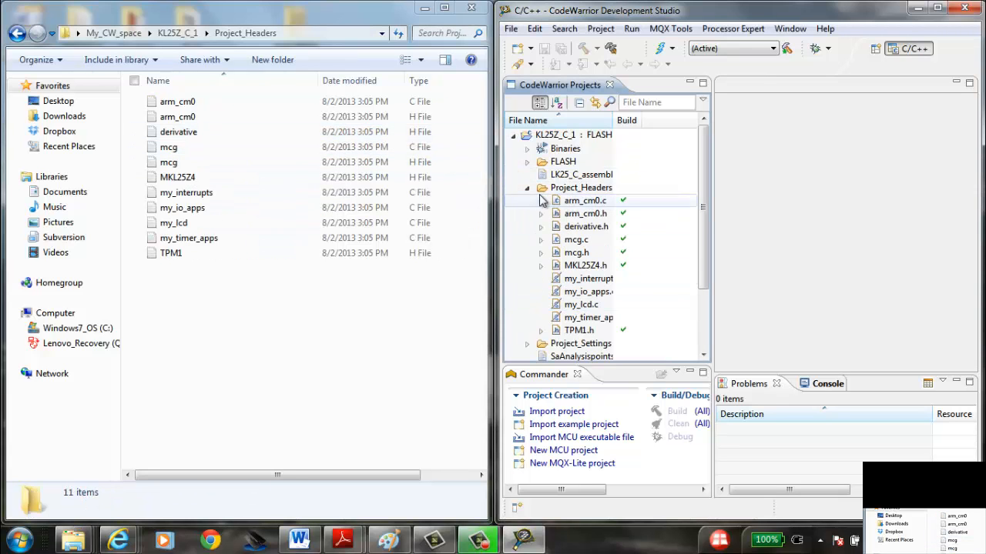
click(527, 187)
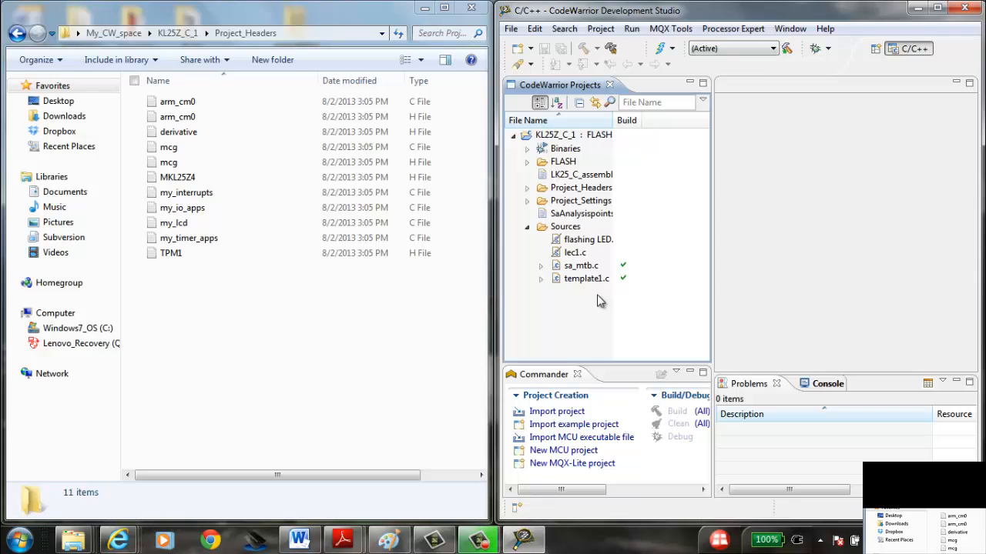
click(566, 226)
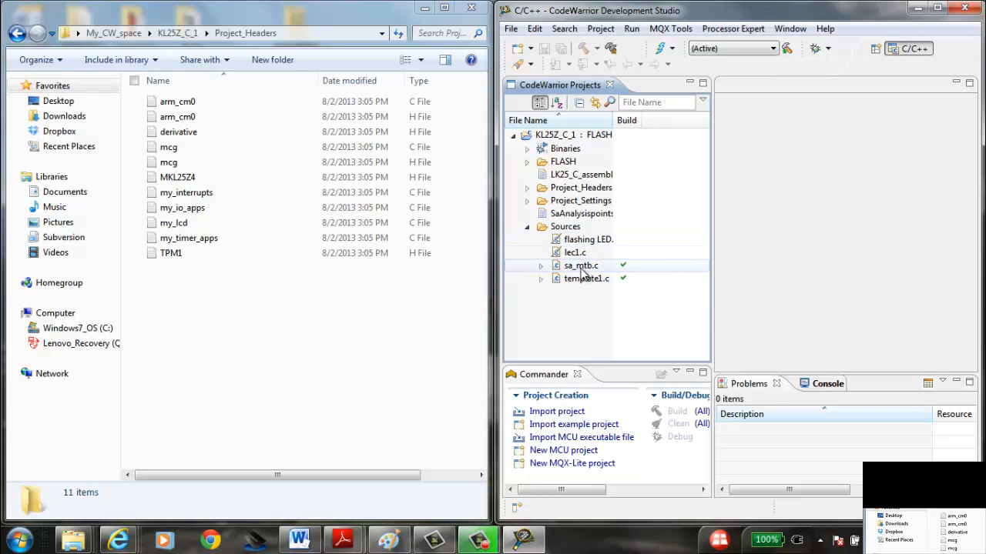
click(575, 253)
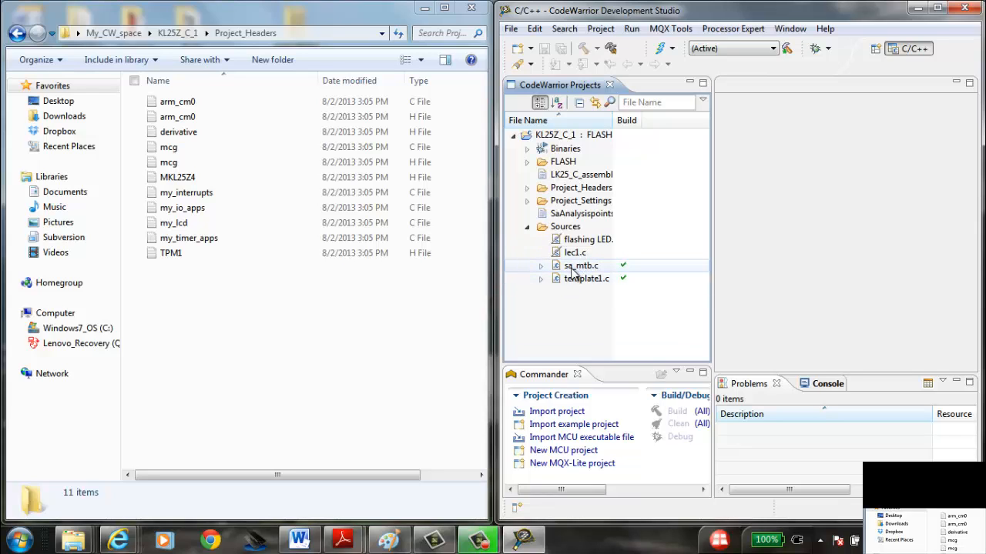
click(580, 265)
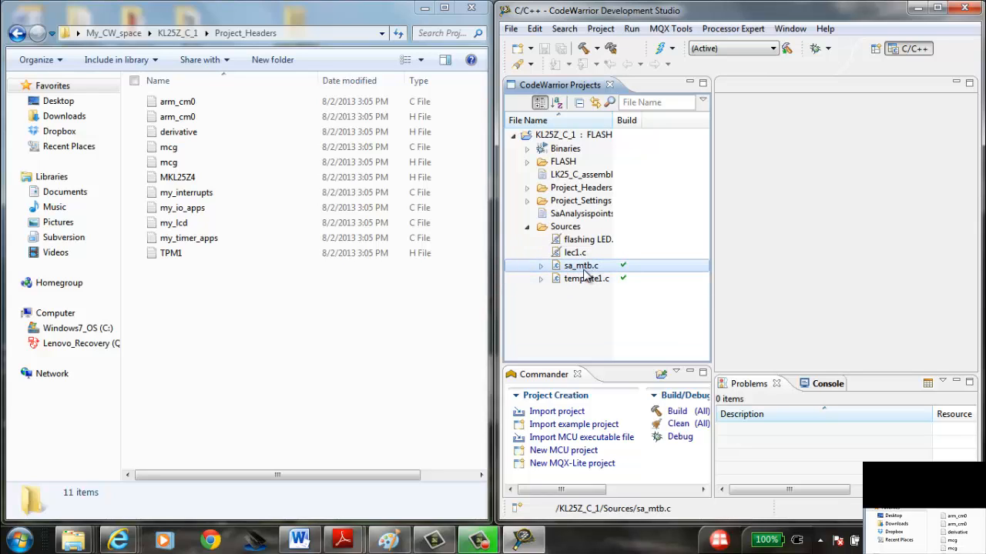
mouse_move(574, 277)
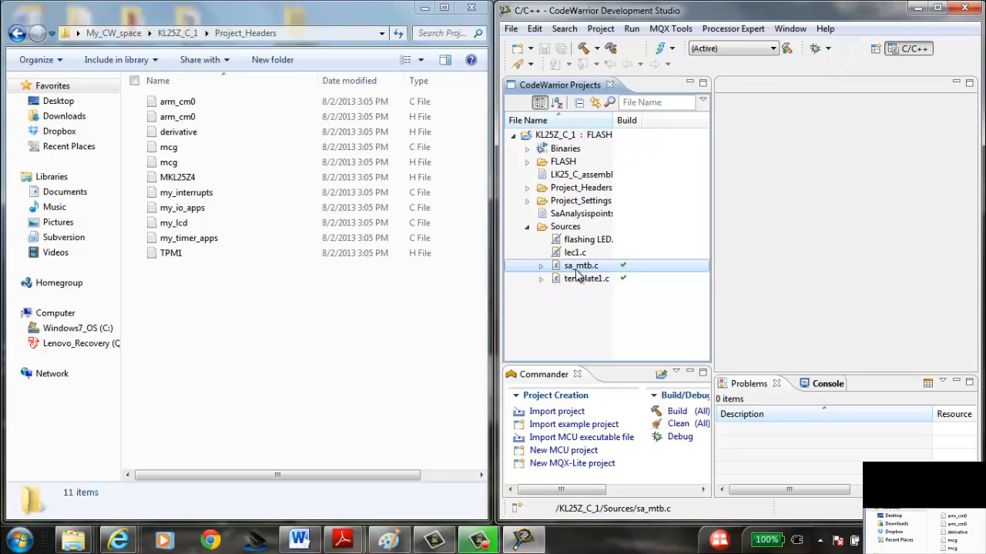
click(586, 278)
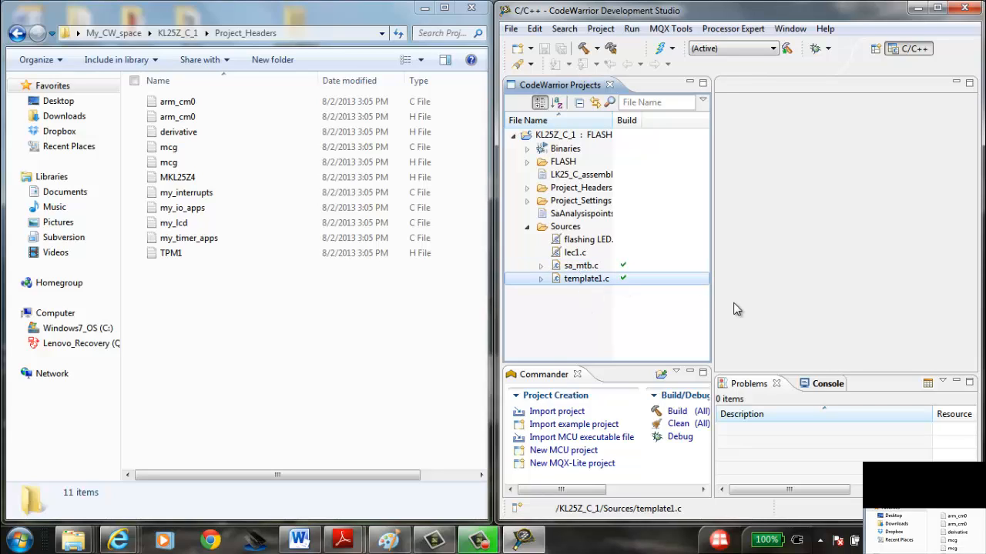
mouse_move(737, 301)
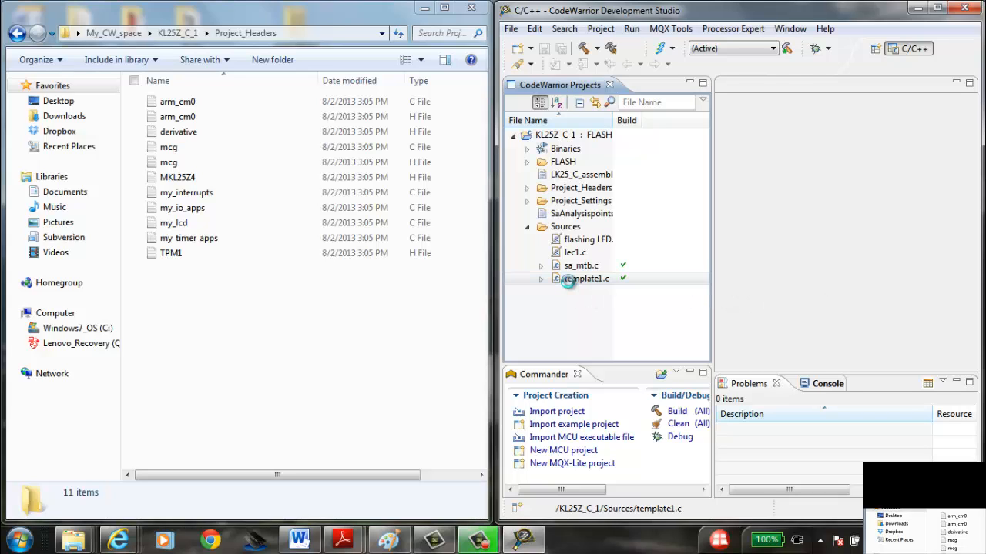
double_click(586, 278)
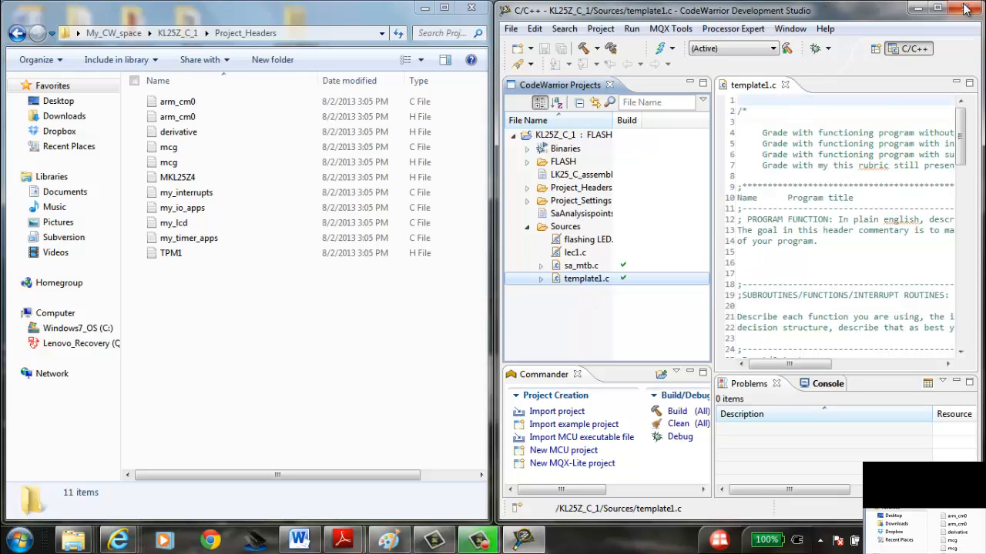
click(953, 8)
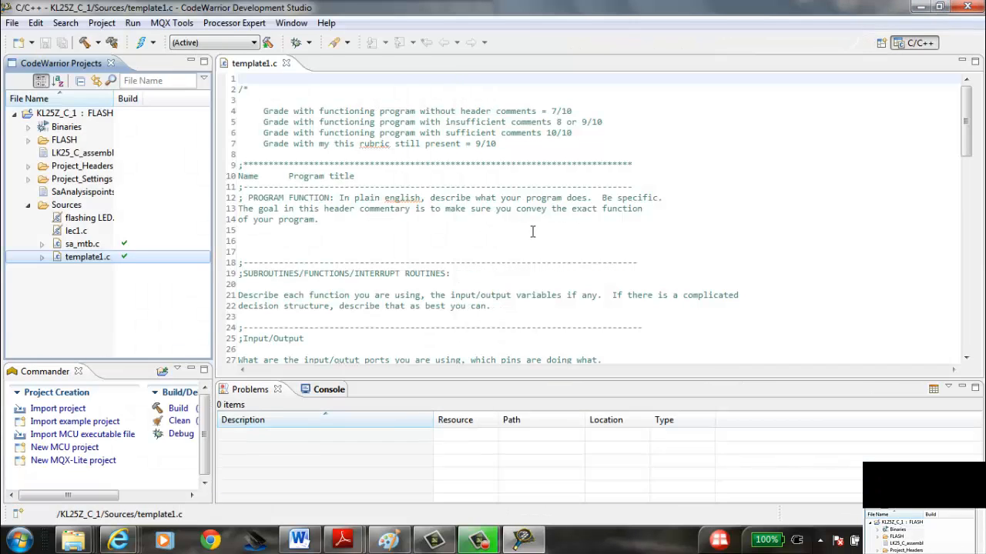
scroll(down, 3)
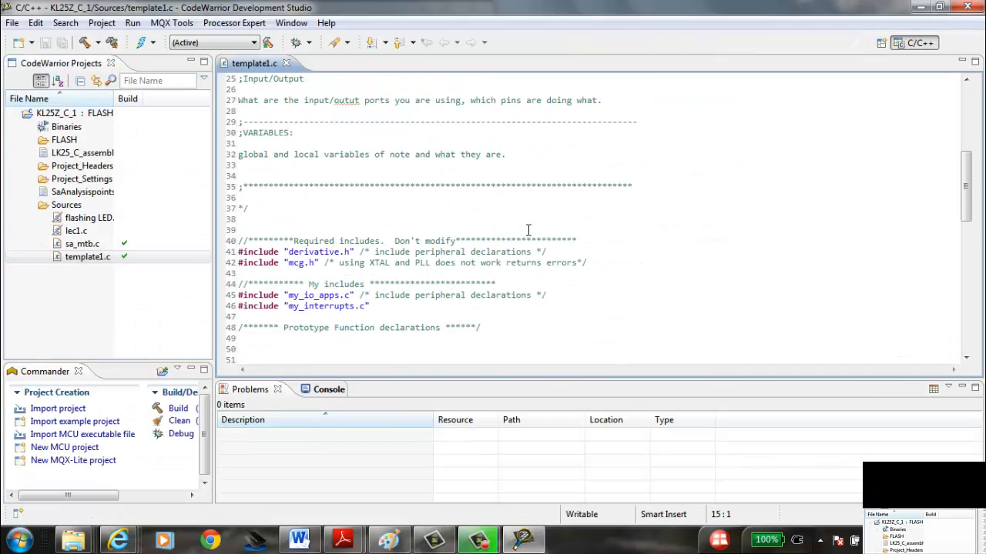
scroll(down, 3)
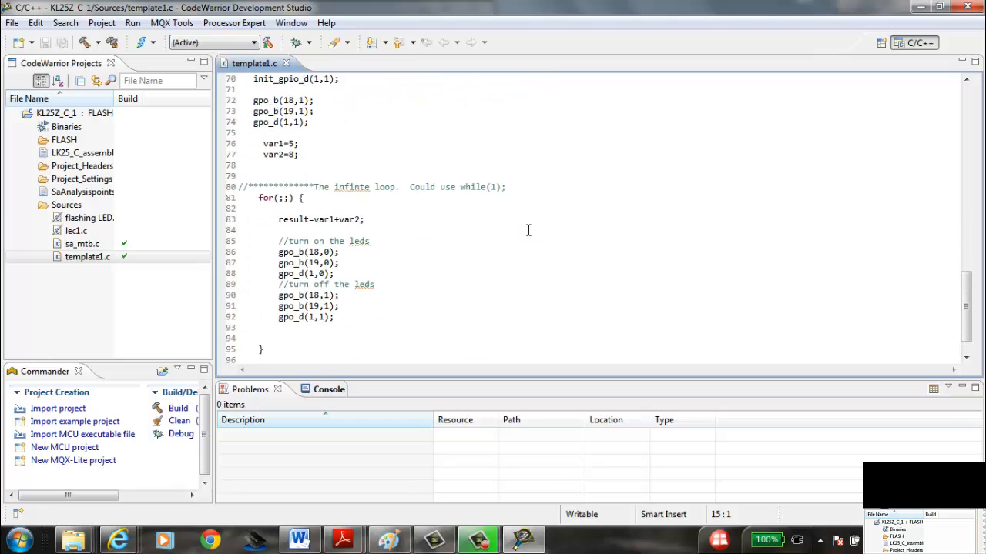
scroll(up, 3)
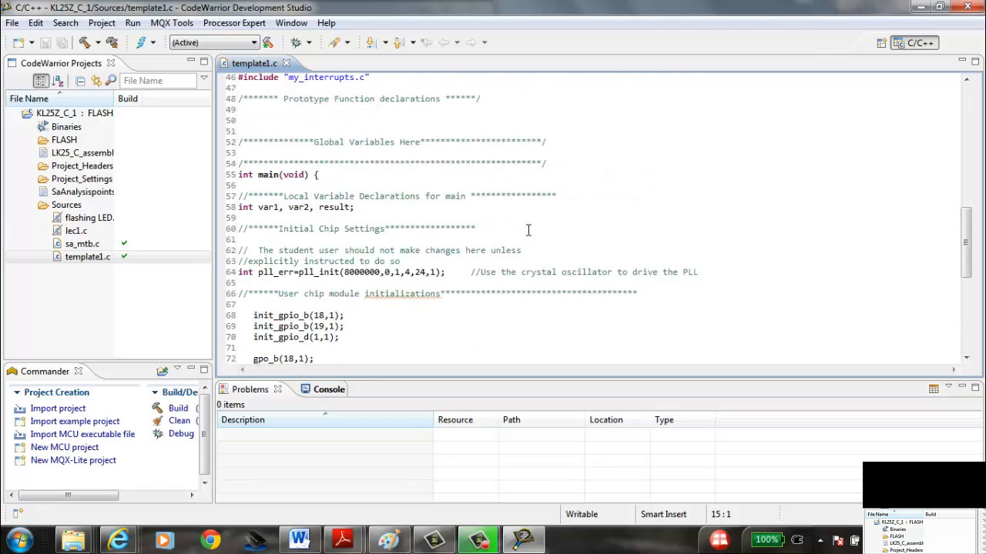
scroll(up, 3)
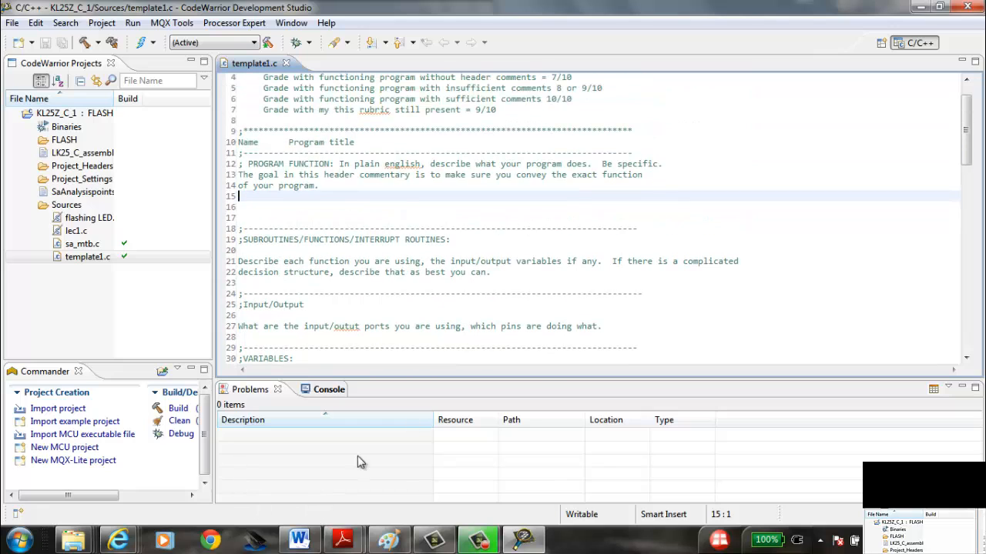
mouse_move(397, 233)
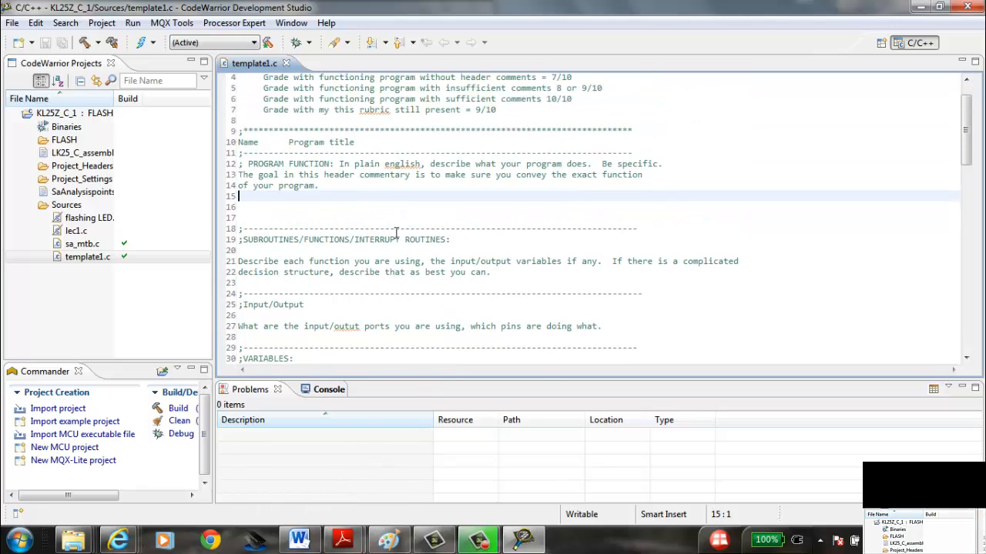
click(58, 113)
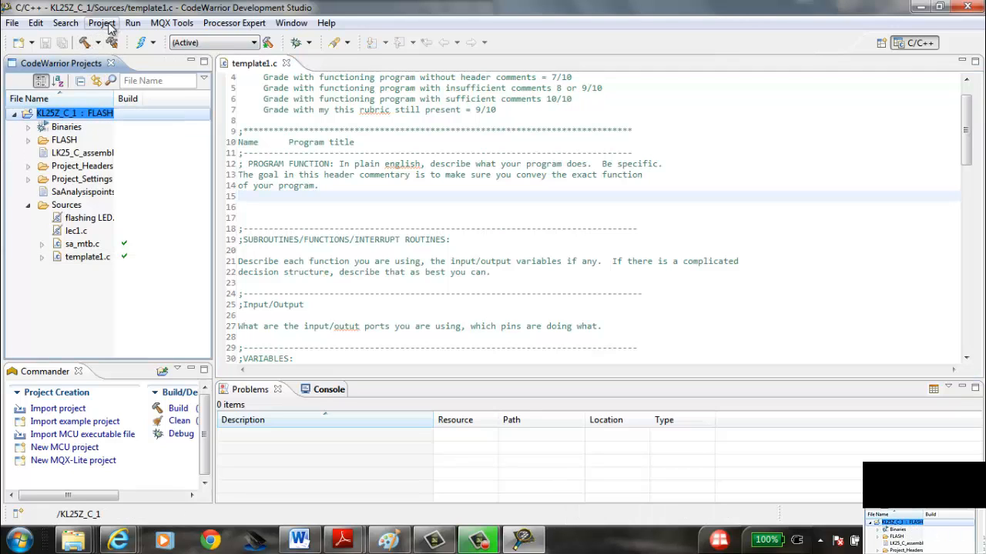
click(101, 22)
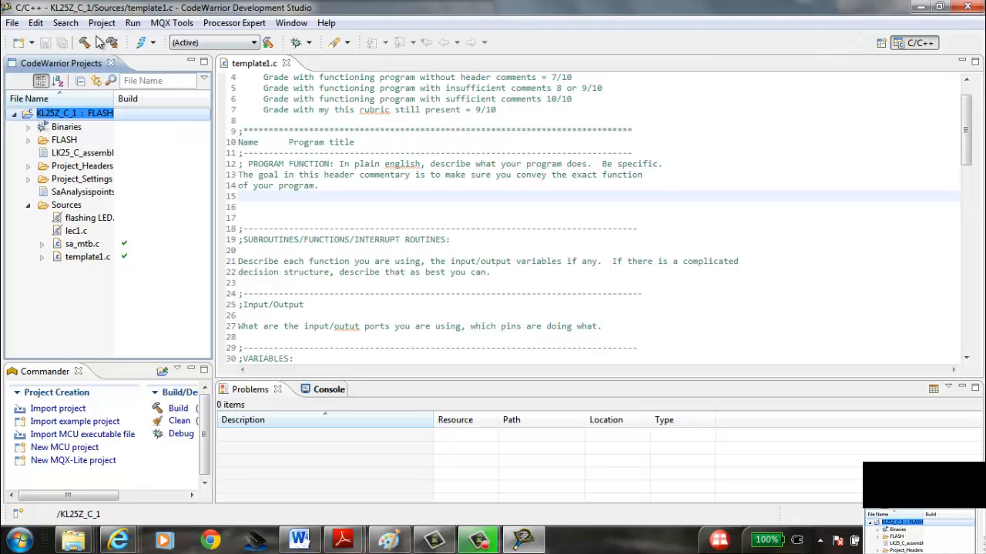
click(111, 42)
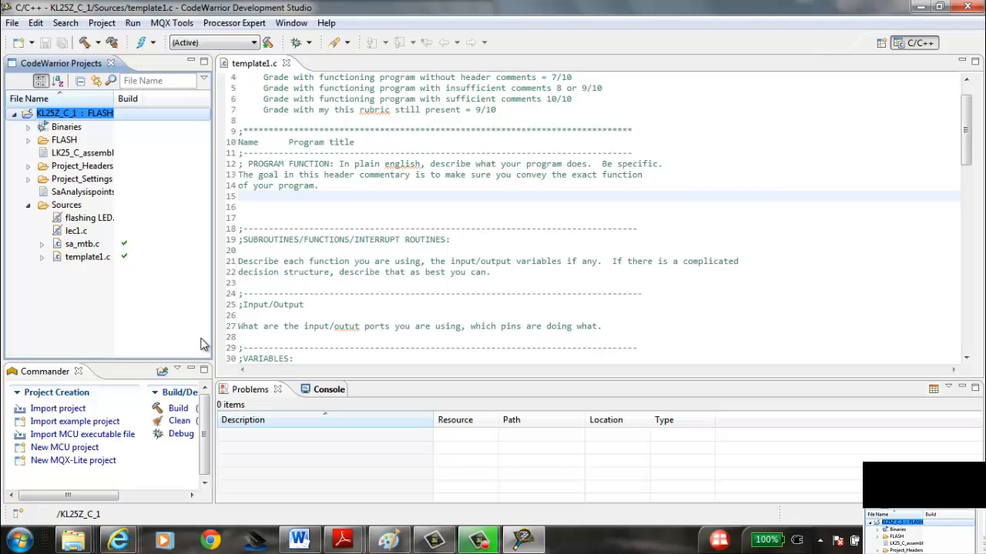
mouse_move(218, 344)
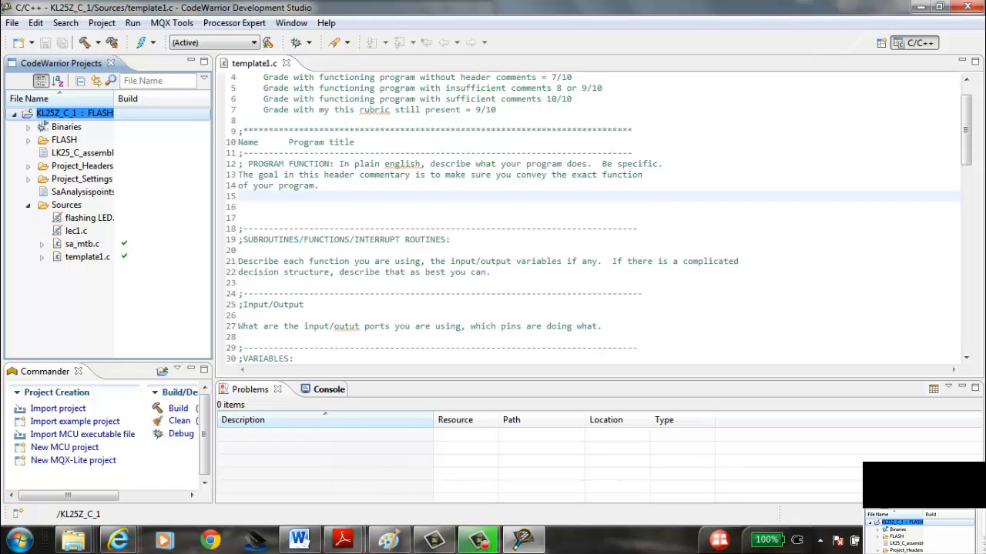
mouse_move(694, 119)
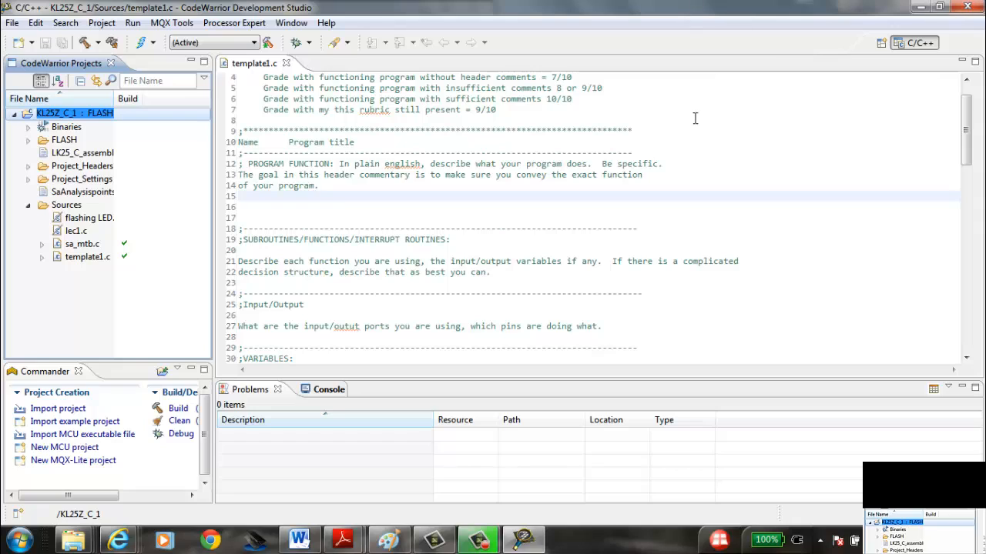
mouse_move(281, 41)
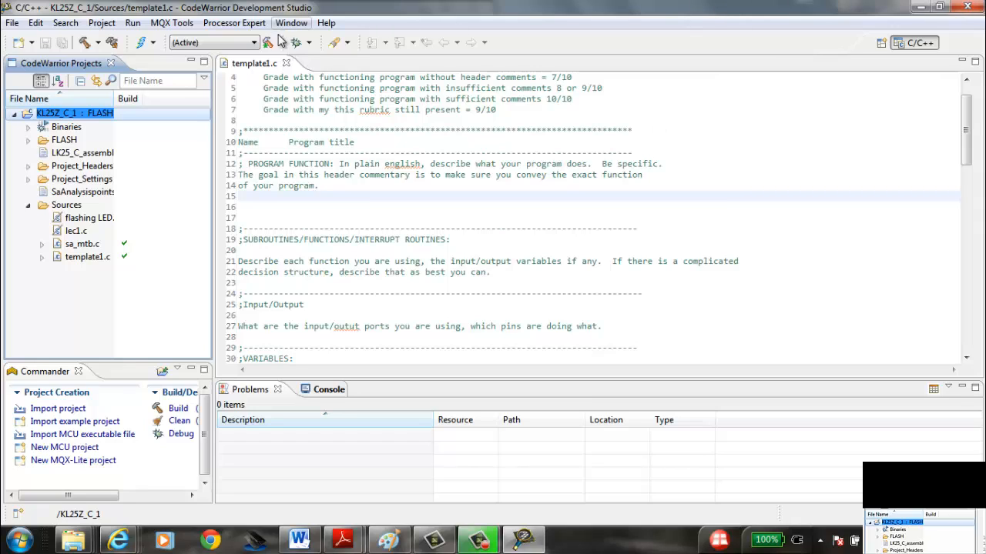
mouse_move(227, 43)
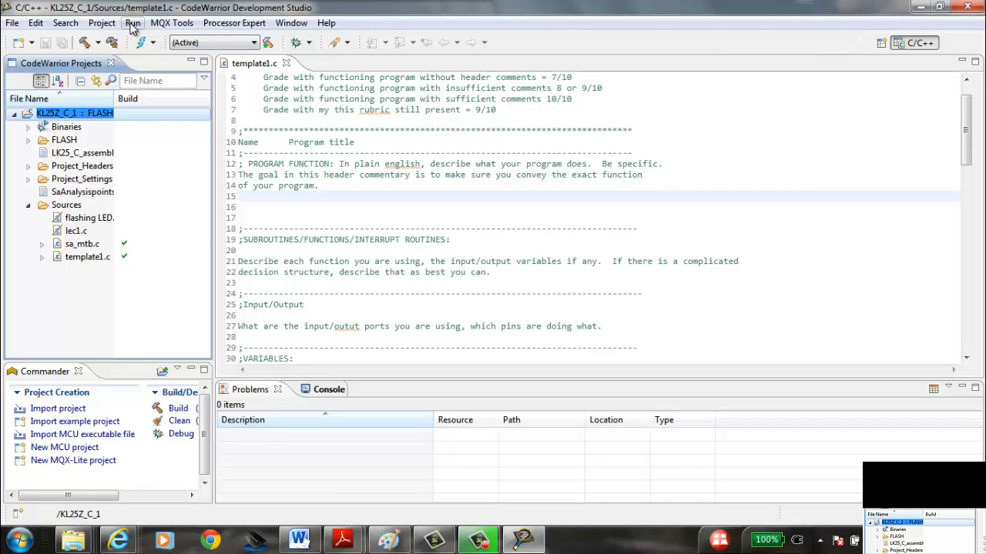
Debug using the LK25_C_assembler_FLASH_OpenSDA configuration under CodeWarrior Download.
click(133, 22)
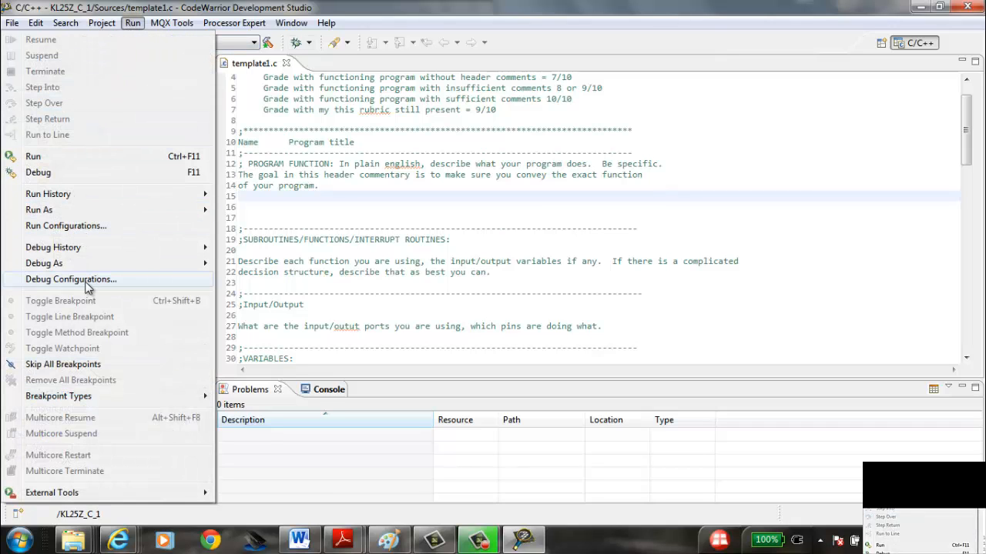
click(71, 278)
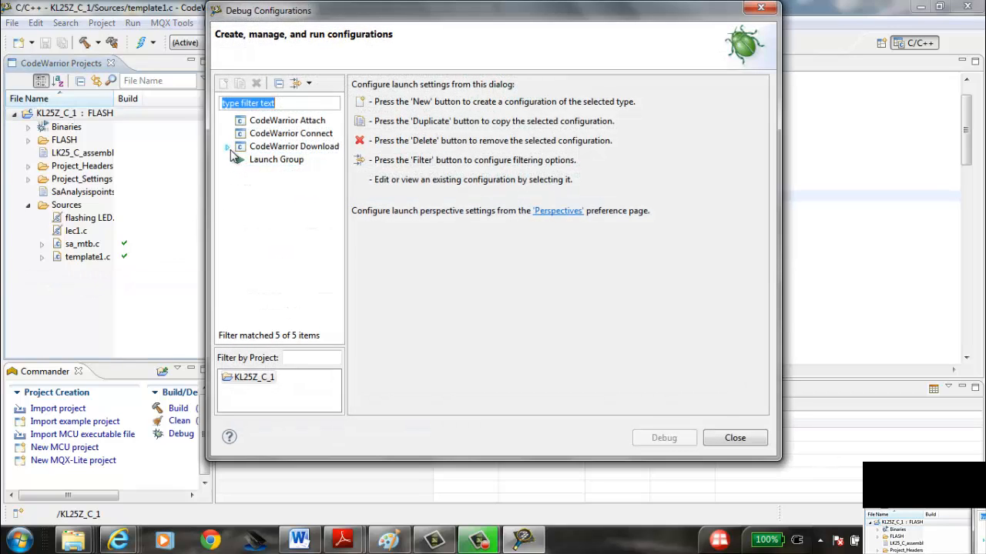
click(228, 147)
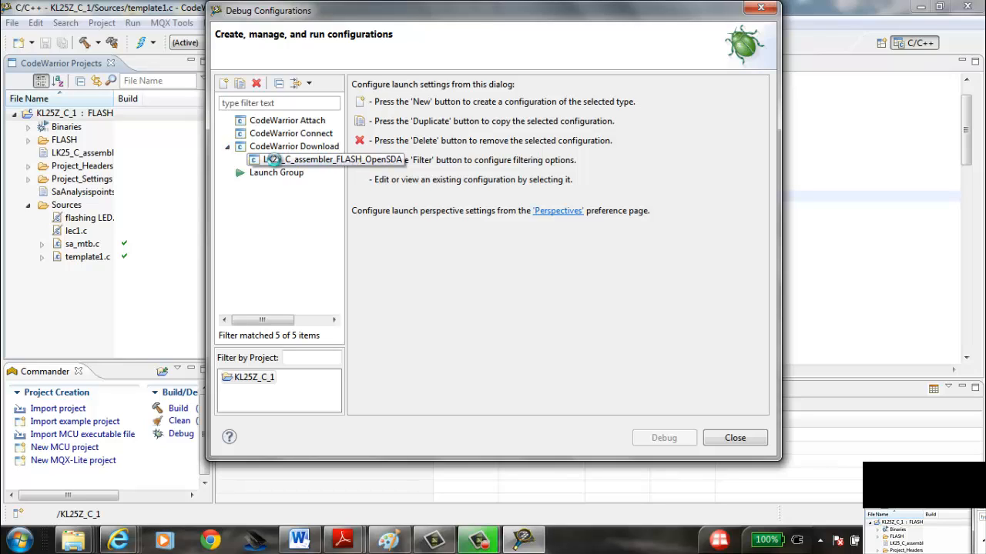
click(332, 160)
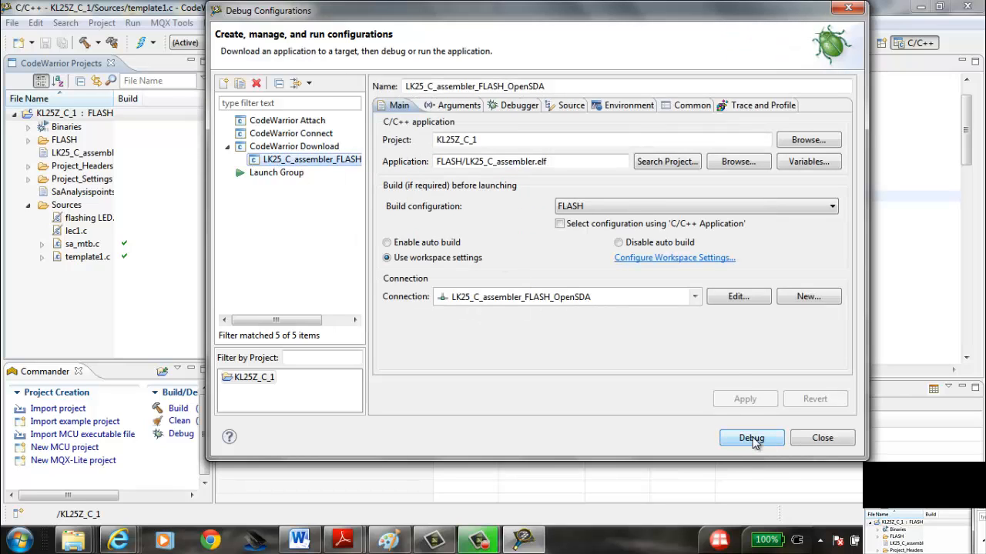
click(751, 438)
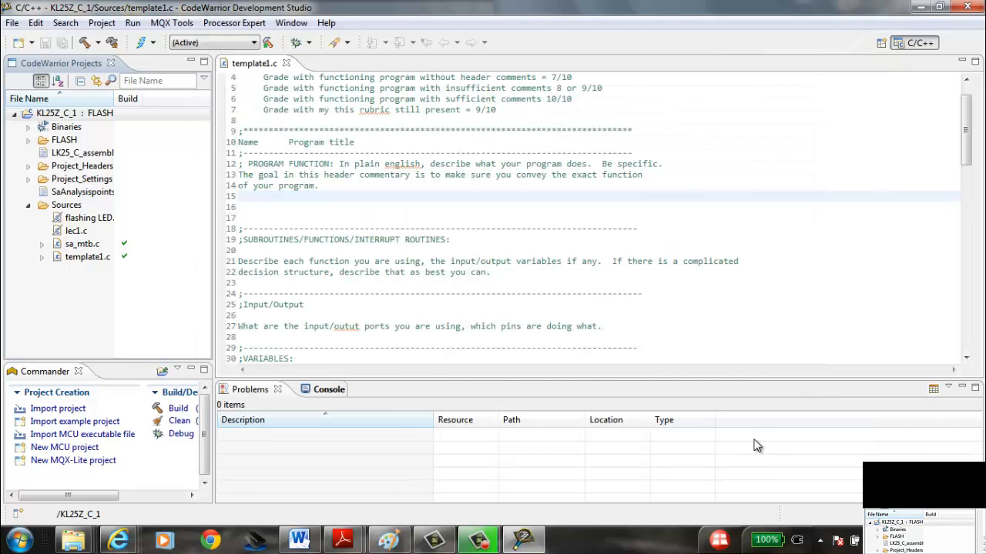
After the download, toggle twice between C/C++ and Debug perspectives, ending in Debug.
click(74, 113)
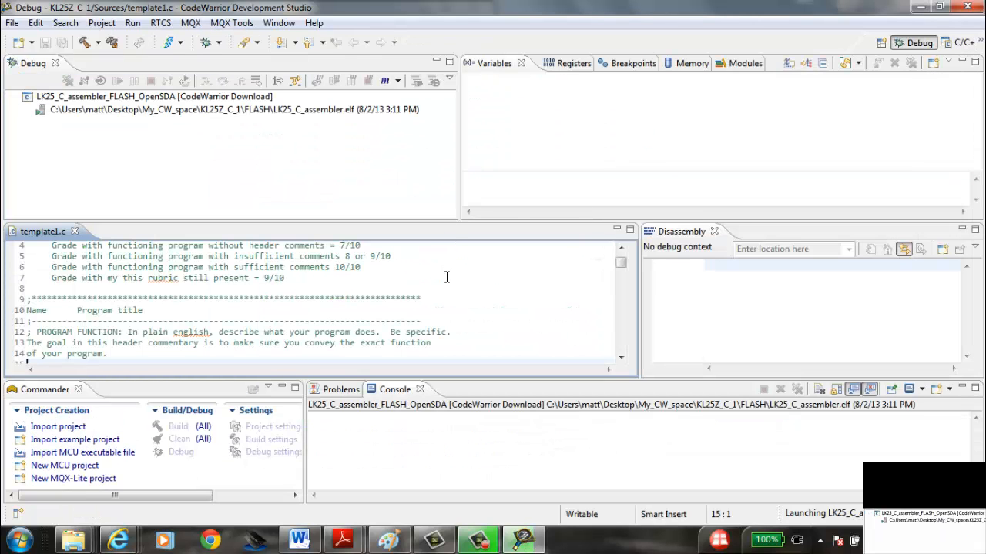
click(620, 356)
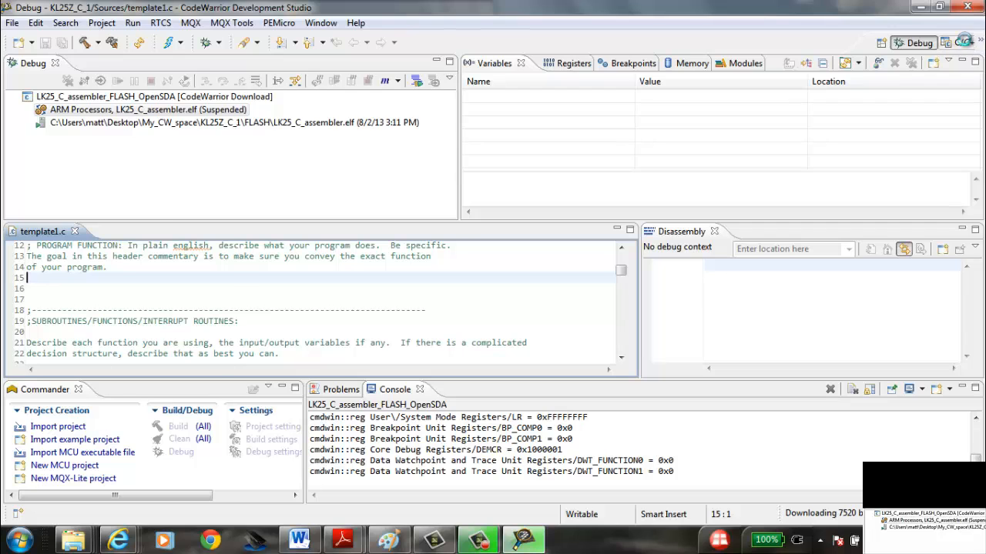
click(958, 43)
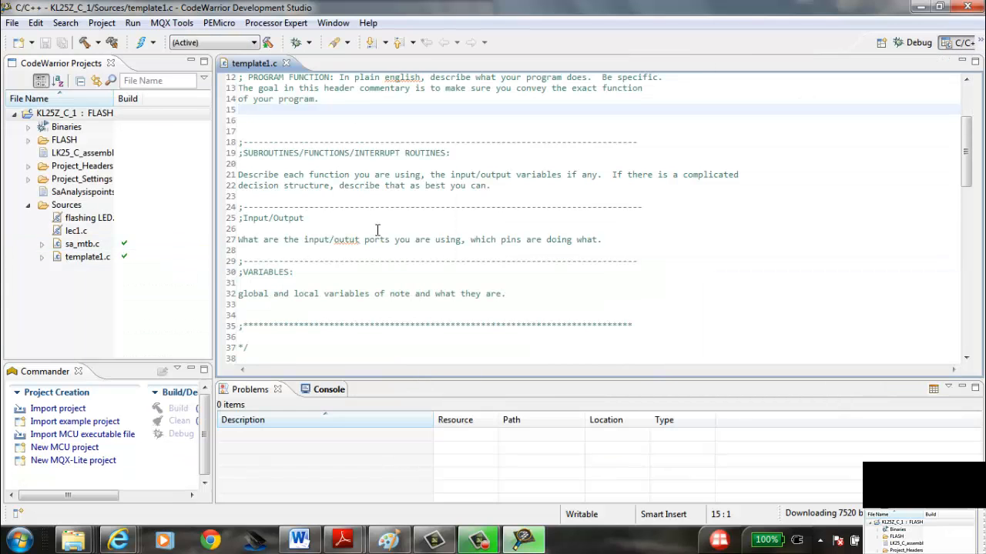
click(917, 43)
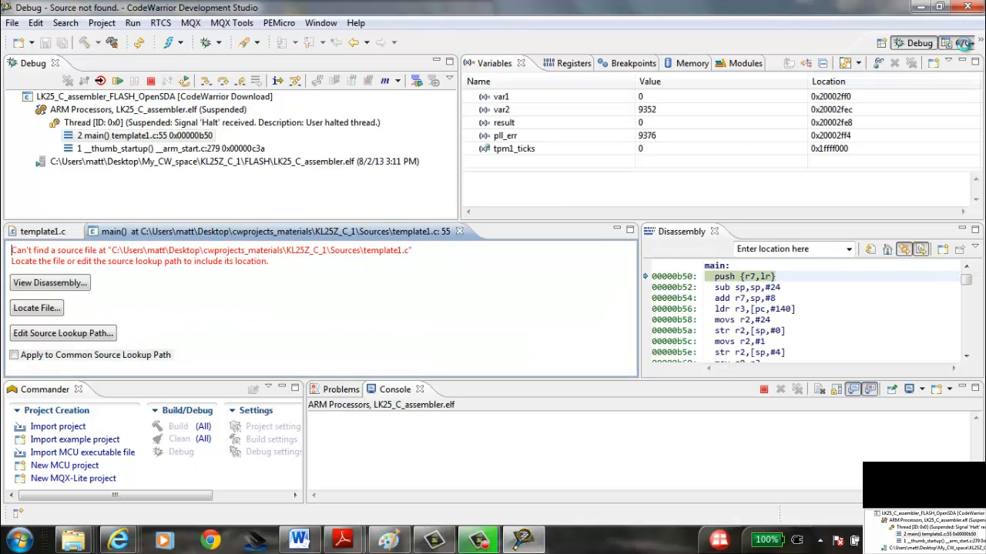
click(961, 42)
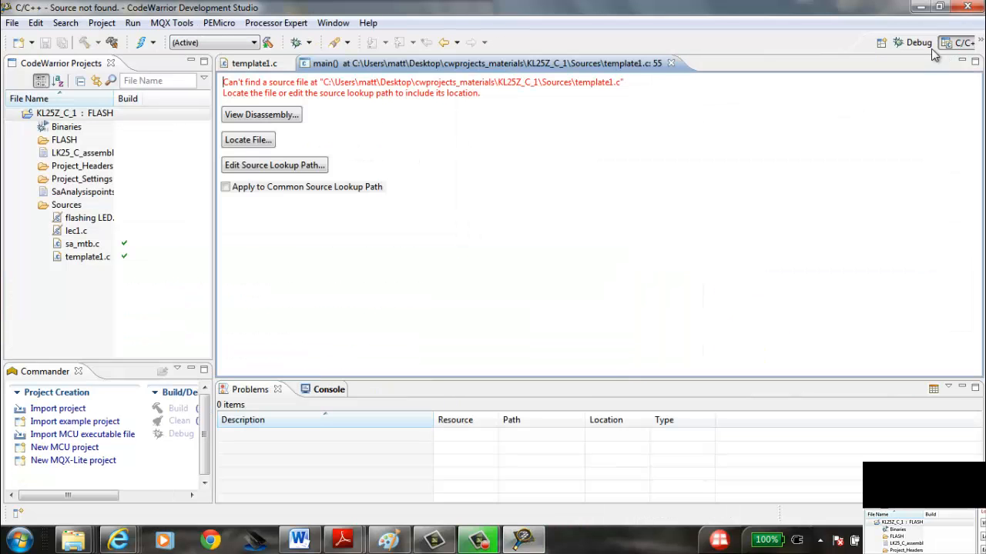
click(918, 42)
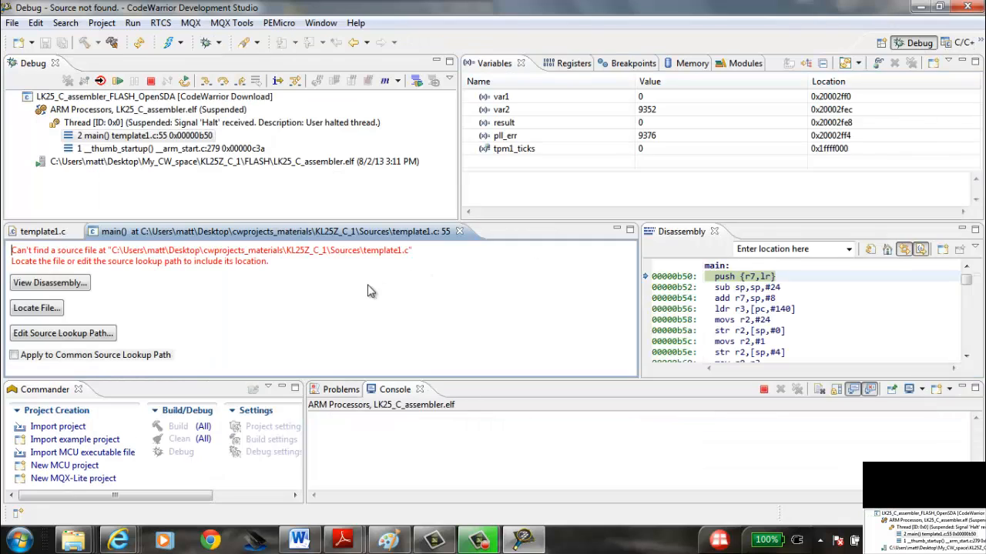
mouse_move(50, 283)
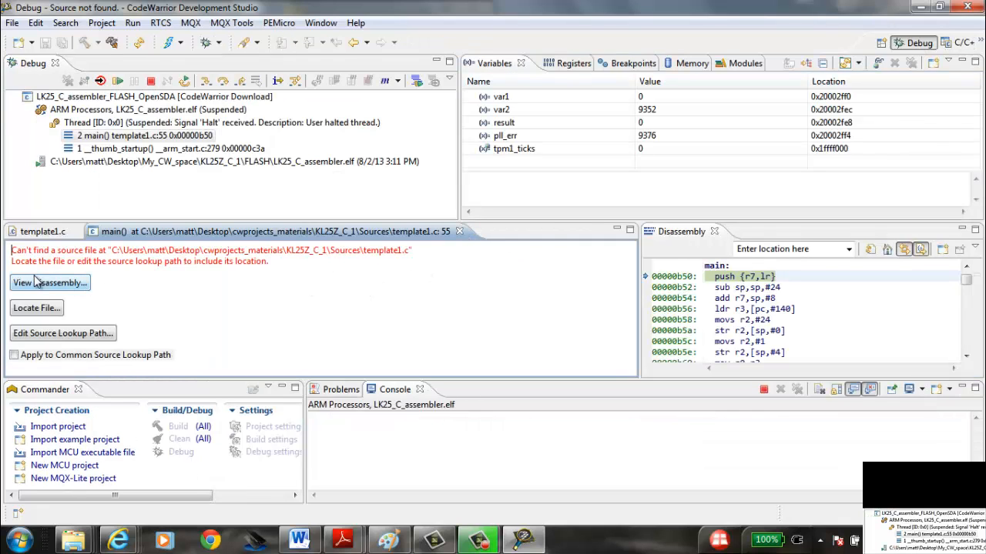
mouse_move(459, 231)
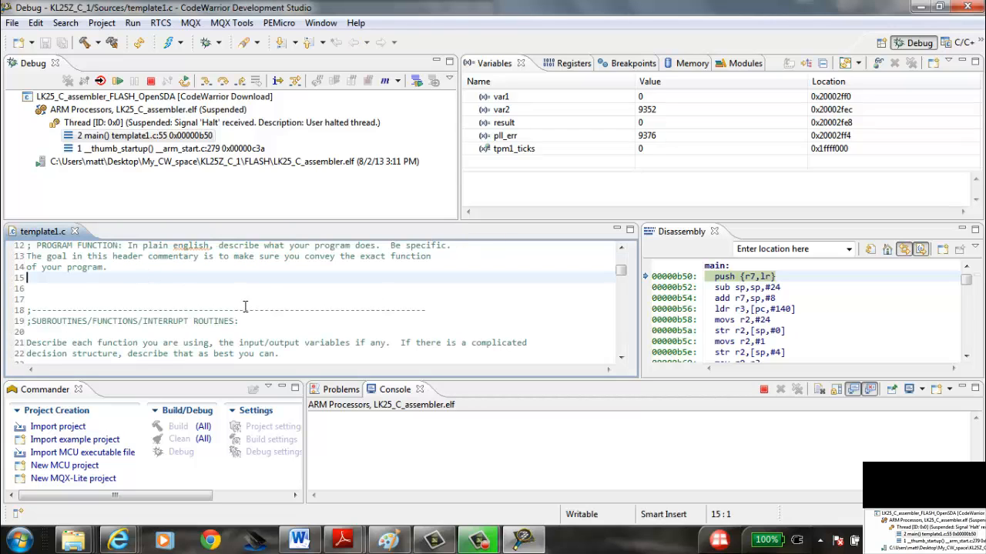
Scroll the debug view and bring up template1.c source halted at main().
scroll(down, 3)
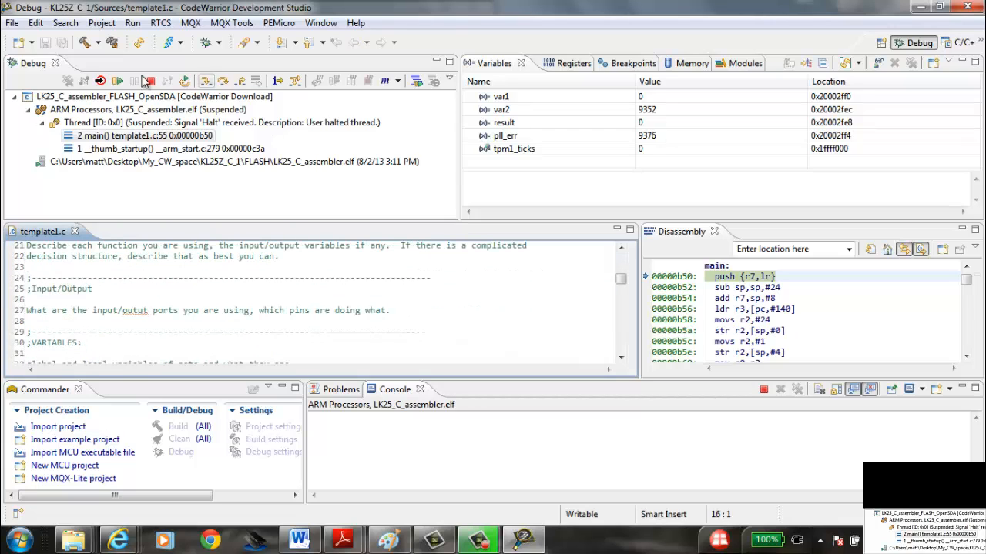
scroll(down, 3)
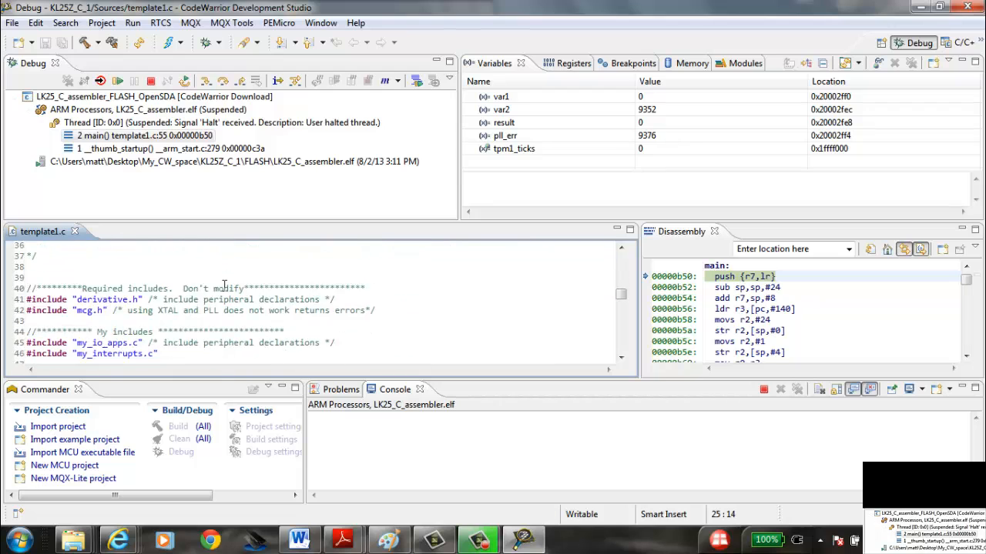
scroll(down, 3)
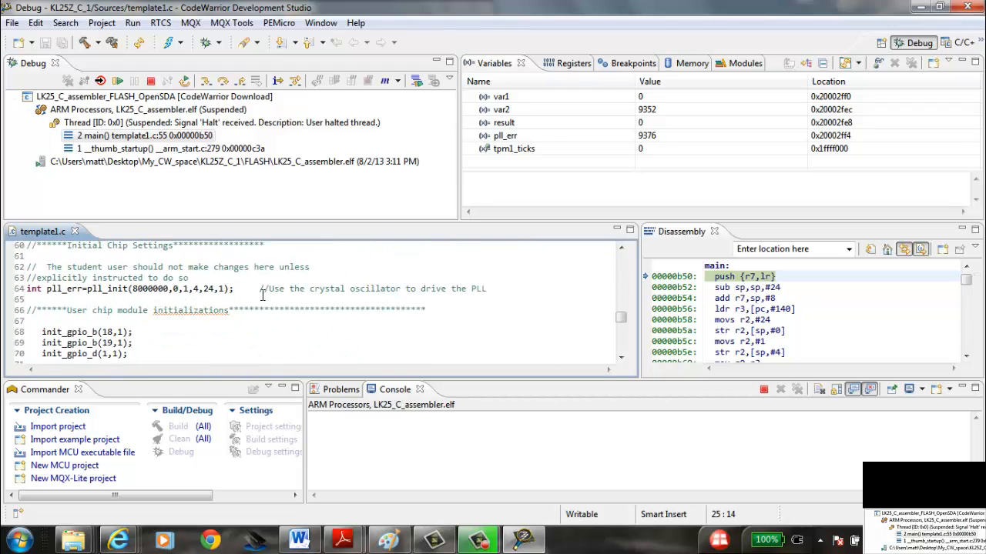
scroll(up, 3)
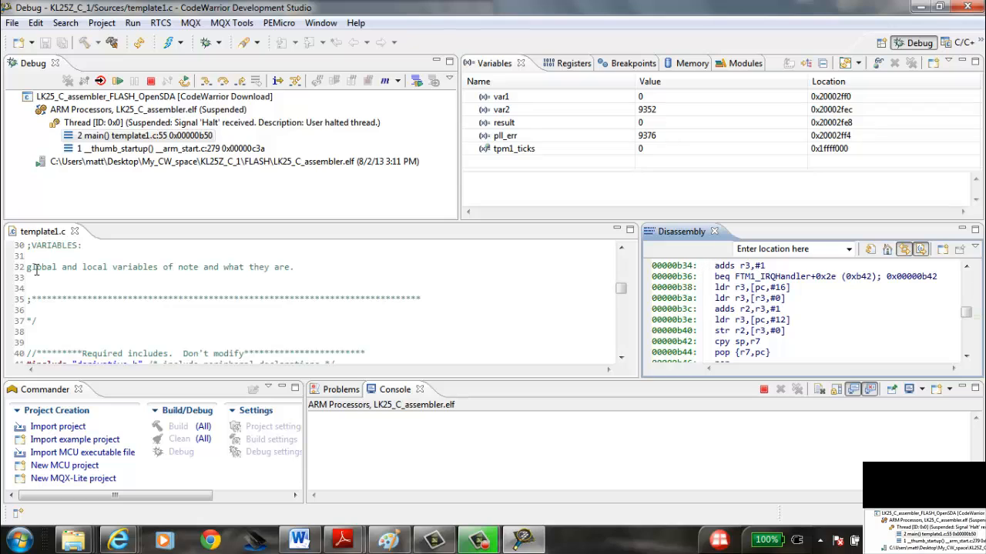
click(484, 289)
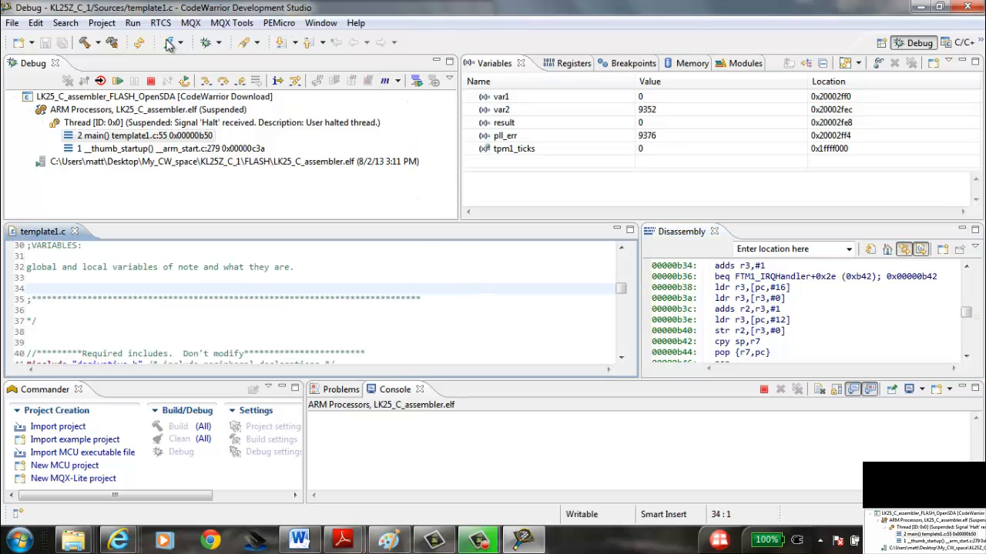
click(142, 136)
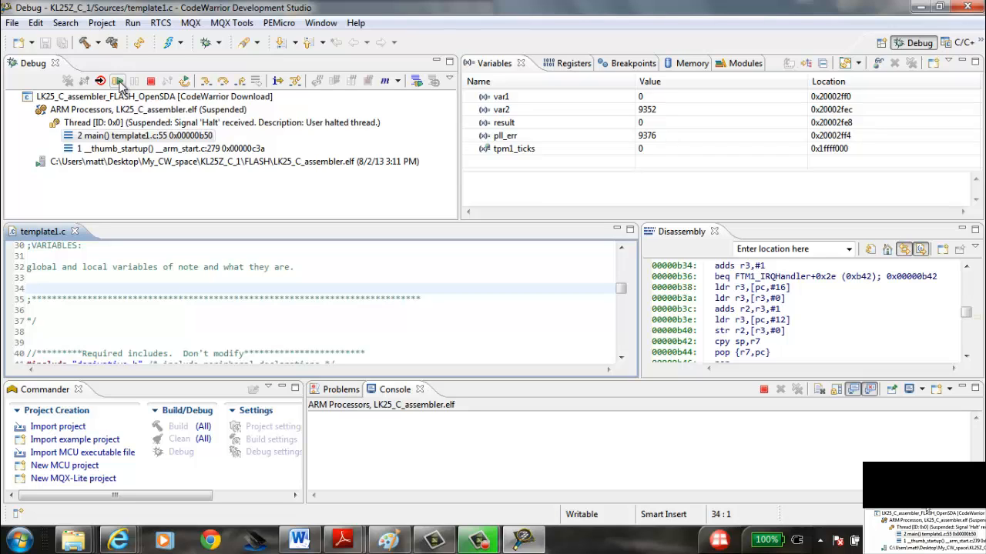
Resume and suspend the program twice inside gpo_d(), then terminate the session.
click(100, 81)
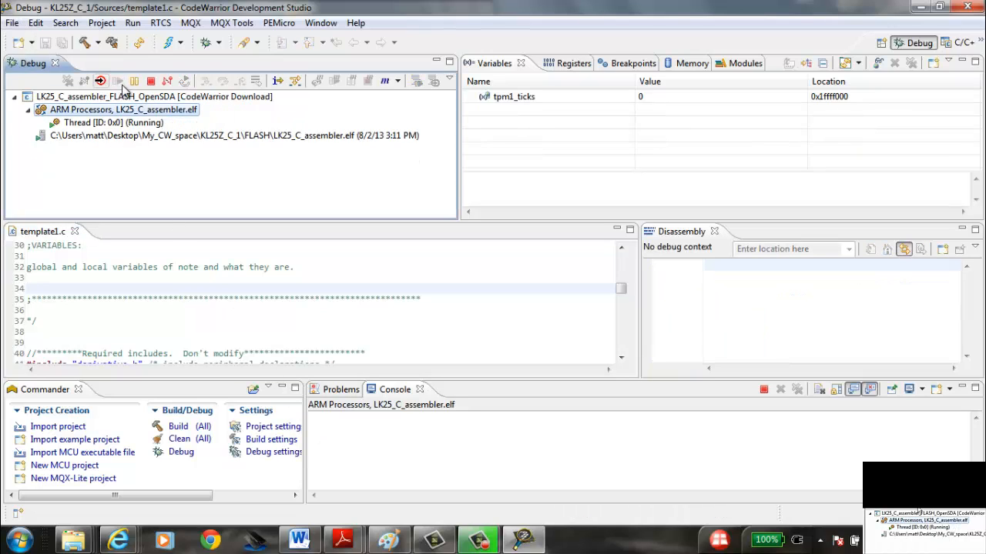
mouse_move(151, 81)
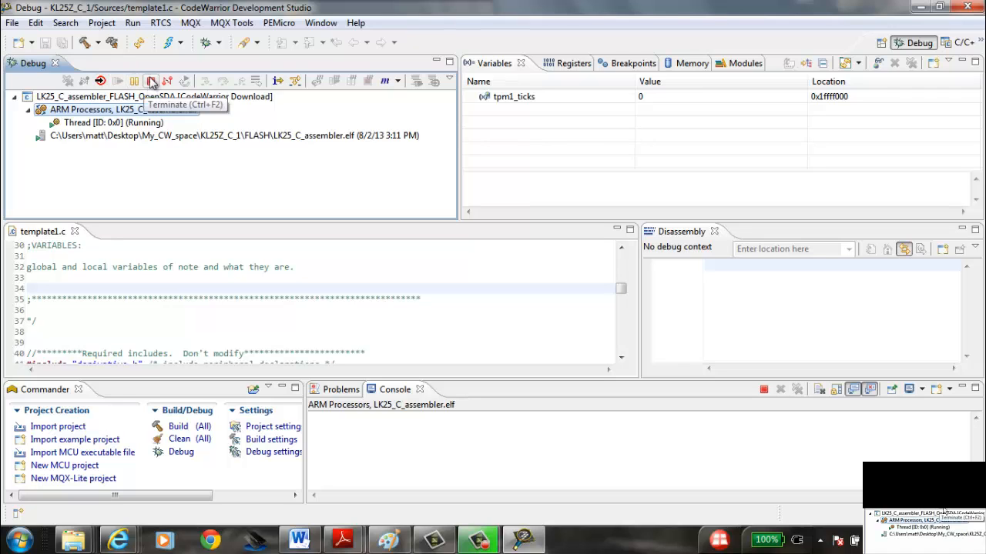
click(117, 80)
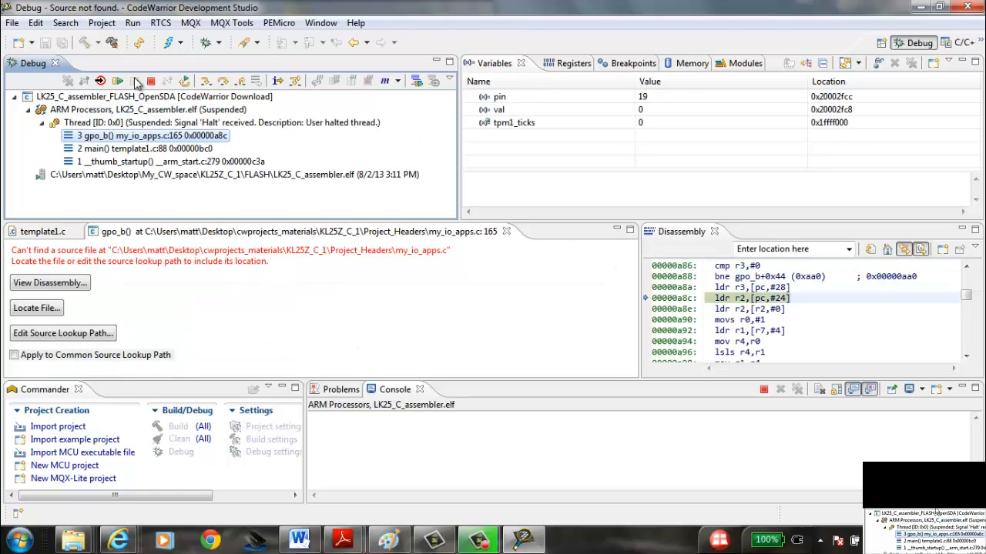
mouse_move(134, 82)
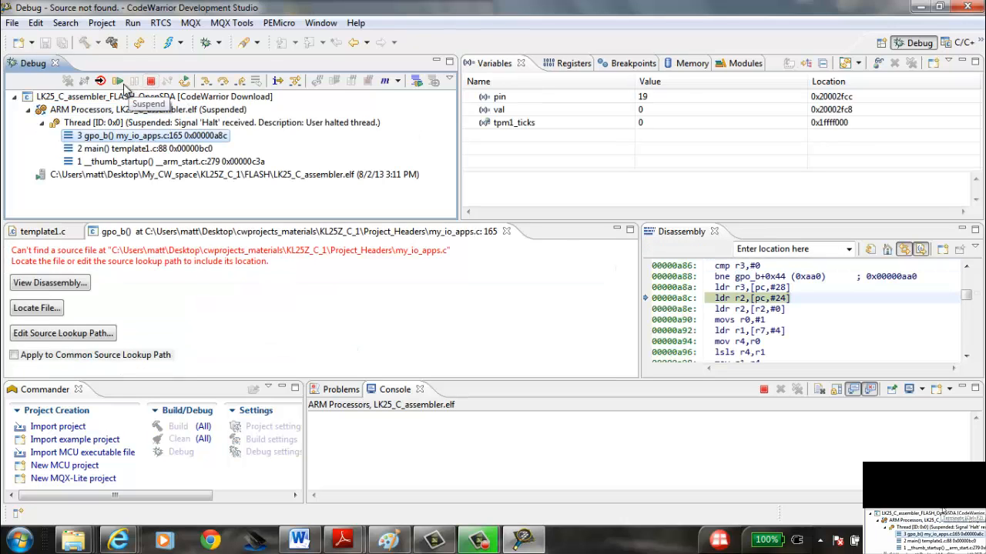
click(117, 81)
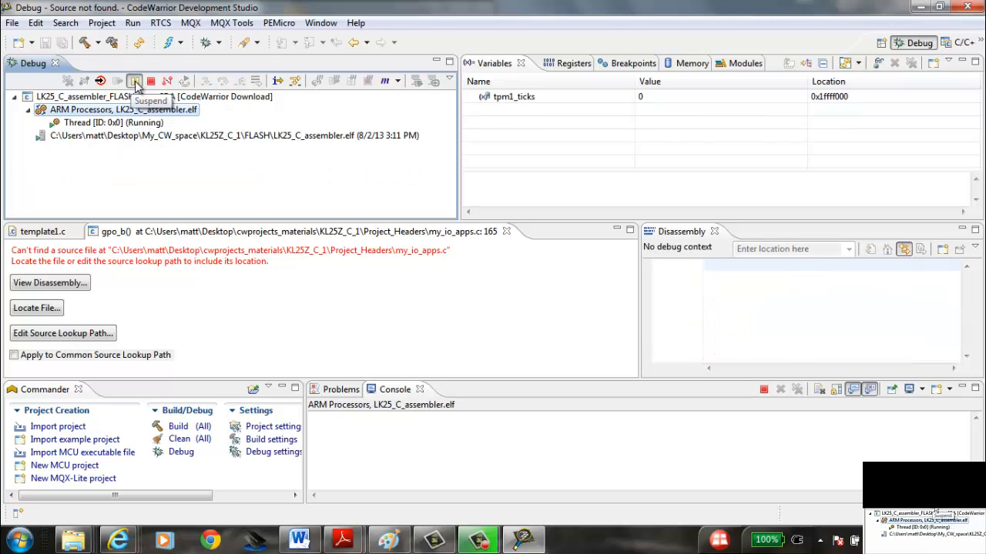
click(135, 81)
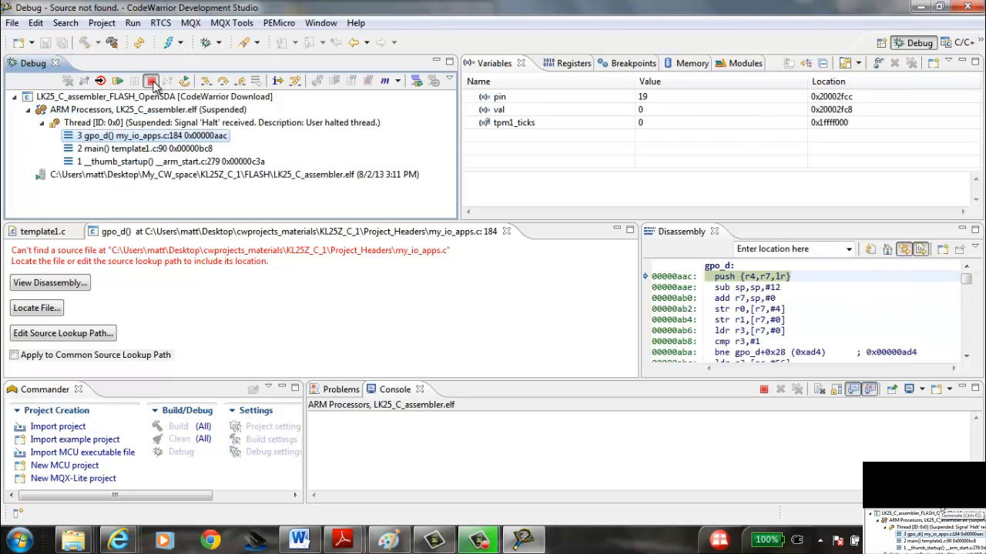
click(151, 81)
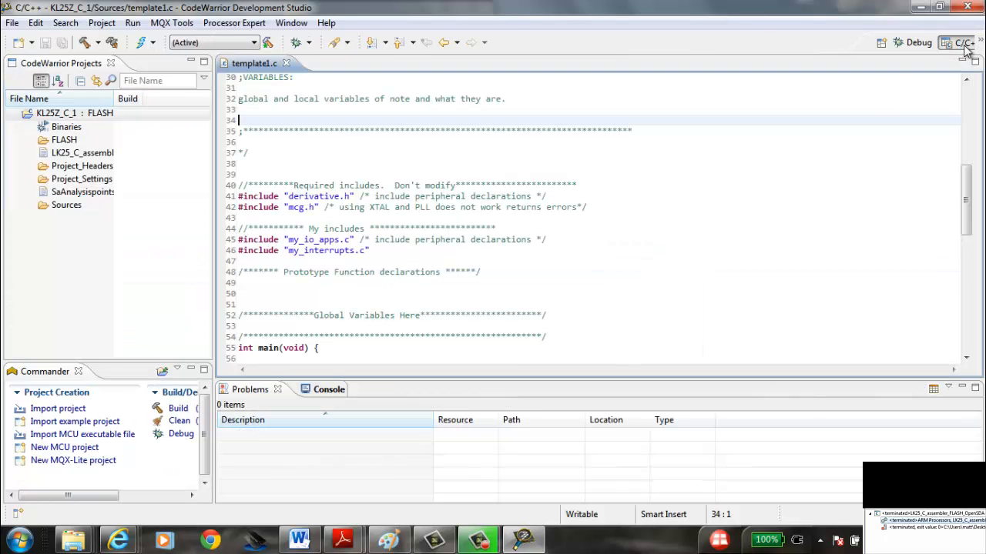
mouse_move(154, 29)
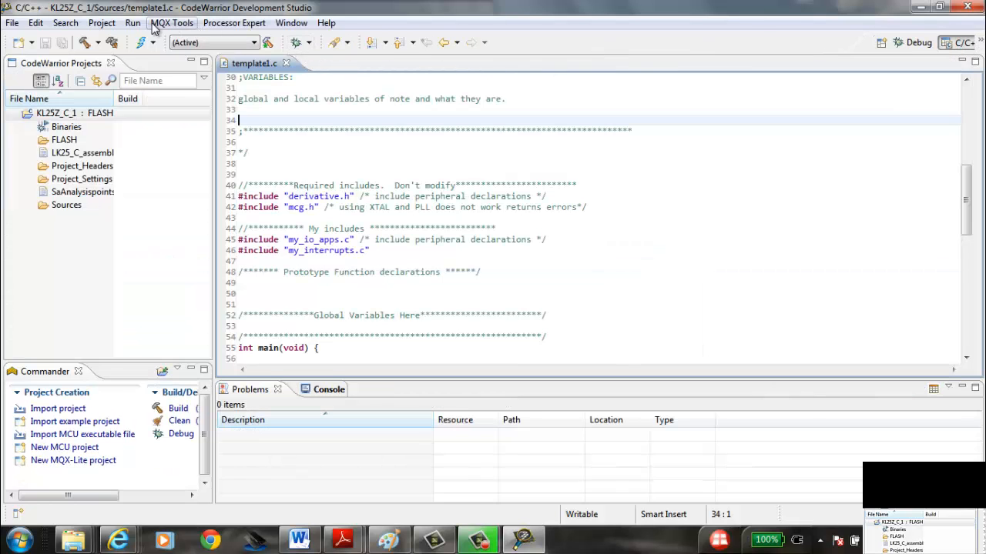
Open the Run menu in the C/C++ editing layout.
click(132, 23)
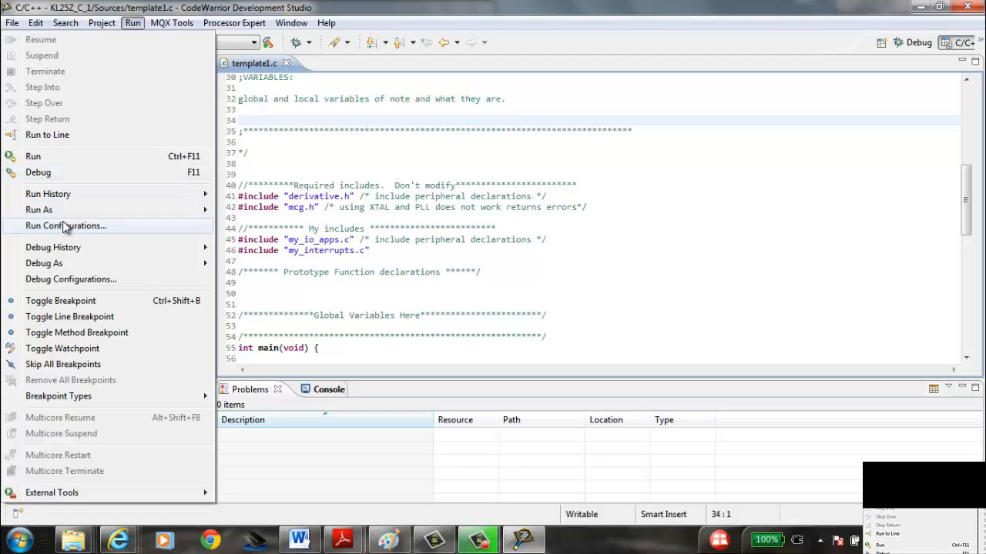
mouse_move(735, 180)
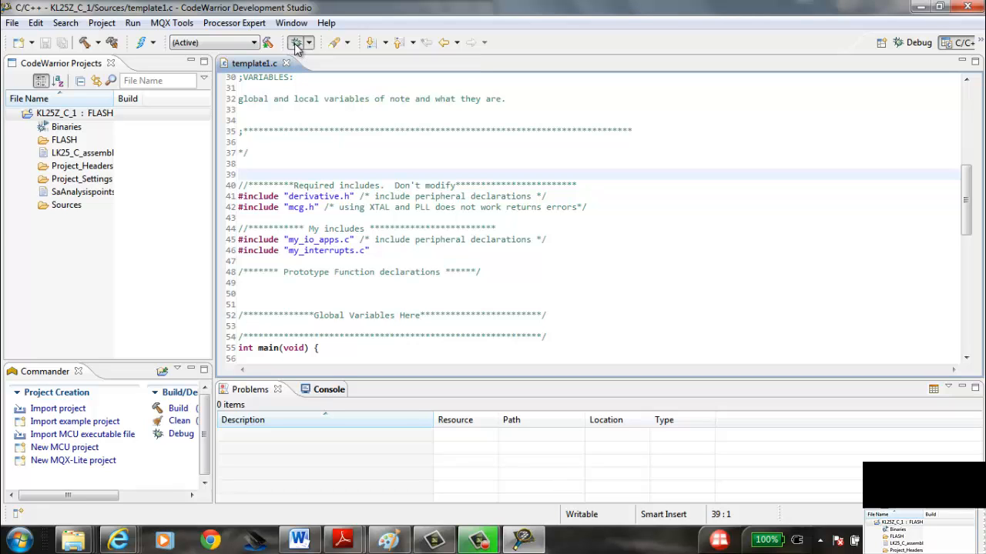
Launch a new debug session and let it halt at main() in template1.c.
click(295, 43)
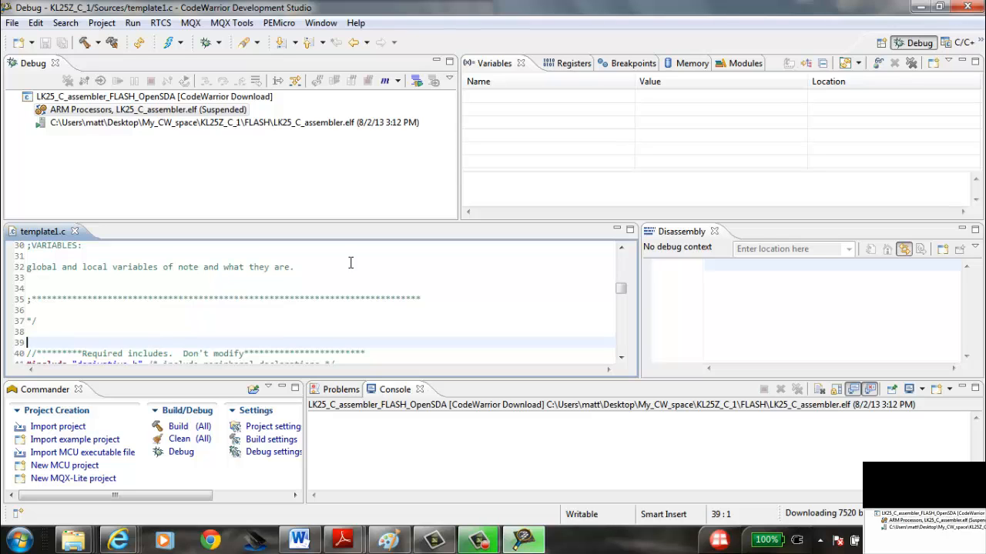
click(117, 81)
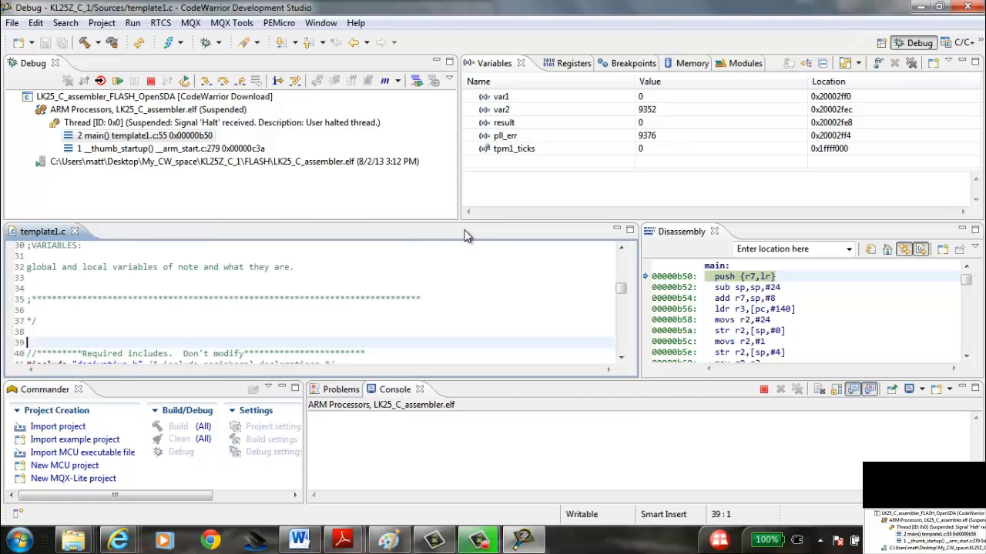
mouse_move(412, 298)
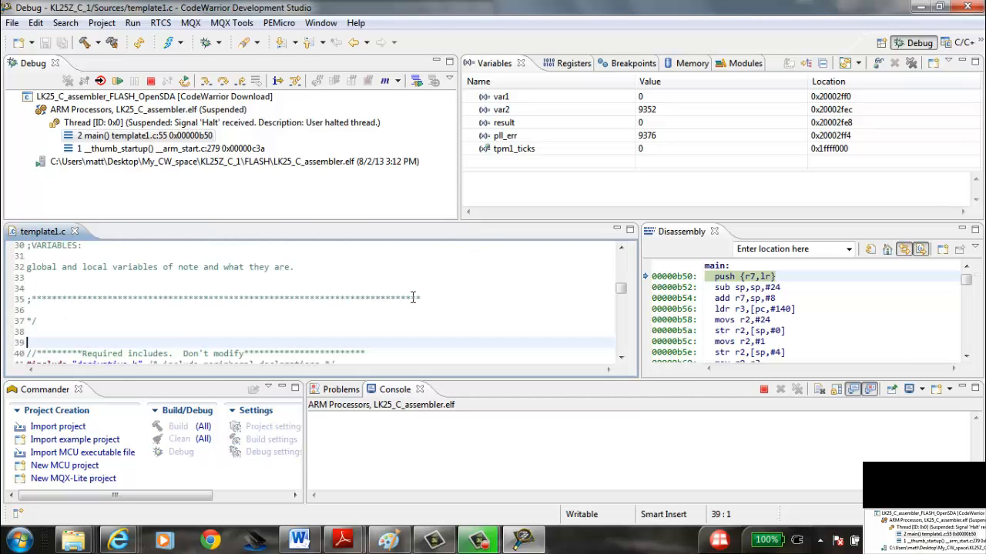
scroll(down, 3)
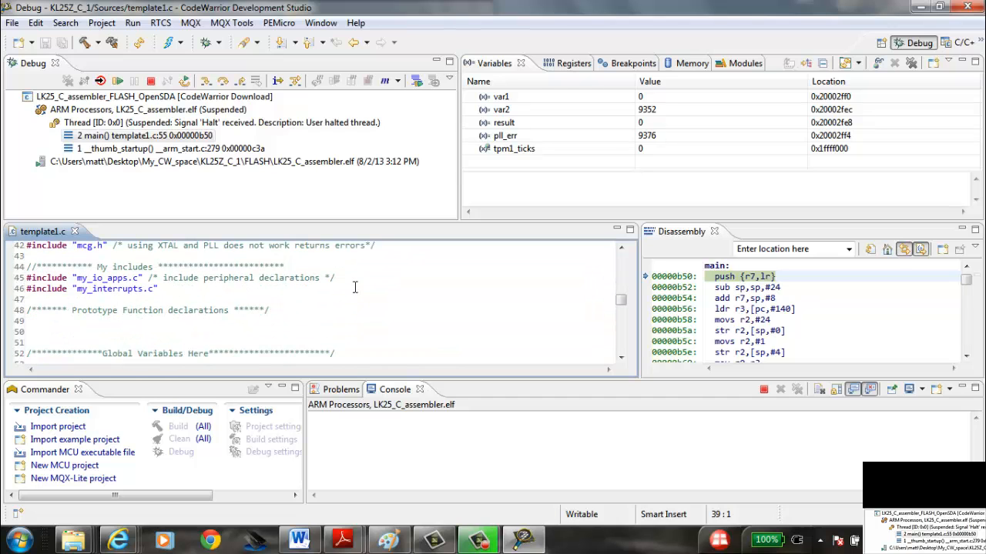
scroll(down, 3)
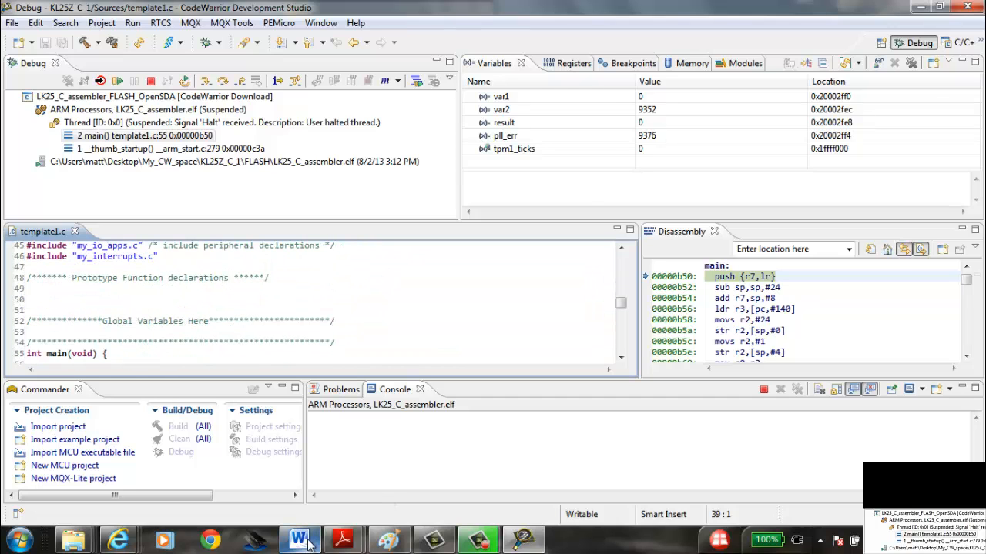
click(298, 539)
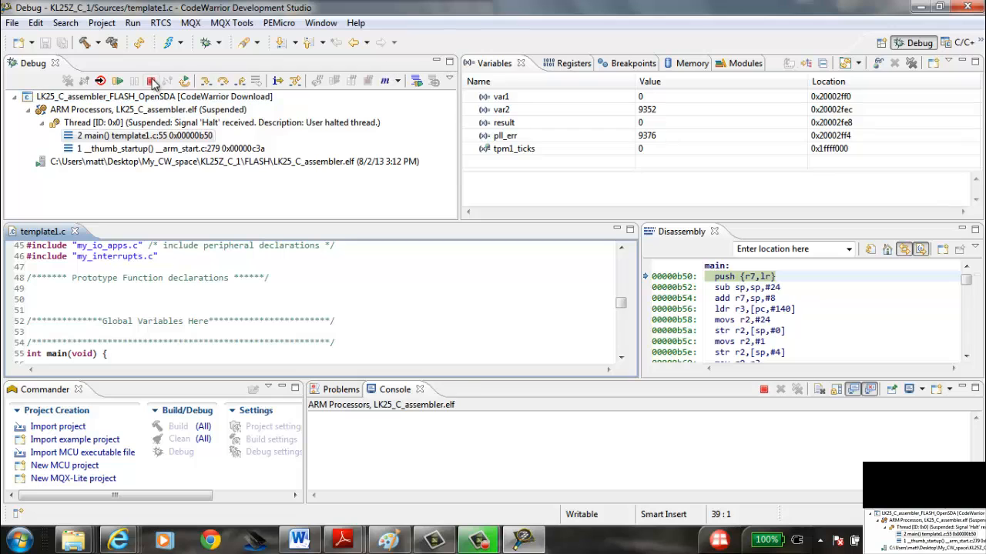
Terminate the second debug session.
click(152, 81)
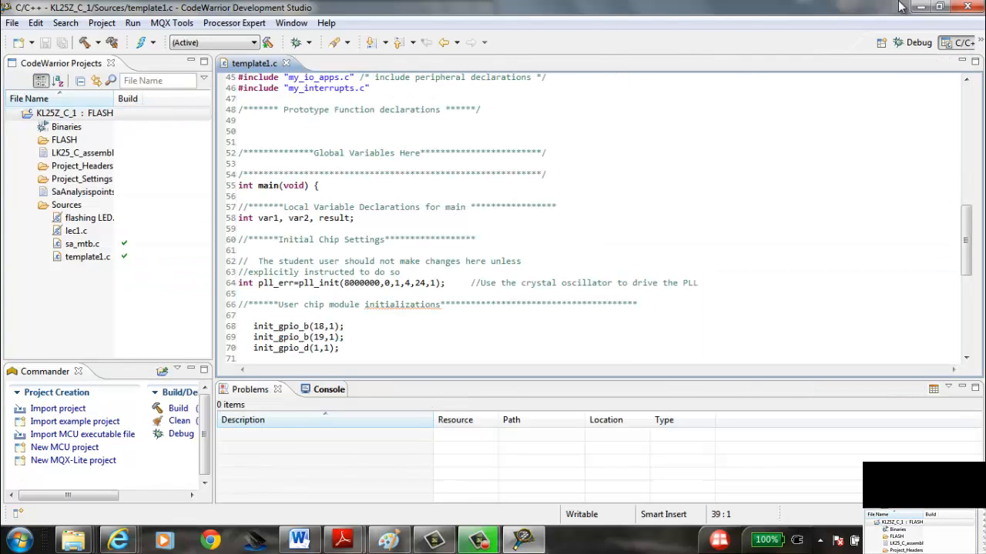
mouse_move(918, 42)
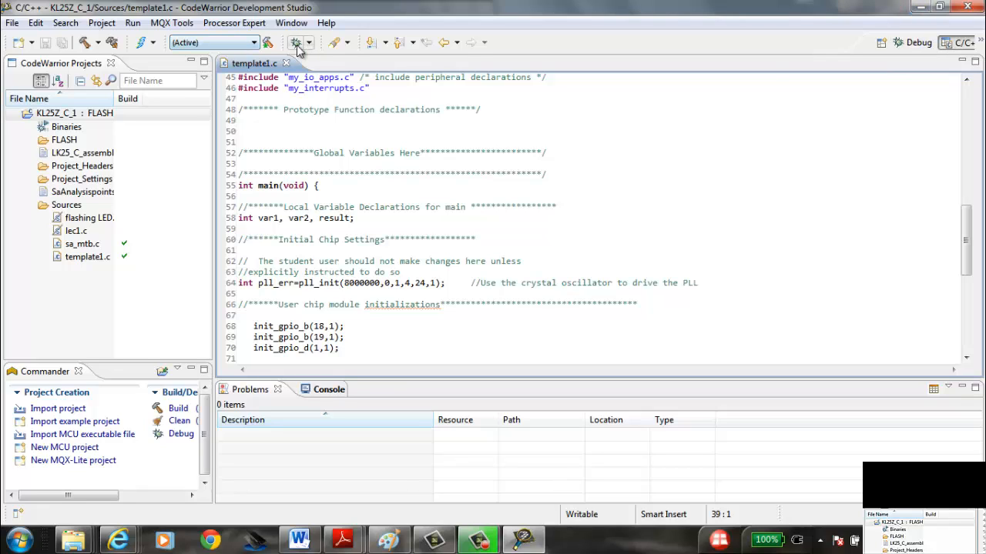
mouse_move(907, 65)
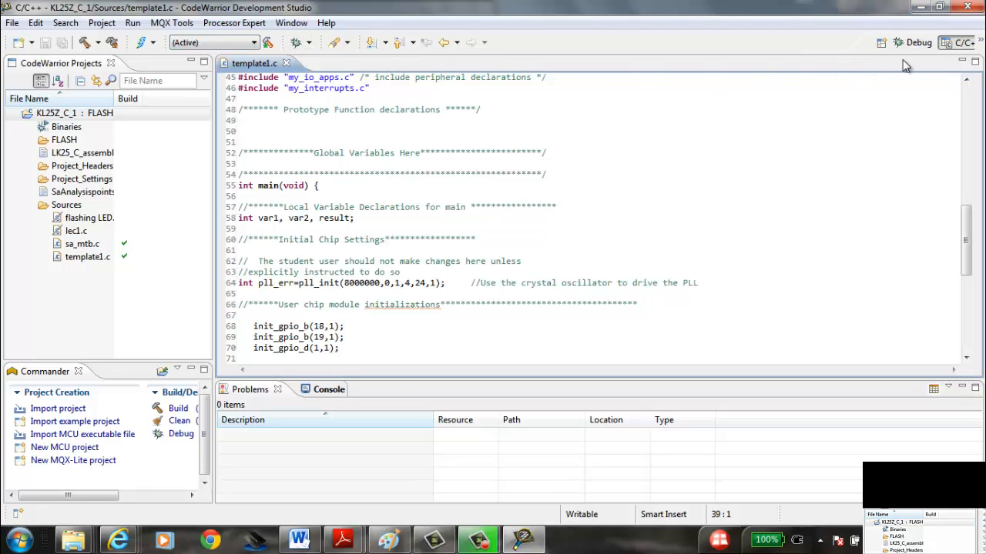
mouse_move(708, 54)
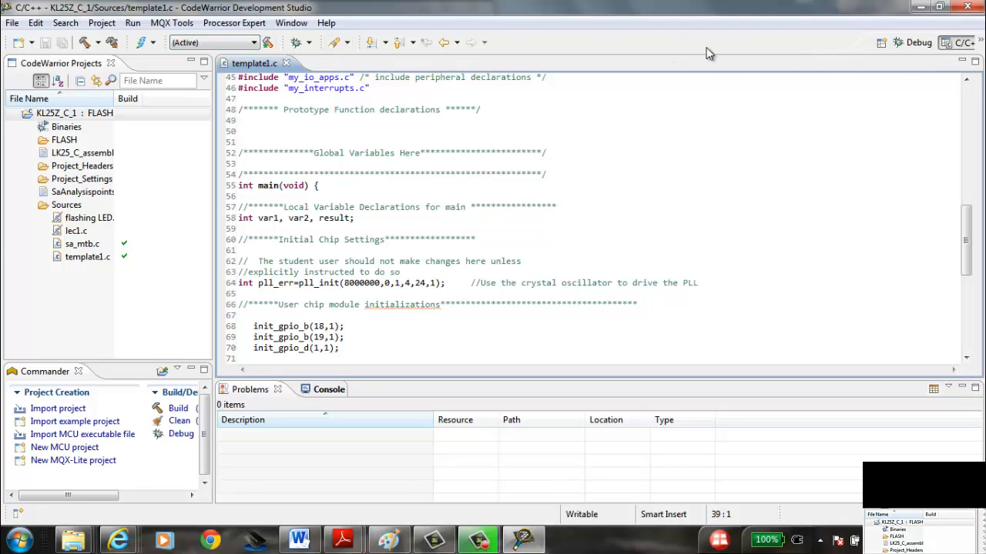
mouse_move(295, 43)
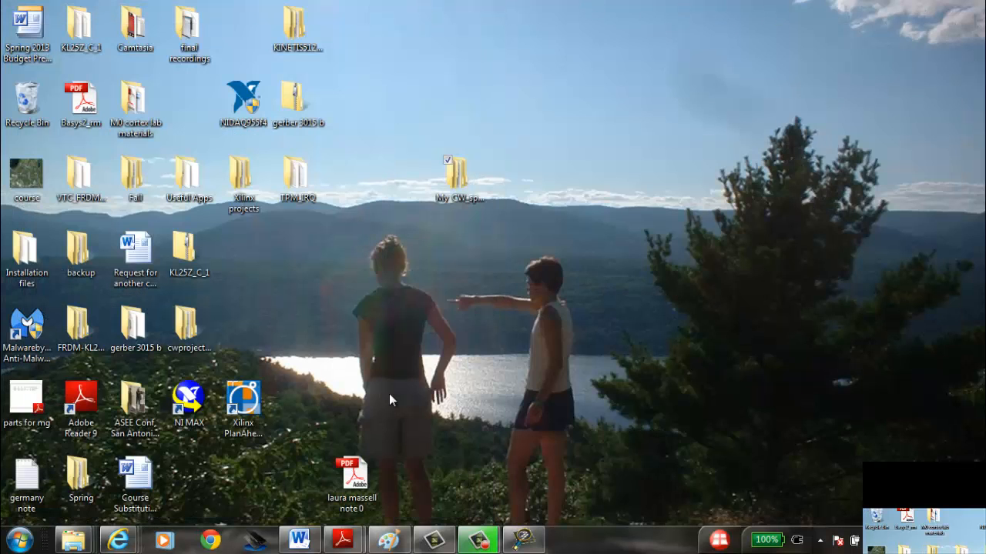
mouse_move(389, 539)
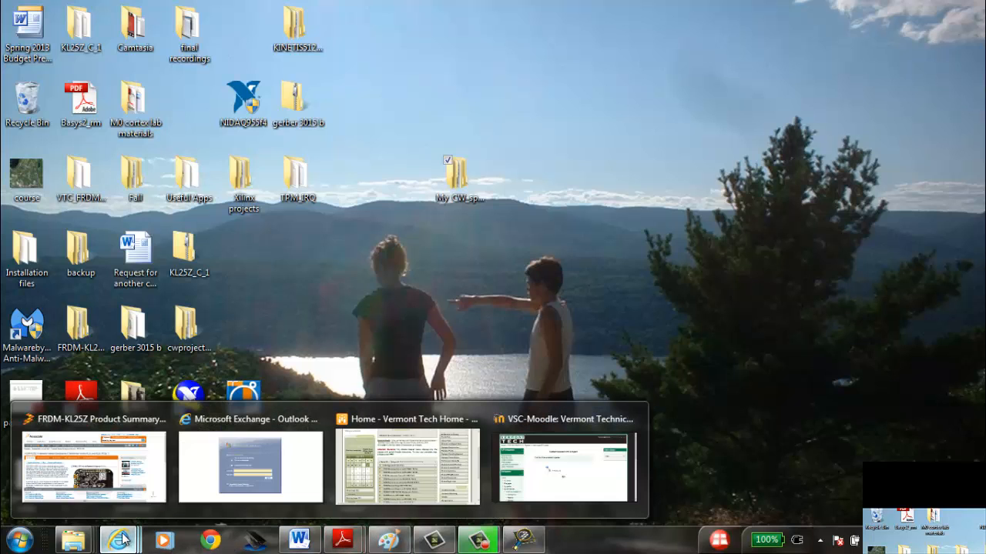
Open Moodle's week 1 lab and lecture materials and download flashing LED.c.
click(560, 466)
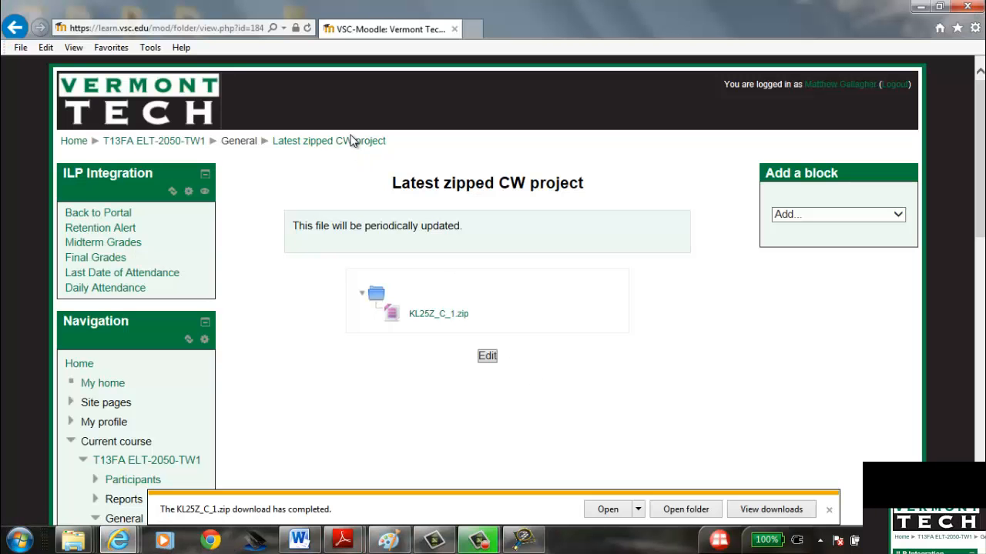
mouse_move(191, 143)
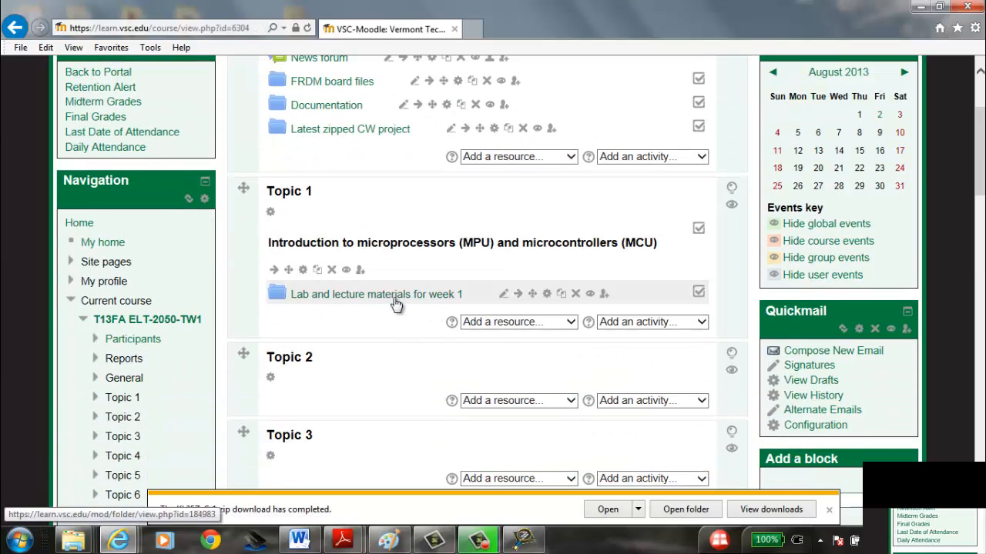
click(376, 295)
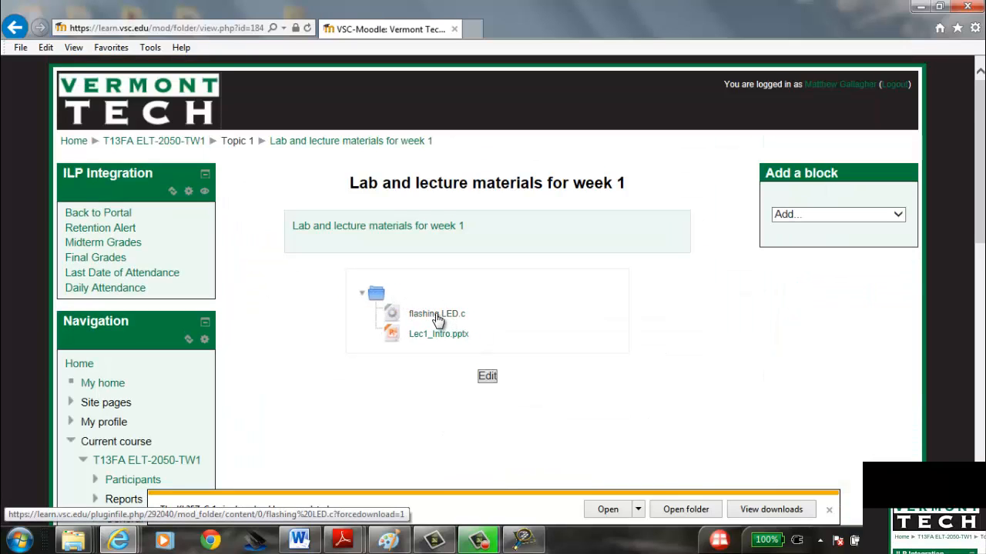
click(437, 313)
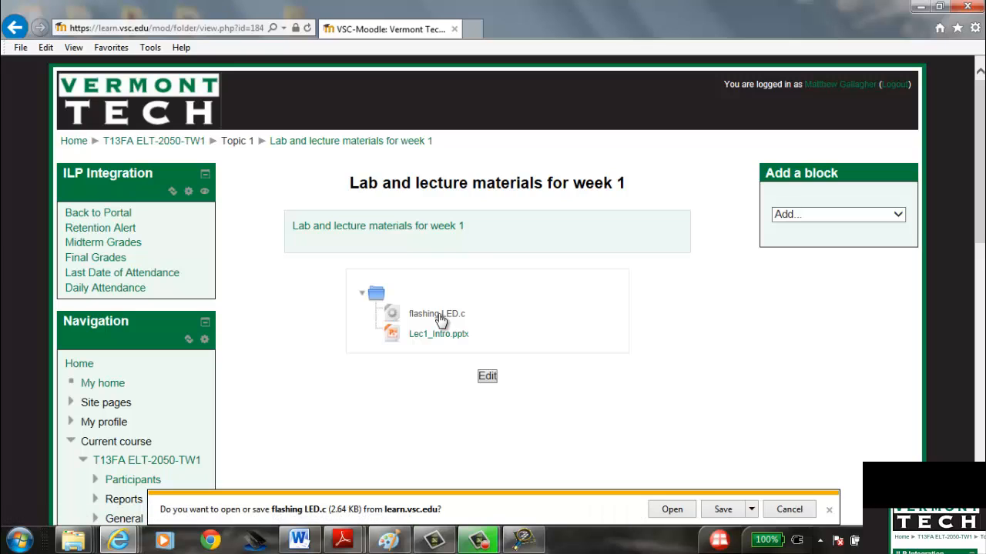
mouse_move(722, 509)
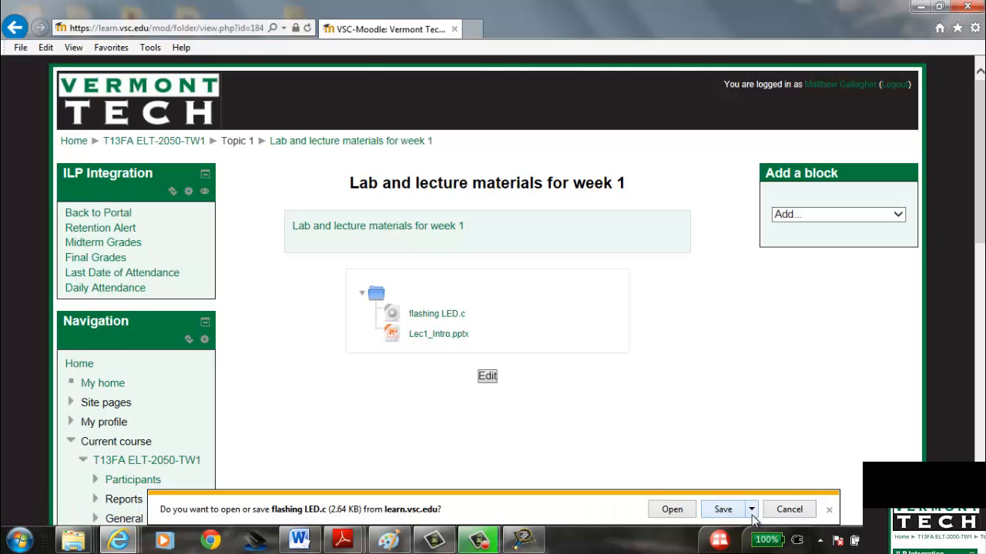
Save flashing LED.c to My_CW_space > KL25Z_C_1 > Sources, replacing the existing file.
click(722, 509)
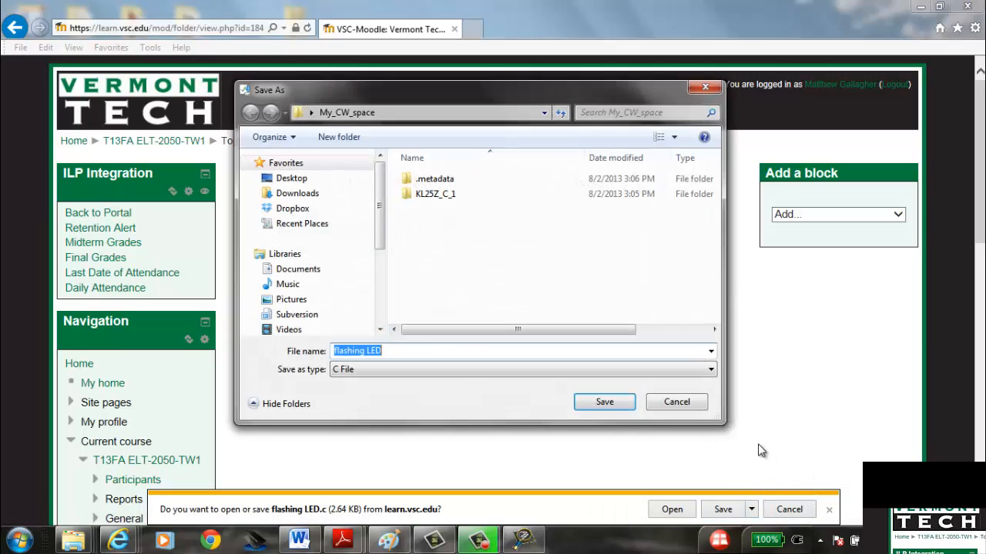
mouse_move(428, 204)
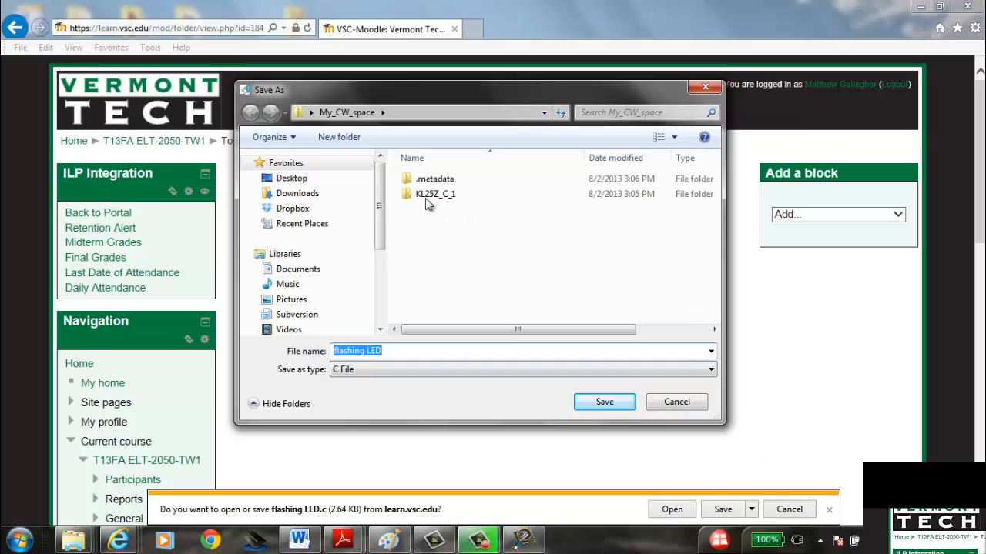
double_click(435, 193)
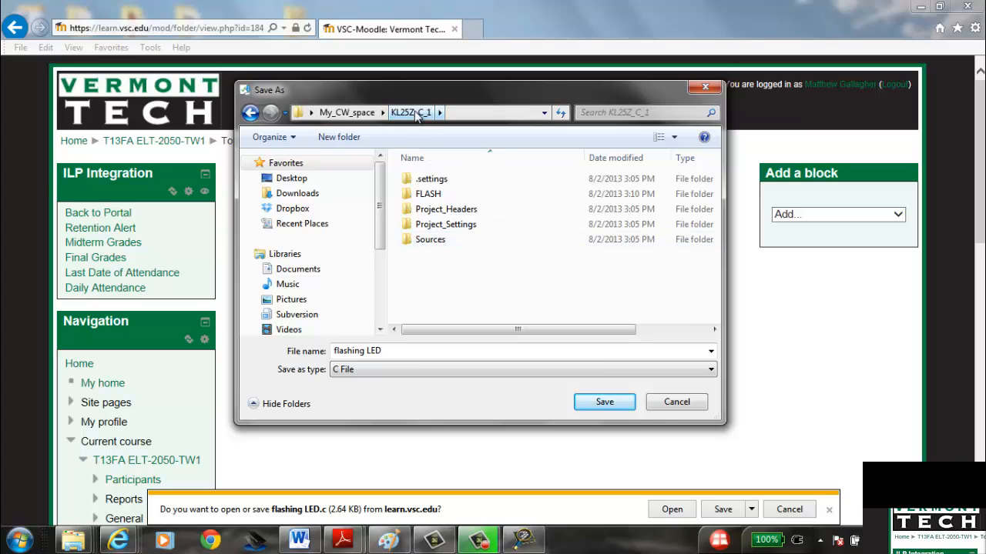
click(347, 113)
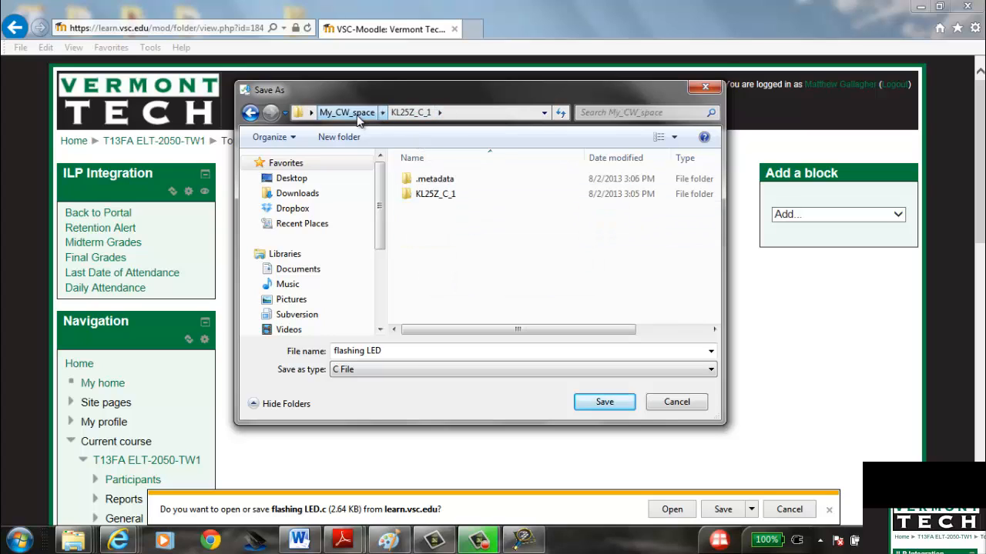
click(347, 113)
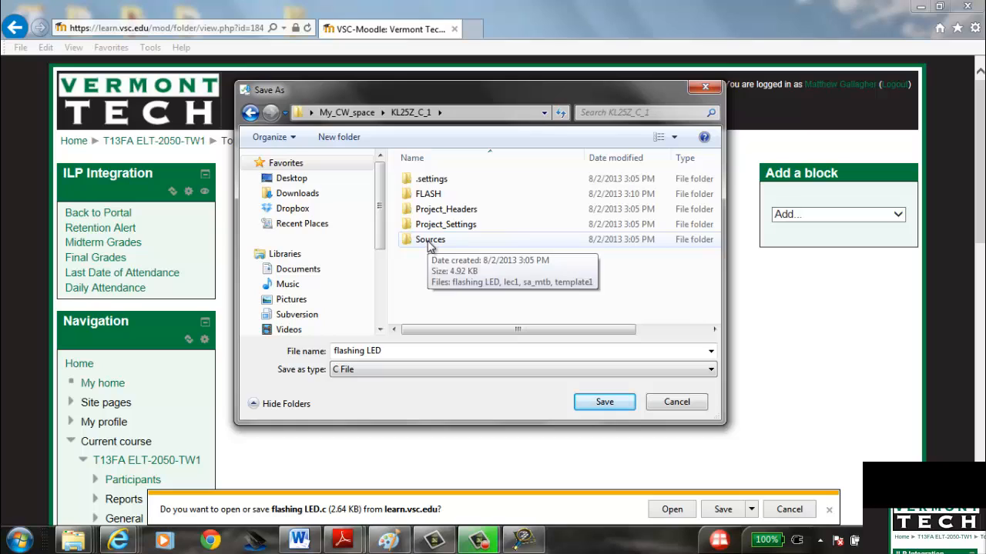
double_click(429, 240)
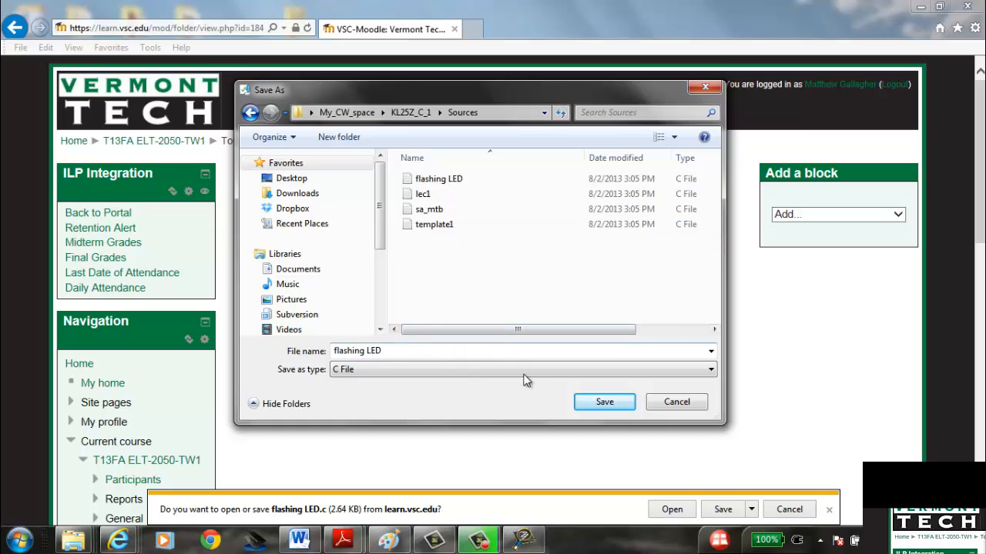
click(605, 402)
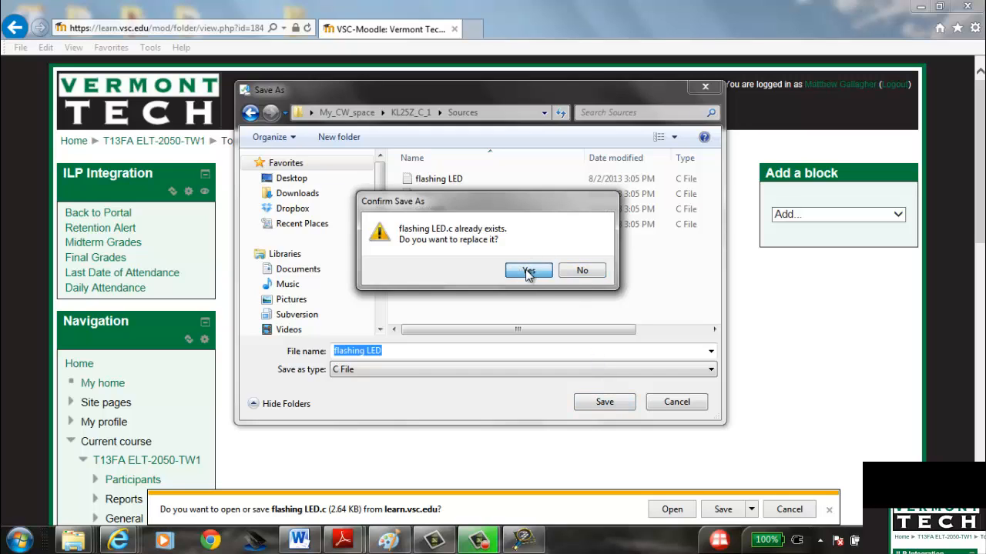
click(527, 270)
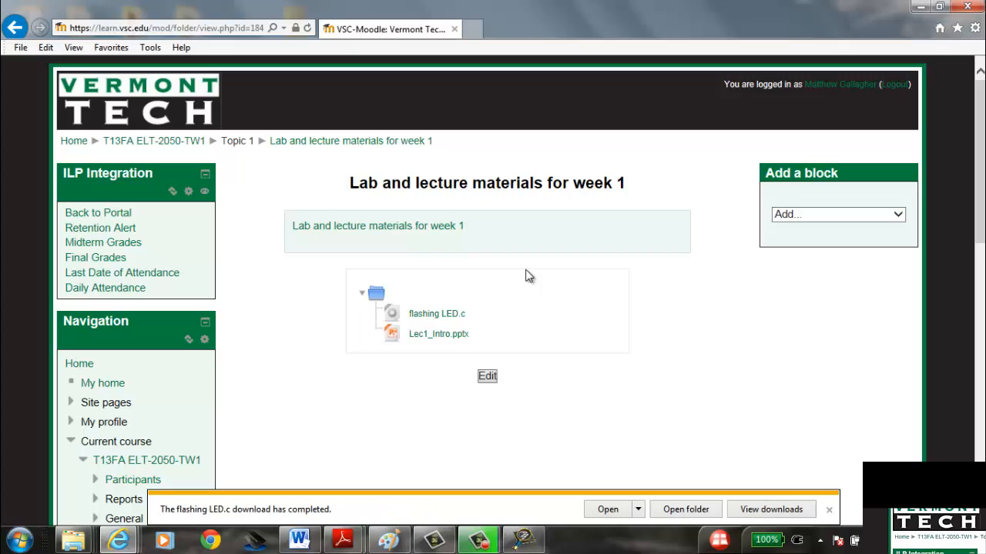
mouse_move(526, 286)
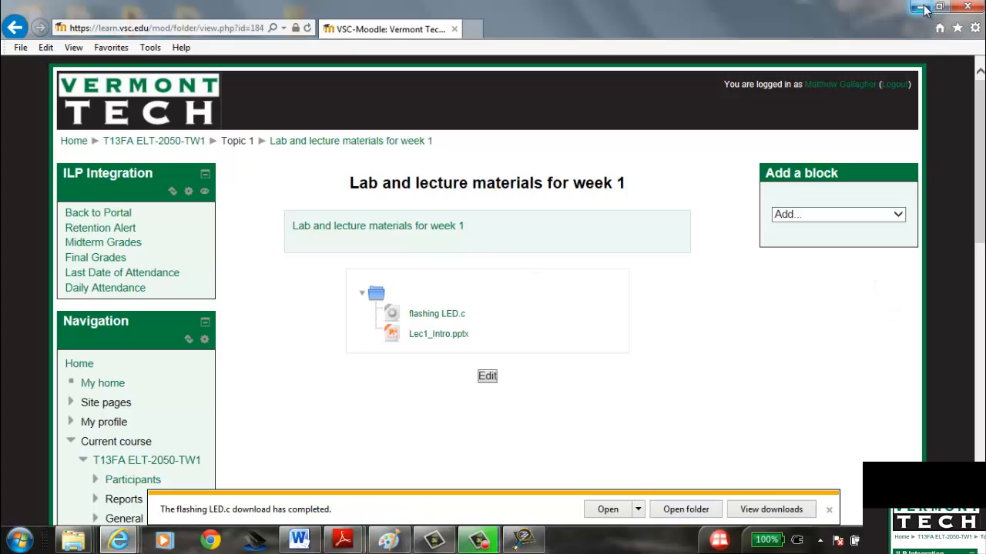
Minimize Internet Explorer and open My_CW_space > KL25Z_C_1 in Explorer.
click(923, 7)
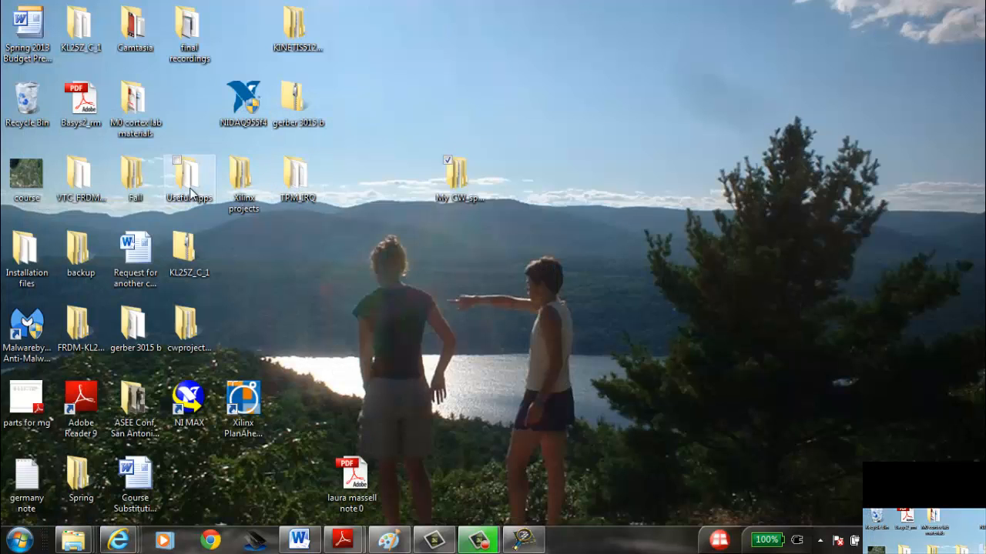
mouse_move(217, 190)
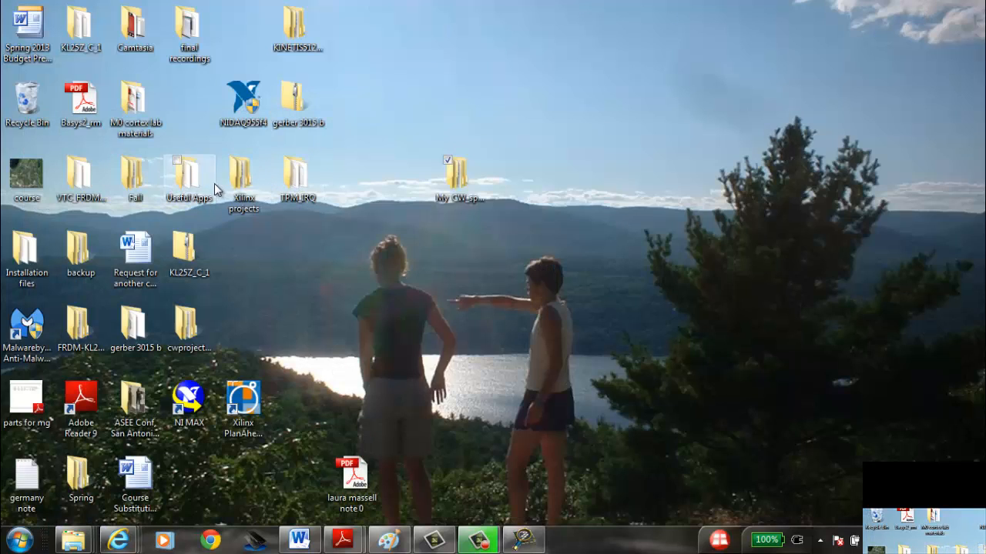
double_click(455, 173)
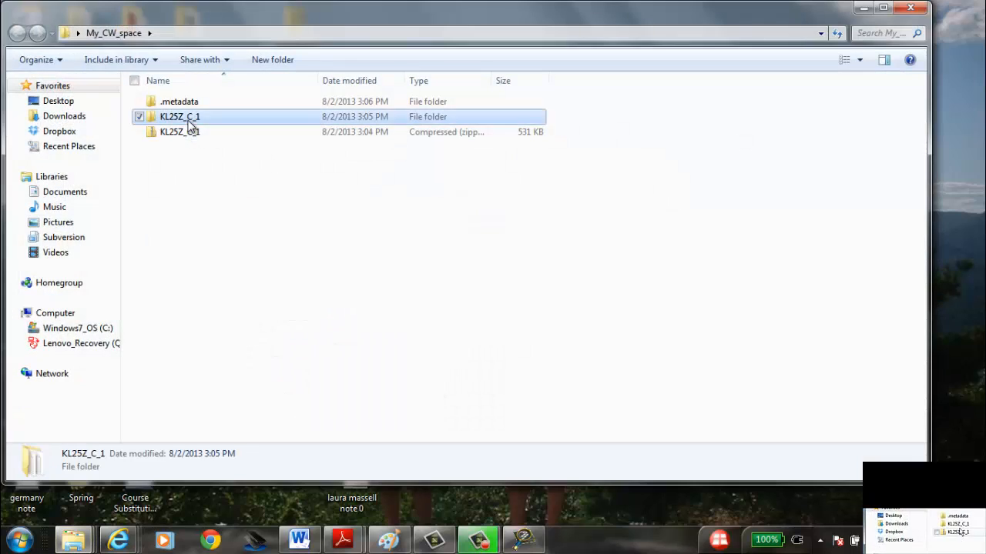
double_click(179, 117)
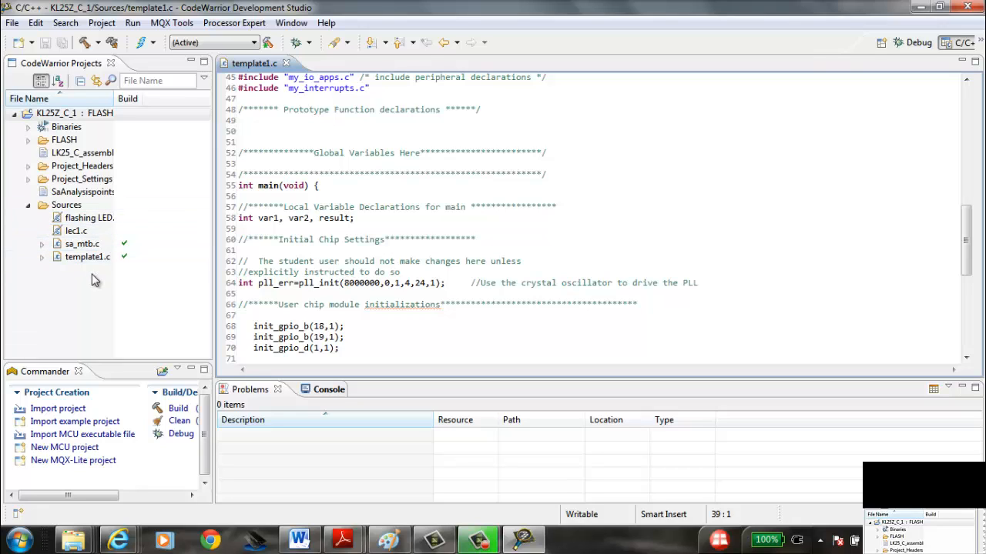
Exclude template1.c from the FLASH build and expand the project tree.
click(89, 218)
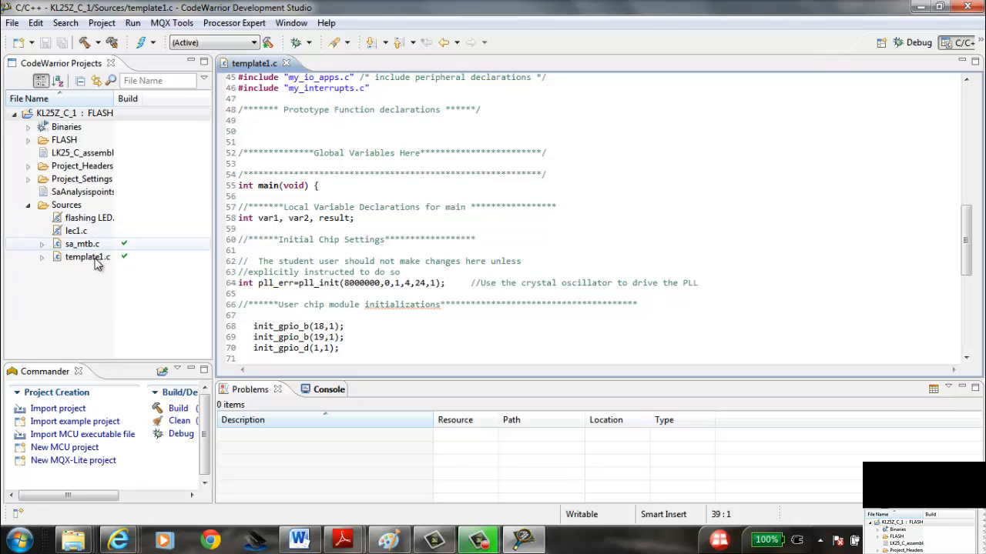
mouse_move(91, 296)
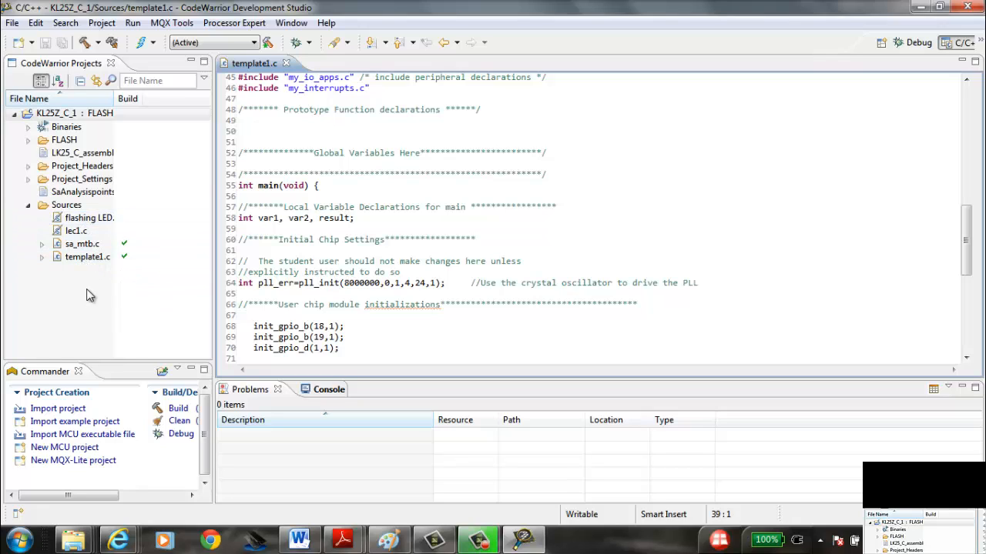
right_click(87, 257)
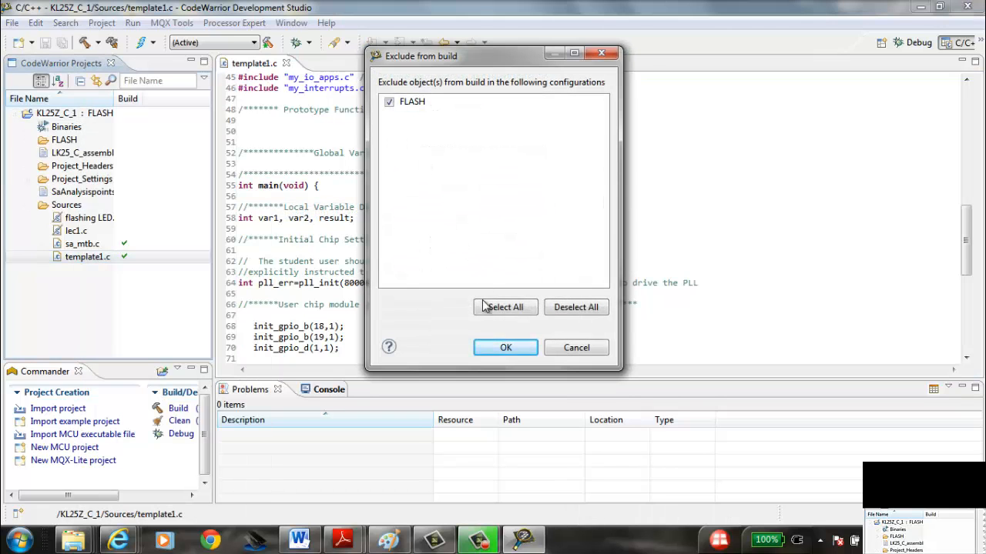
click(505, 347)
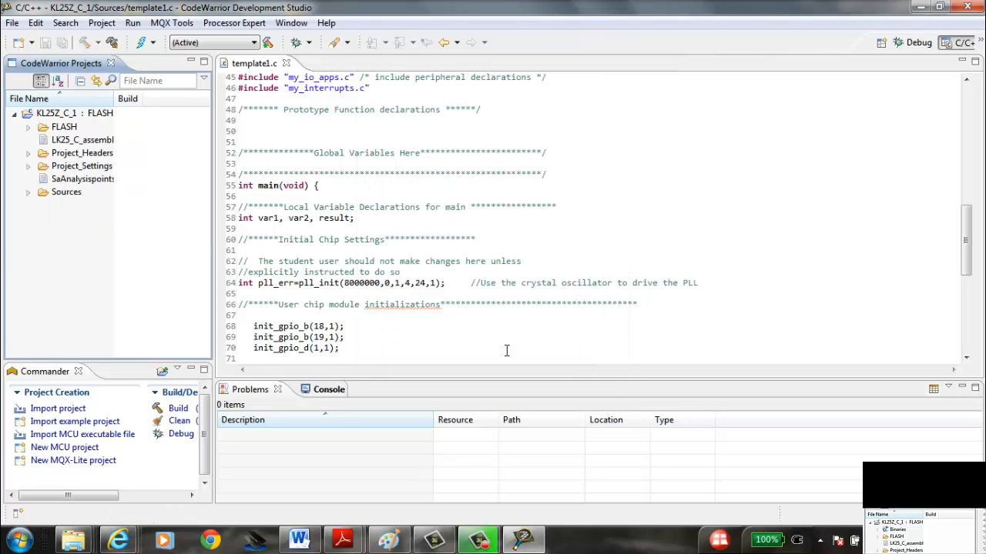
click(27, 204)
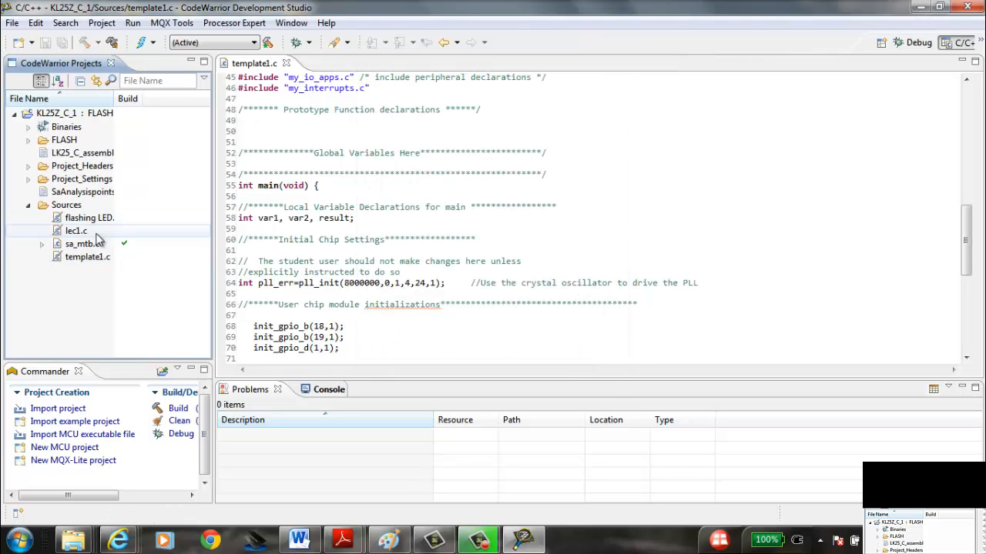
Uncheck FLASH under Exclude from Build for flashing LED.c, and close the template1.c editor.
right_click(76, 230)
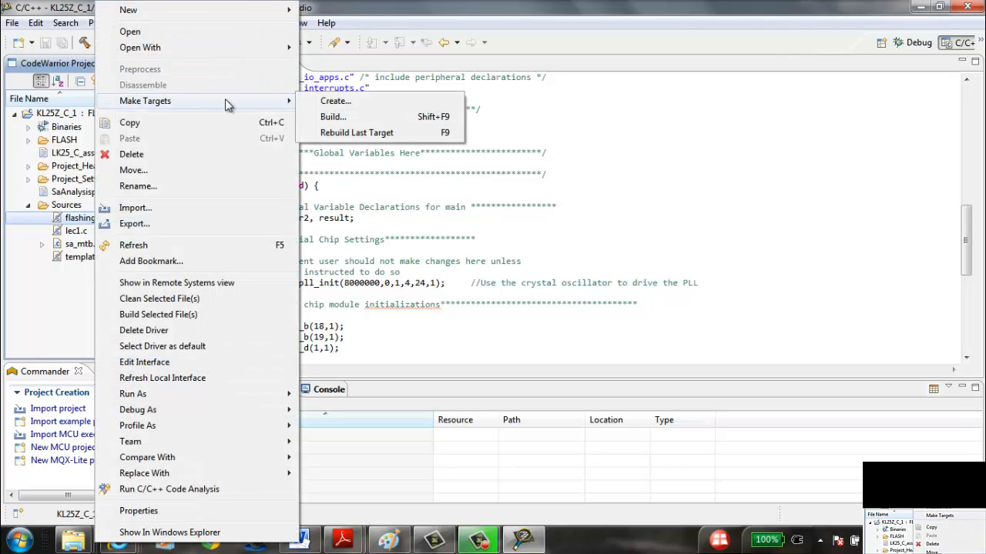
mouse_move(192, 107)
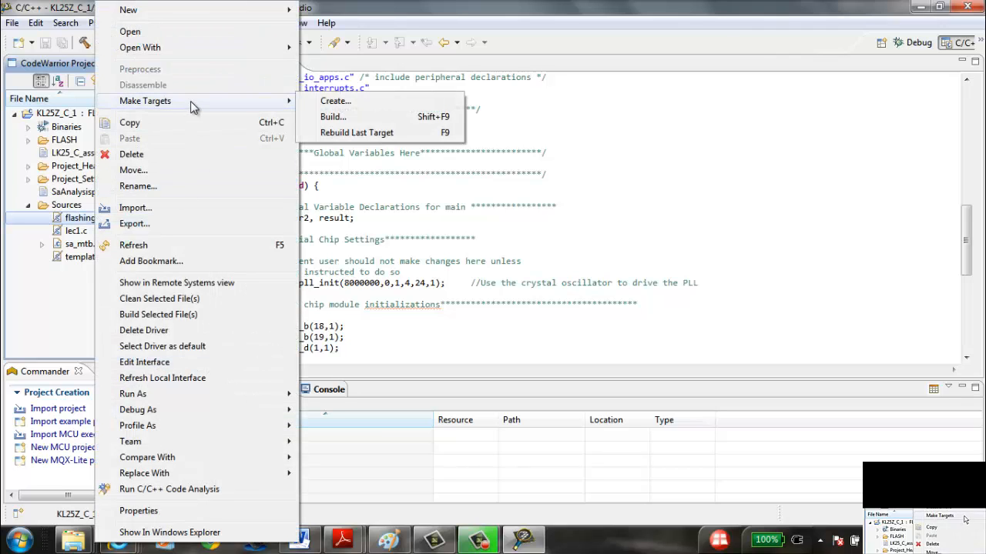
mouse_move(31, 300)
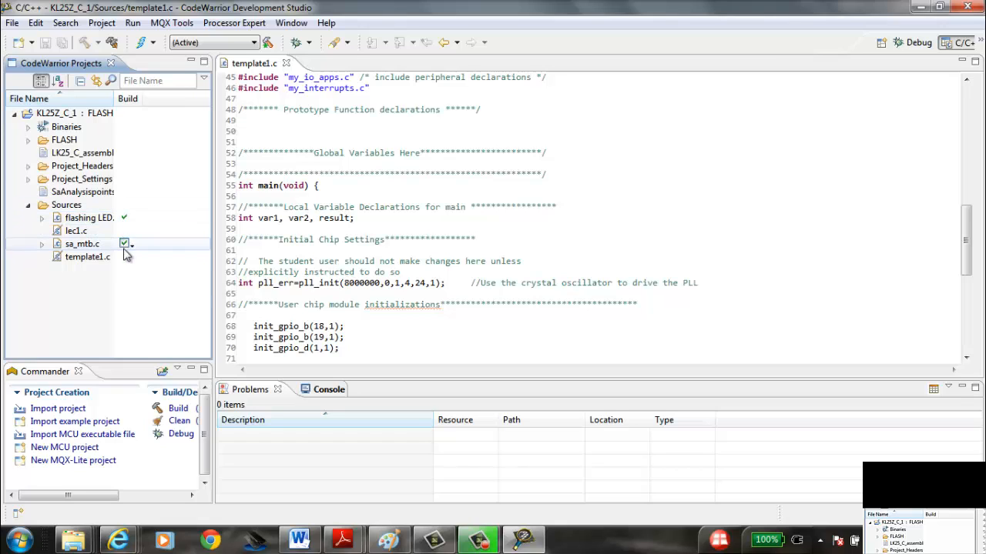
click(89, 218)
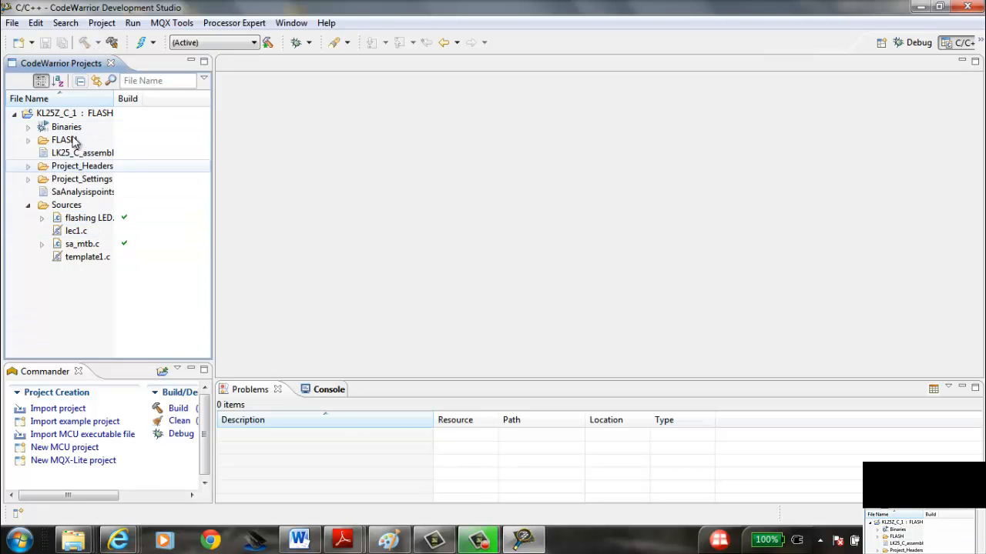
Build the KL25Z_C_1 project, giving 0 errors and 11 warnings.
click(73, 113)
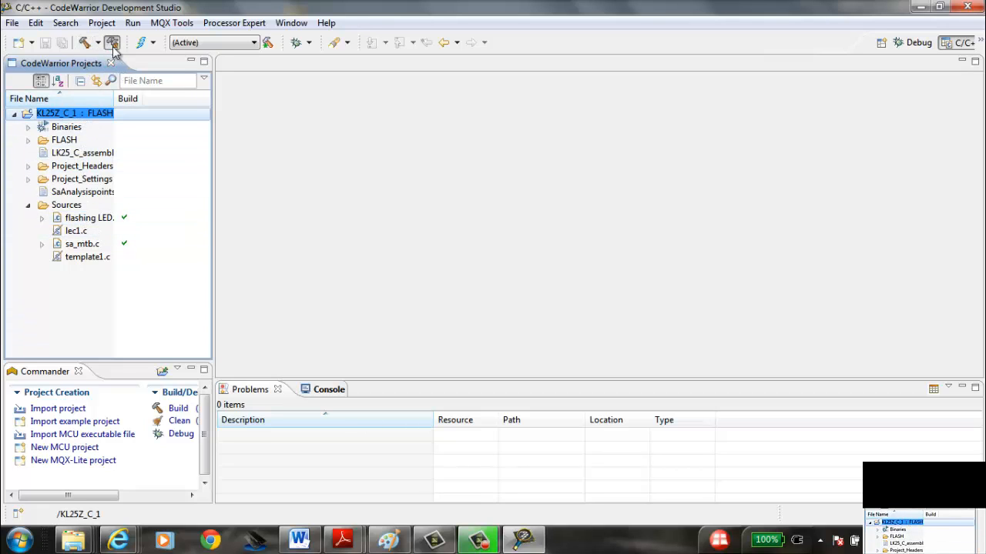
click(112, 42)
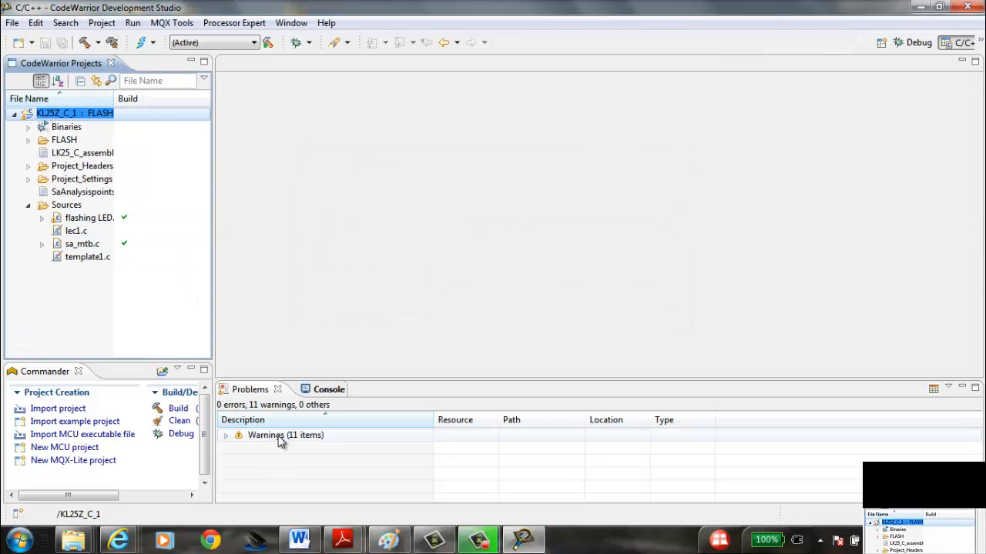
mouse_move(108, 234)
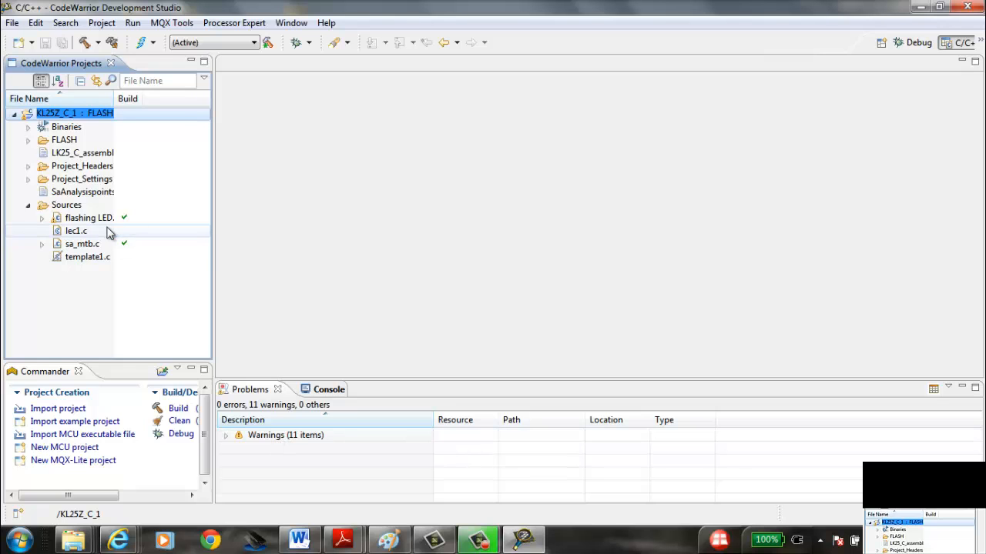
Change line 68's init_gpio_b call to init_gpios_b, save, rebuild, and expand the 2 errors.
double_click(89, 218)
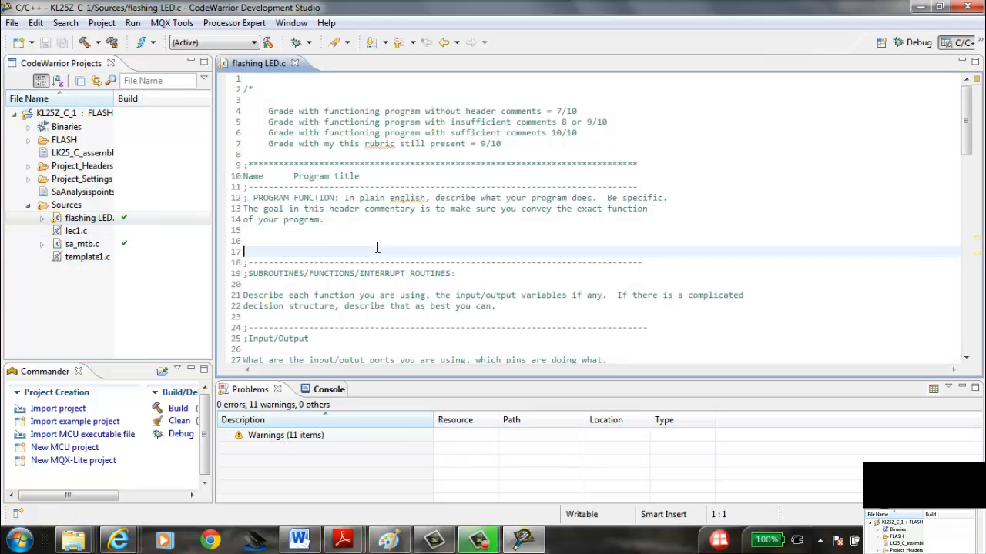
scroll(down, 3)
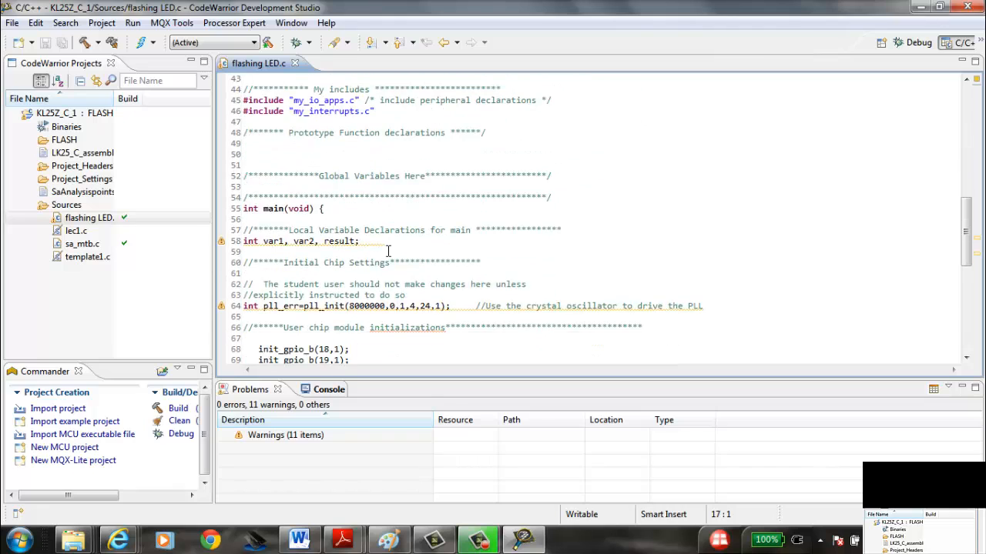
scroll(down, 3)
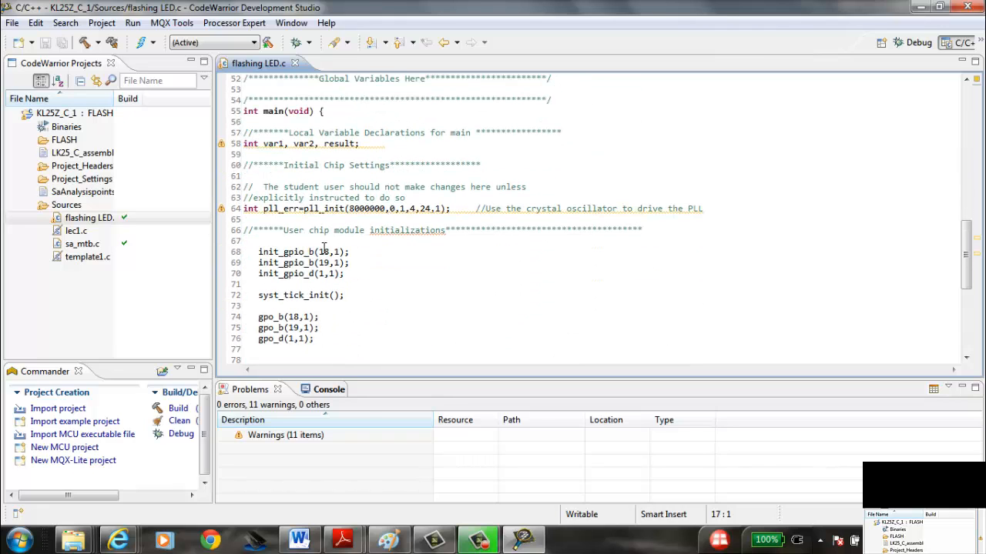
mouse_move(293, 252)
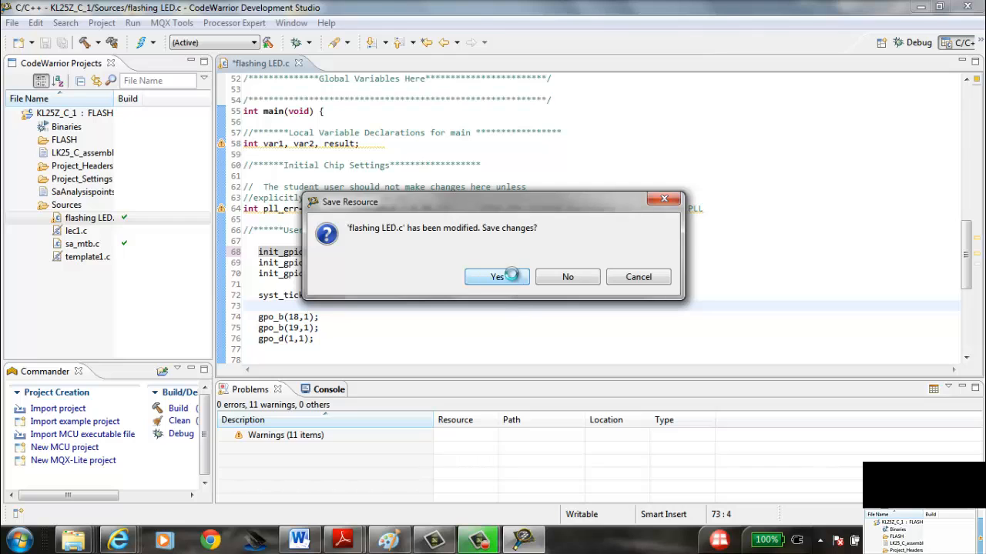
click(497, 276)
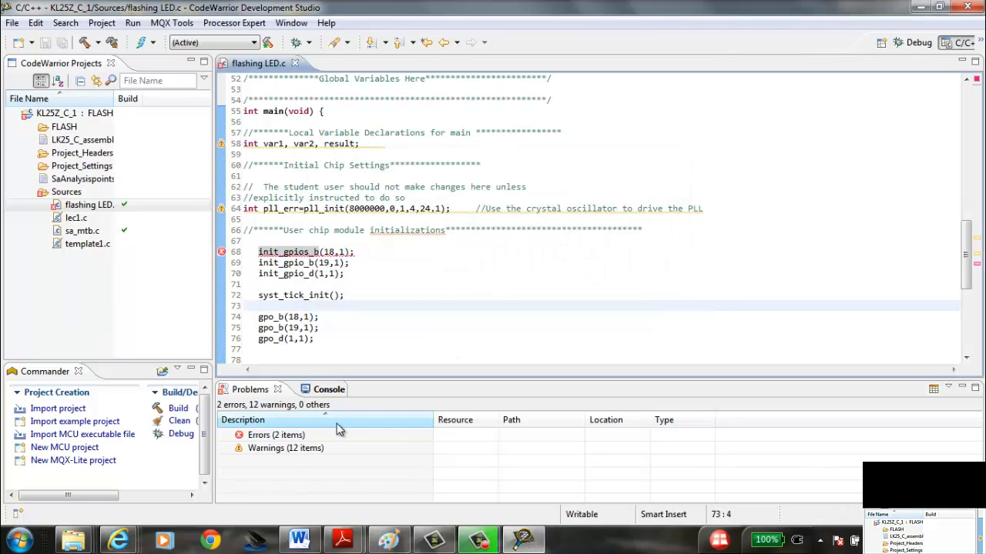
click(239, 435)
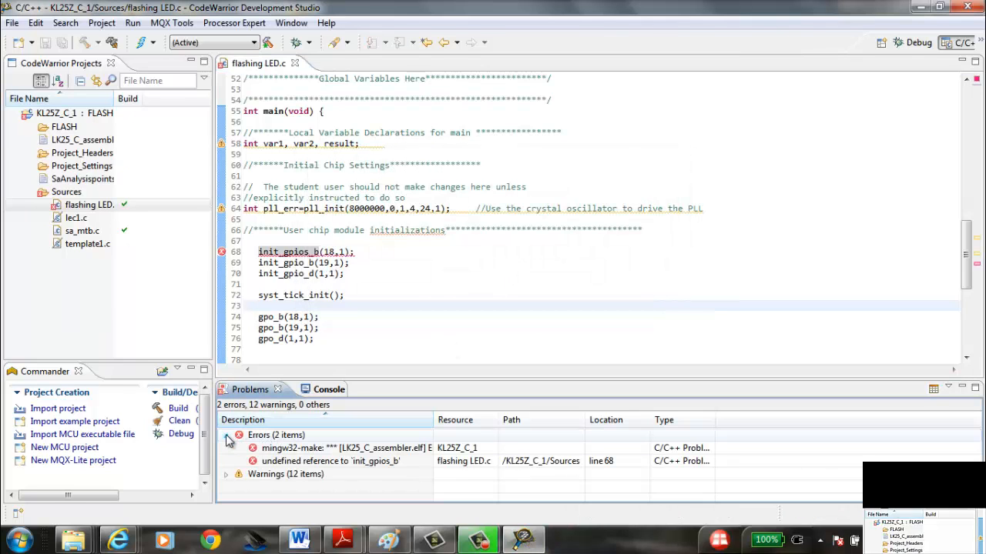
Revert line 68 to init_gpio_b, then save and rebuild for 0 errors and 11 warnings.
click(313, 263)
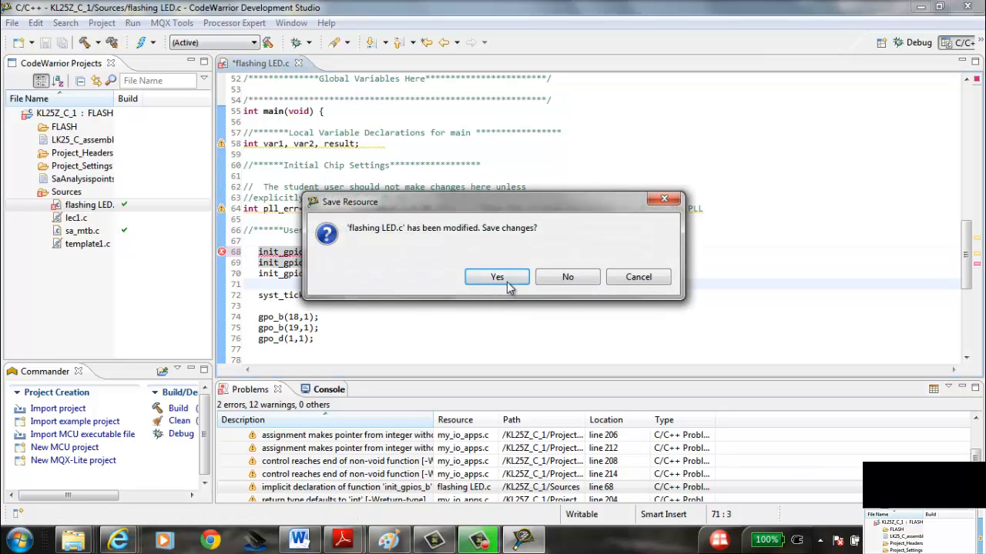
click(497, 276)
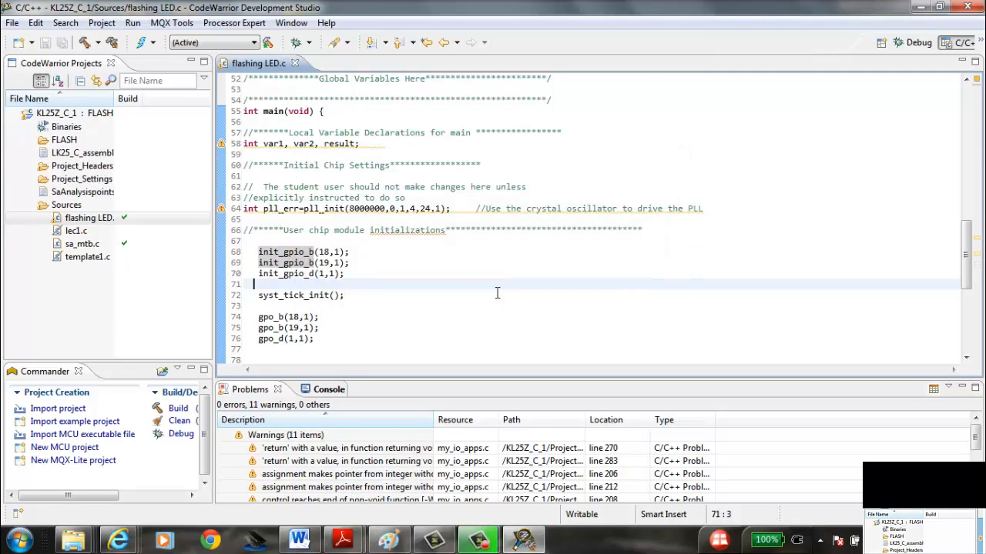
click(225, 436)
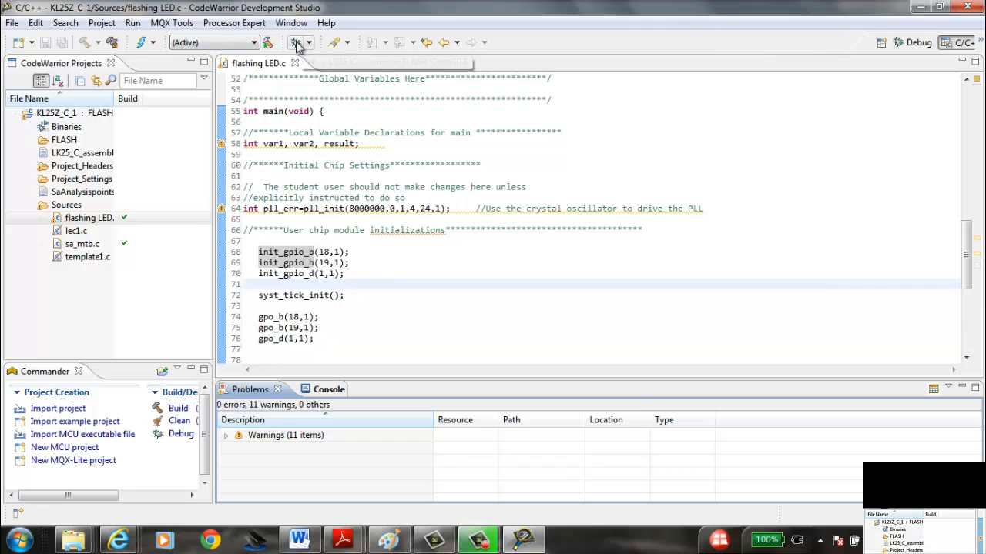
Launch the OpenSDA debug session on the KL25Z board and resume the program.
click(295, 42)
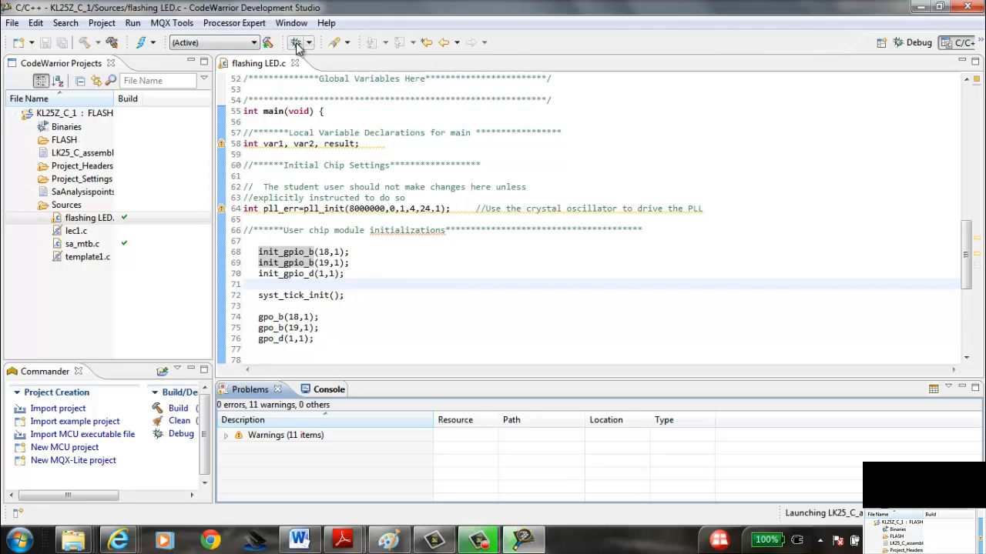
click(296, 42)
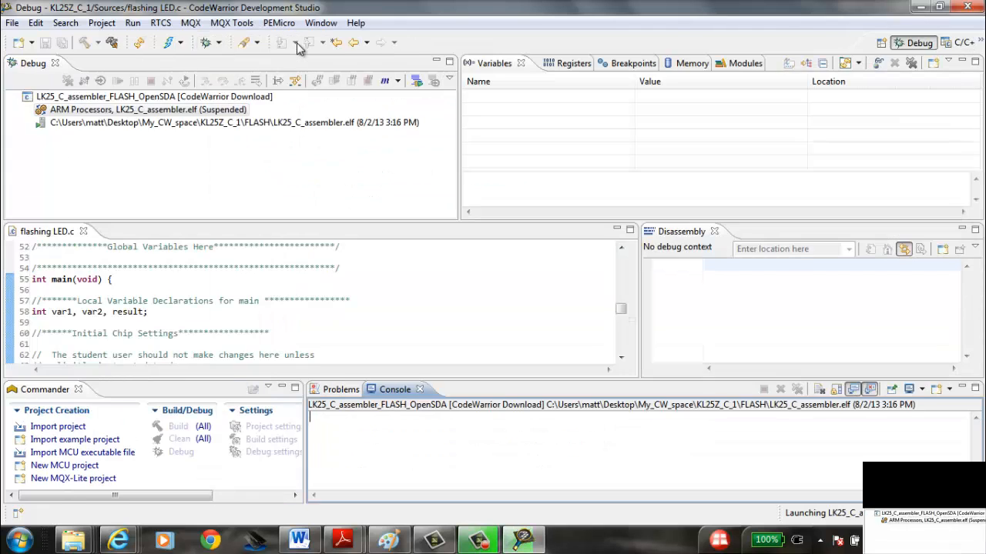
mouse_move(301, 42)
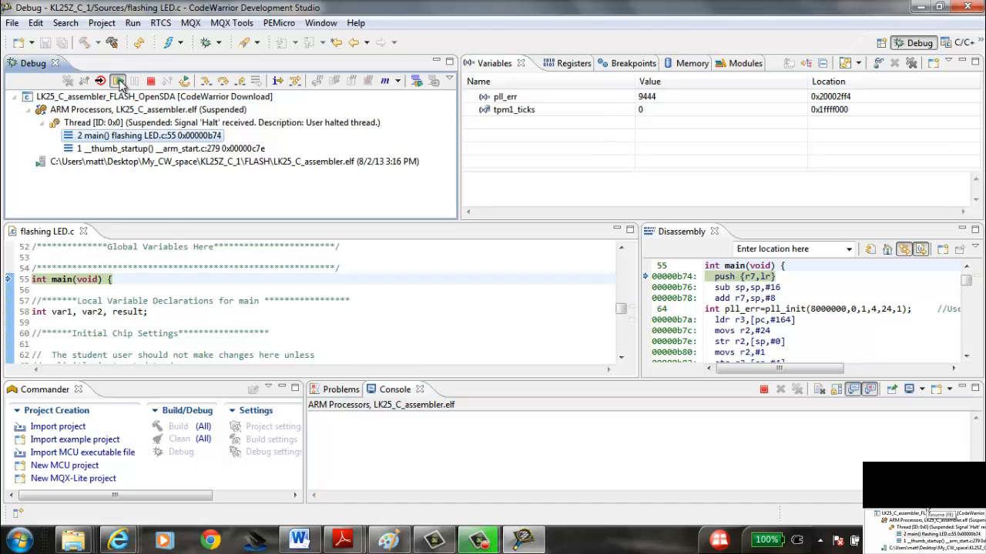
click(118, 80)
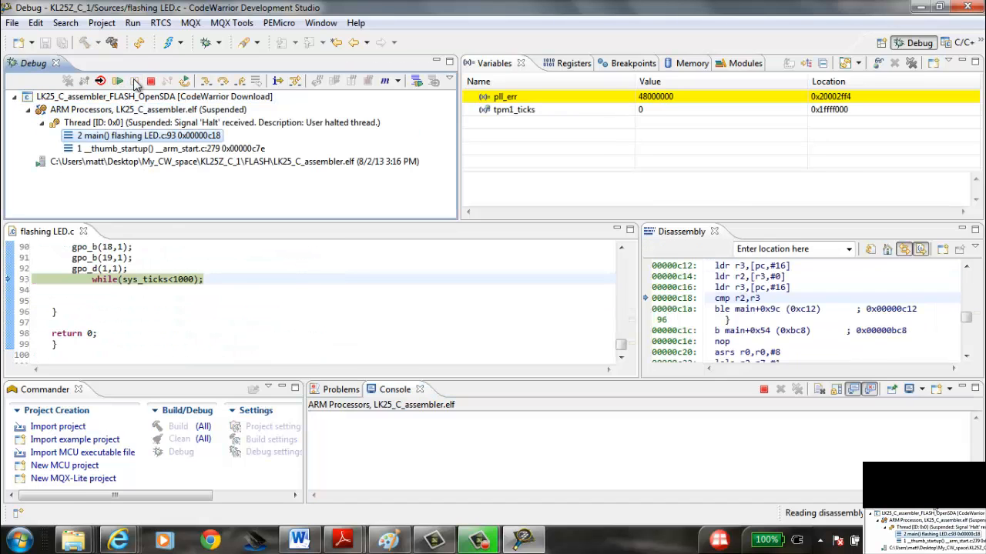
mouse_move(151, 81)
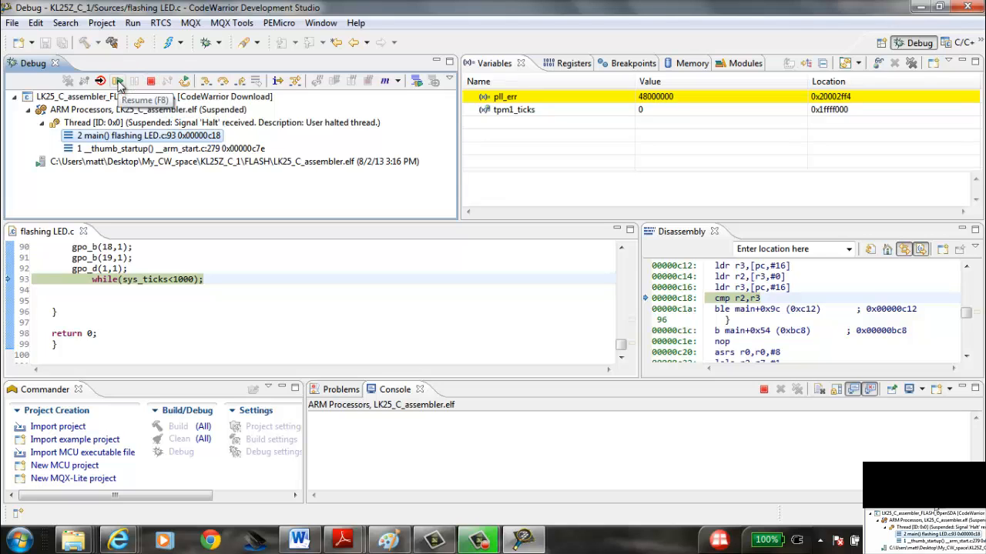
click(117, 80)
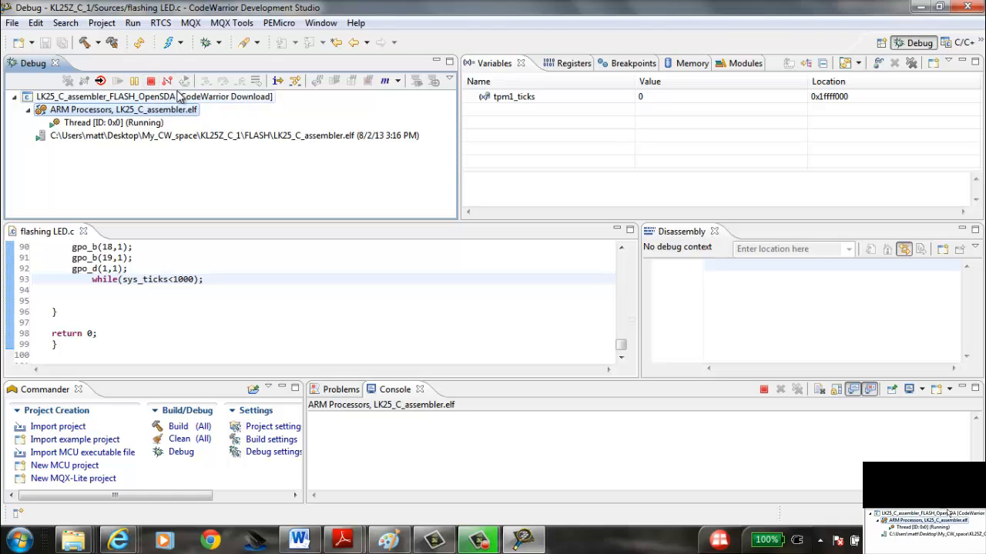
Suspend the program, step through the loop into gpo_b and return to main.
click(134, 81)
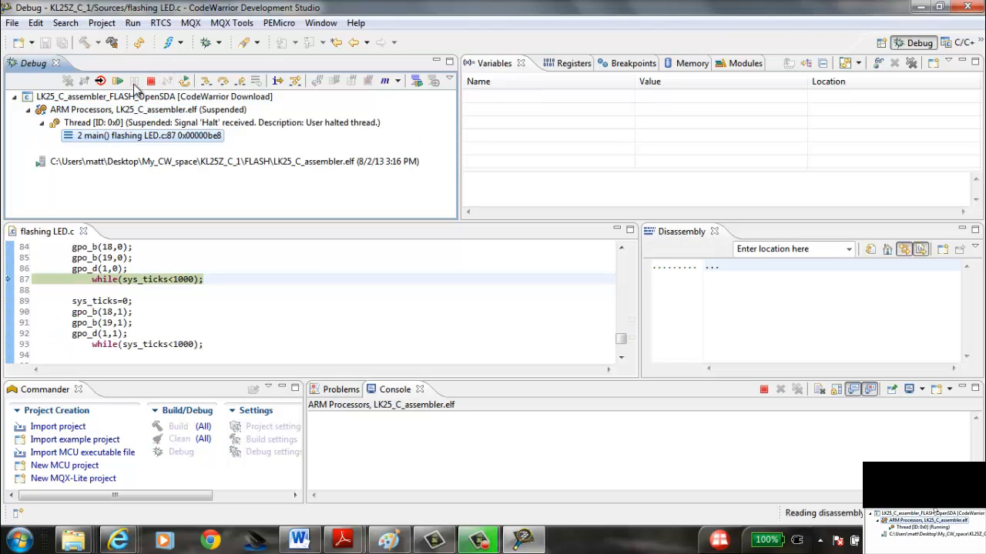
click(205, 81)
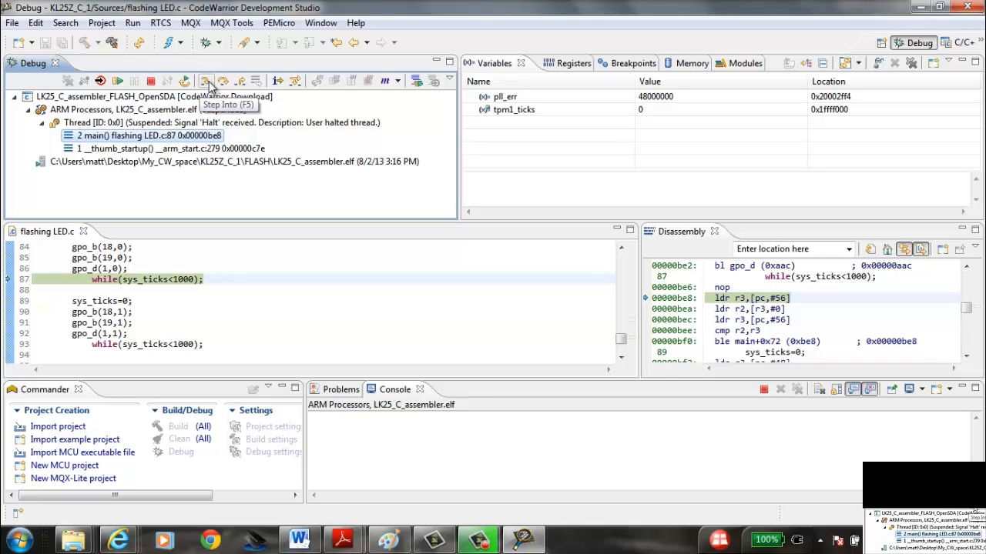
mouse_move(224, 80)
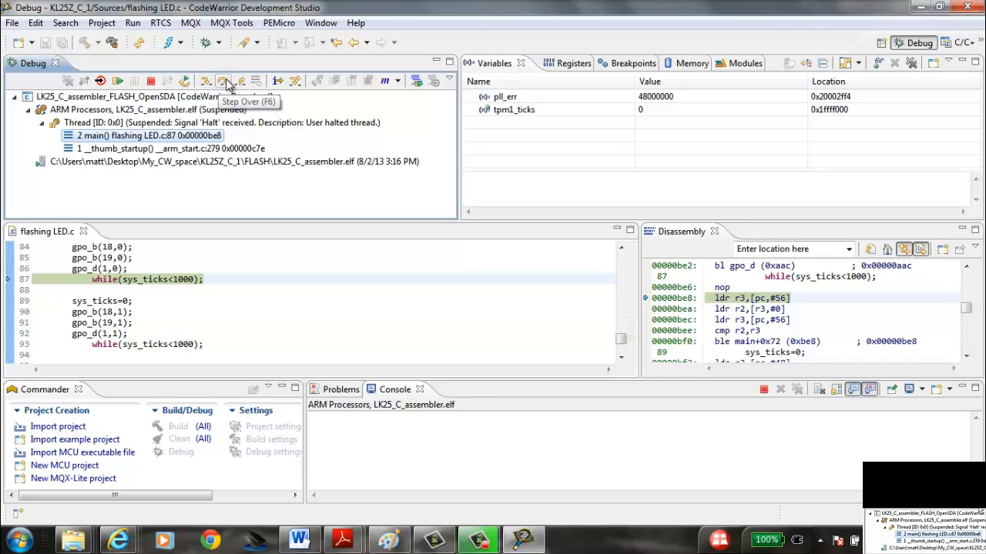
click(223, 80)
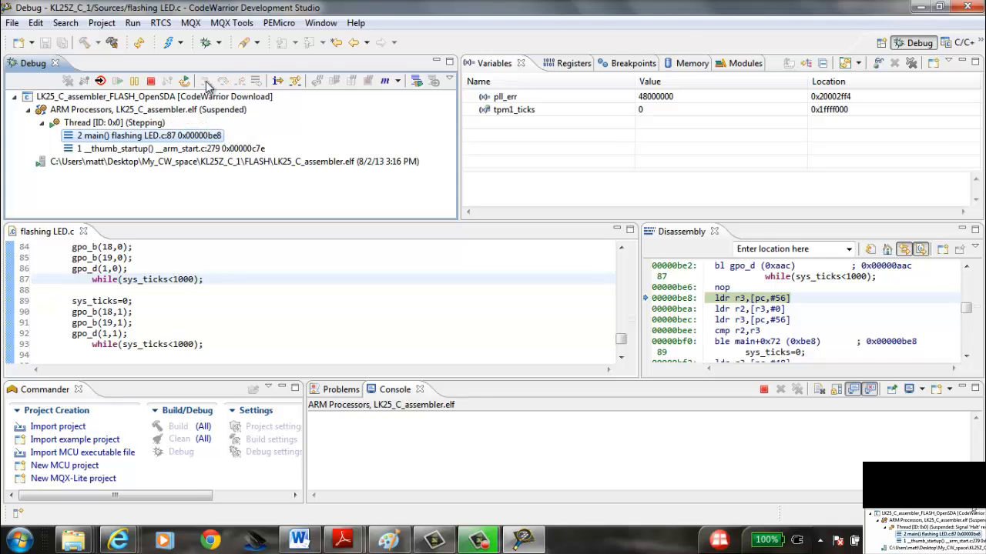
click(206, 80)
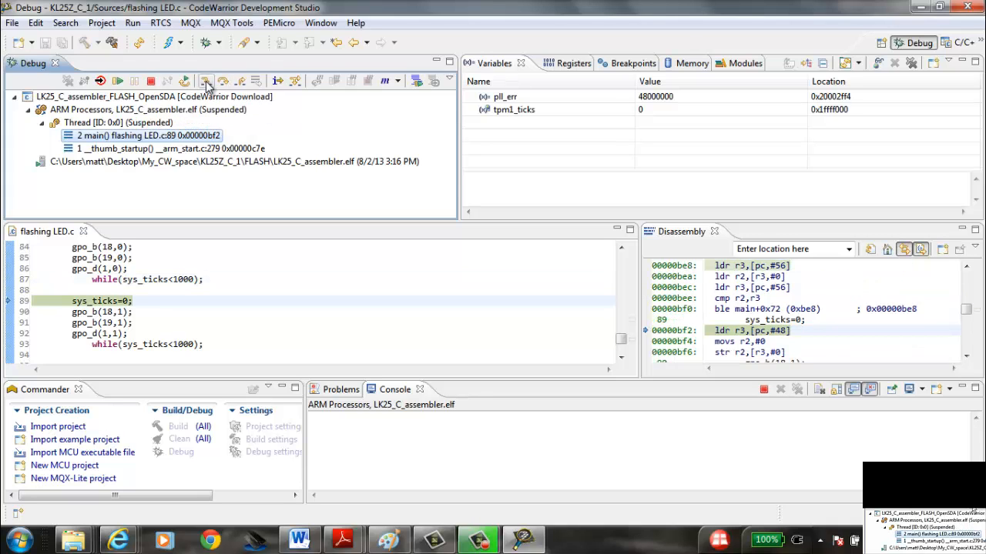
click(206, 81)
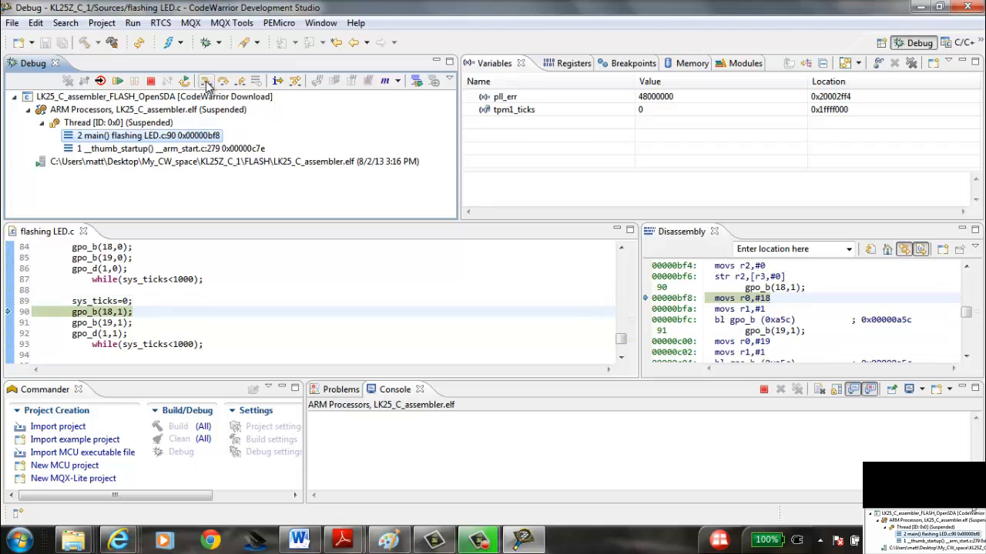
click(205, 80)
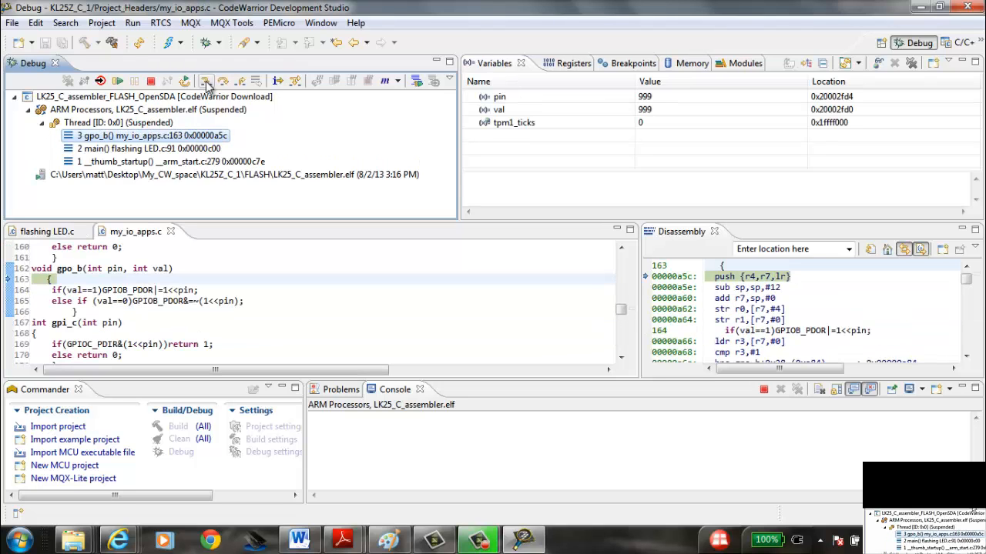
click(205, 80)
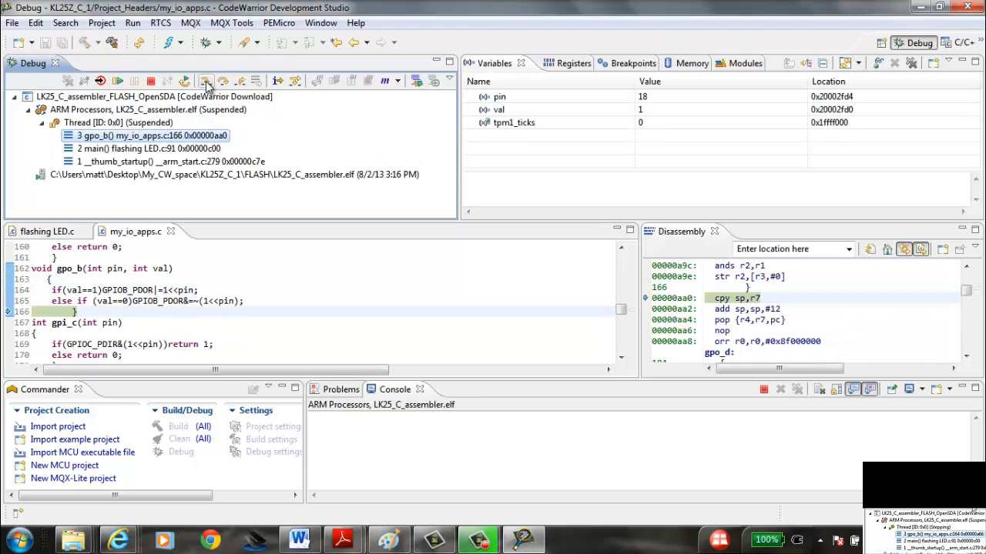
click(205, 80)
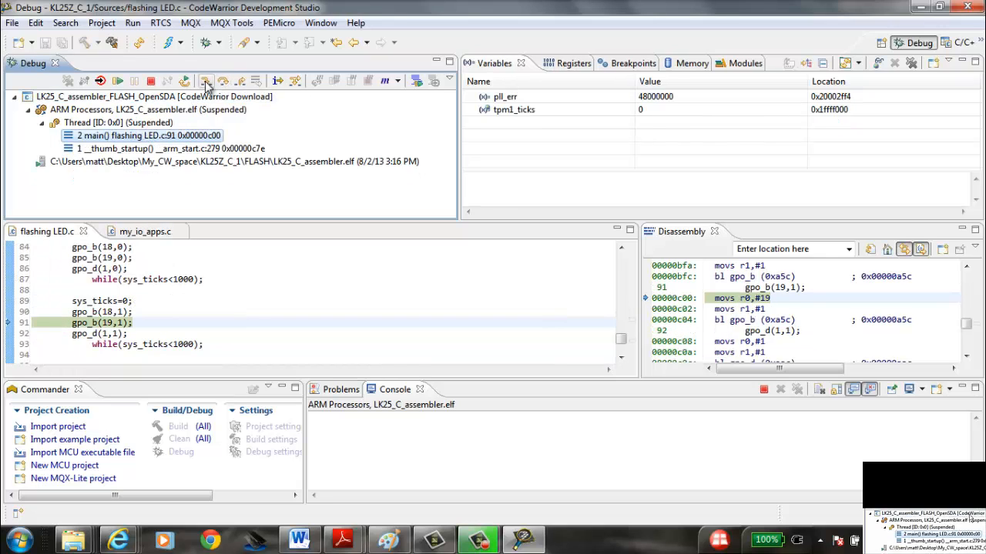
Step over the gpo_b, gpo_d and wait-loop lines back to line 84.
click(206, 81)
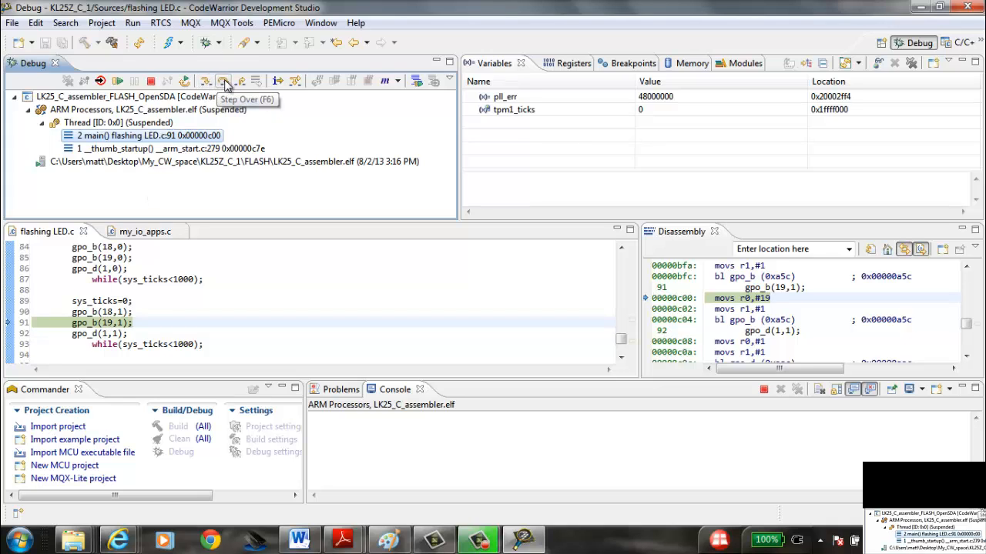
click(223, 81)
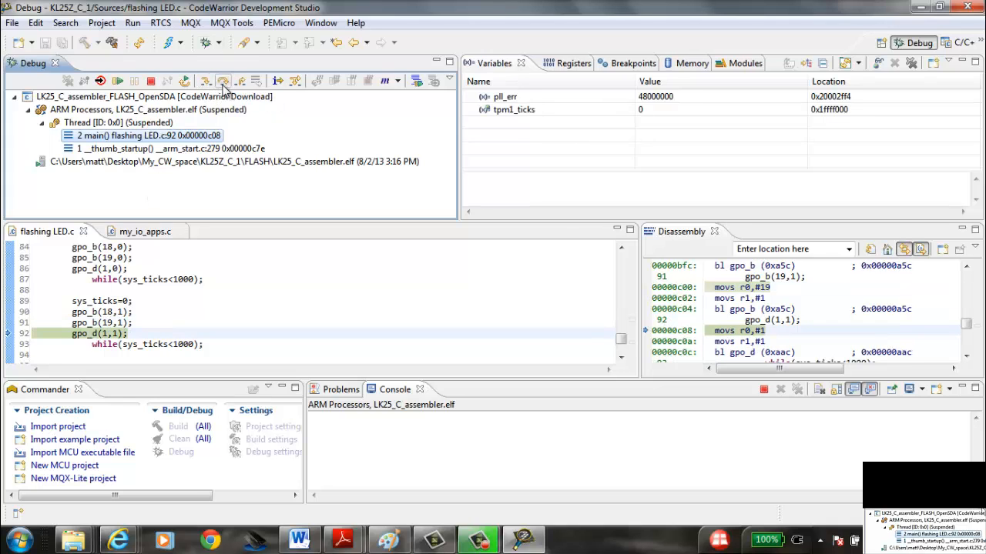
click(223, 81)
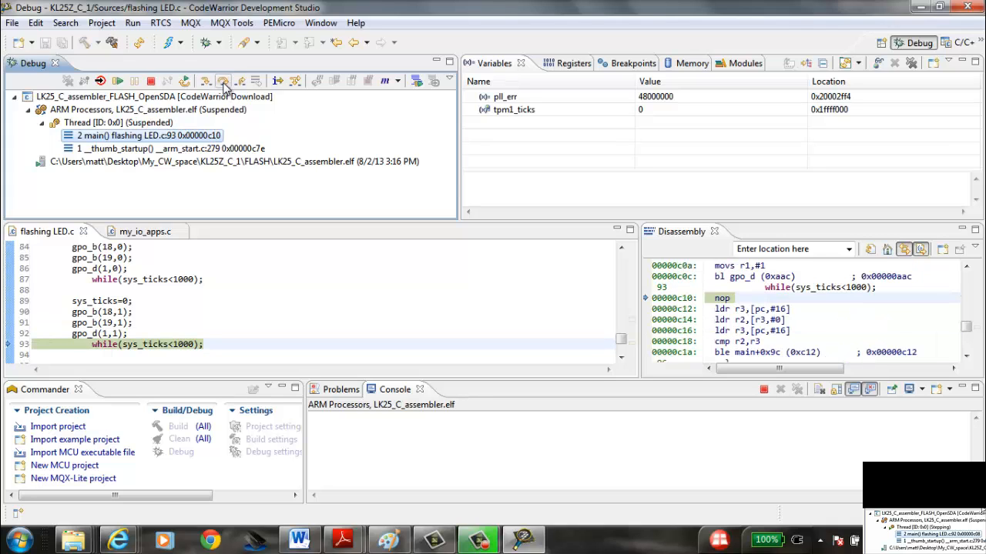
click(224, 81)
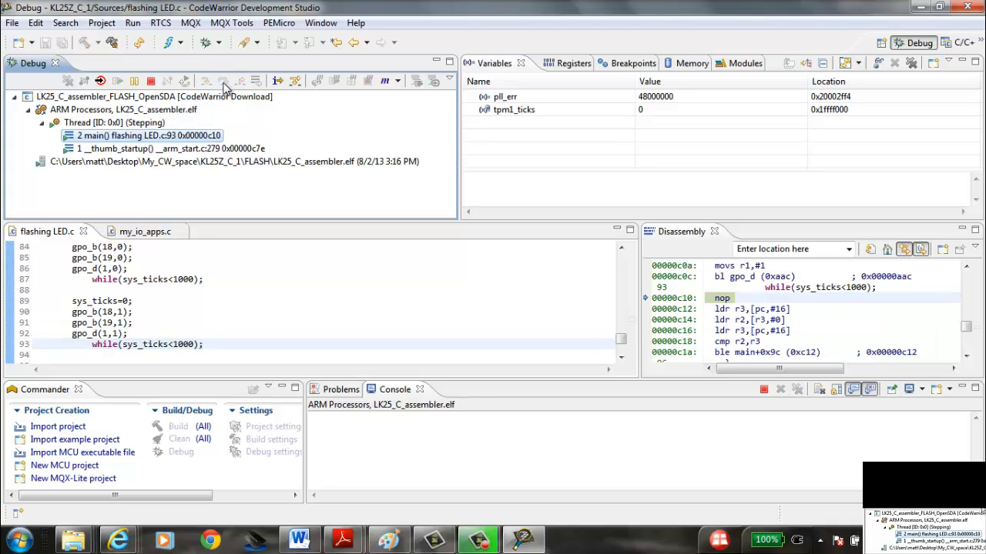
click(224, 81)
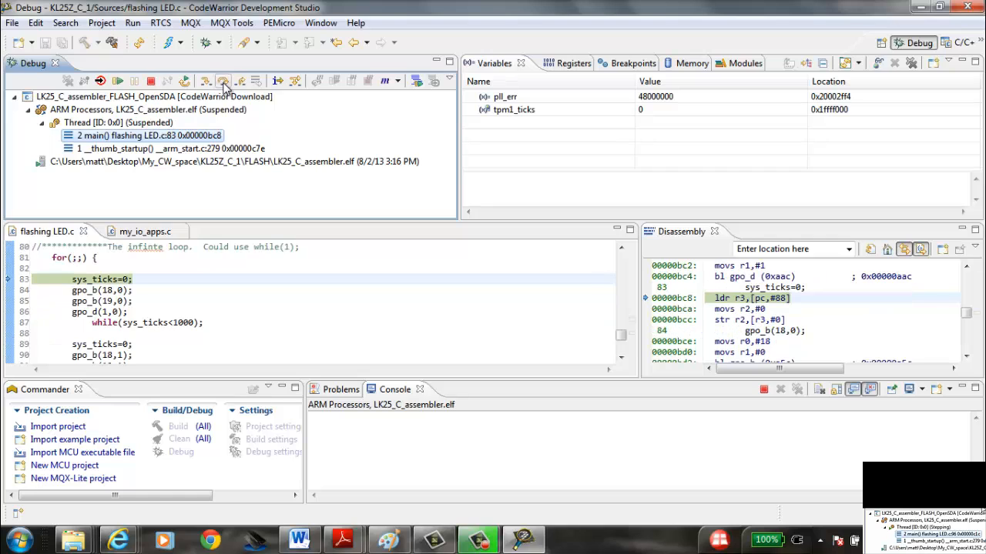
click(223, 80)
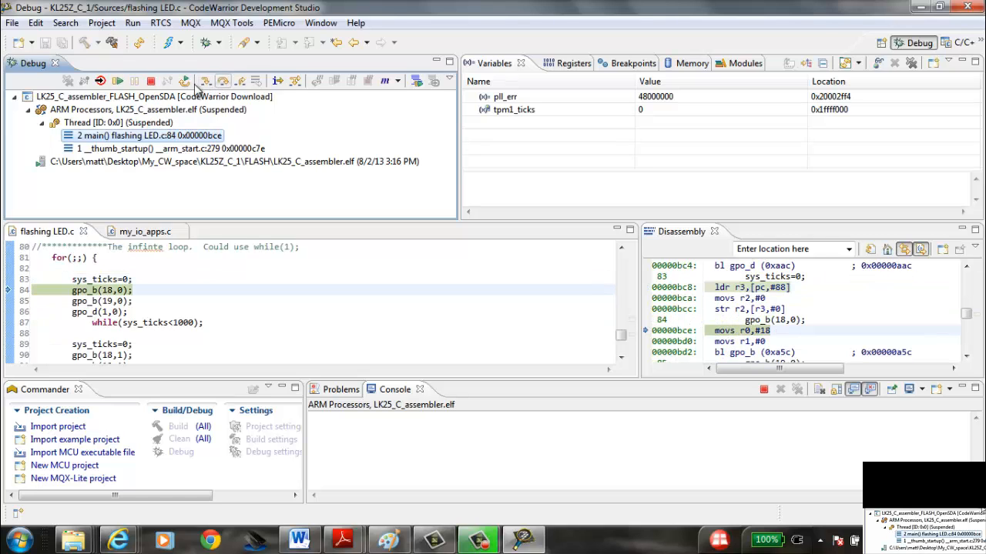
mouse_move(151, 81)
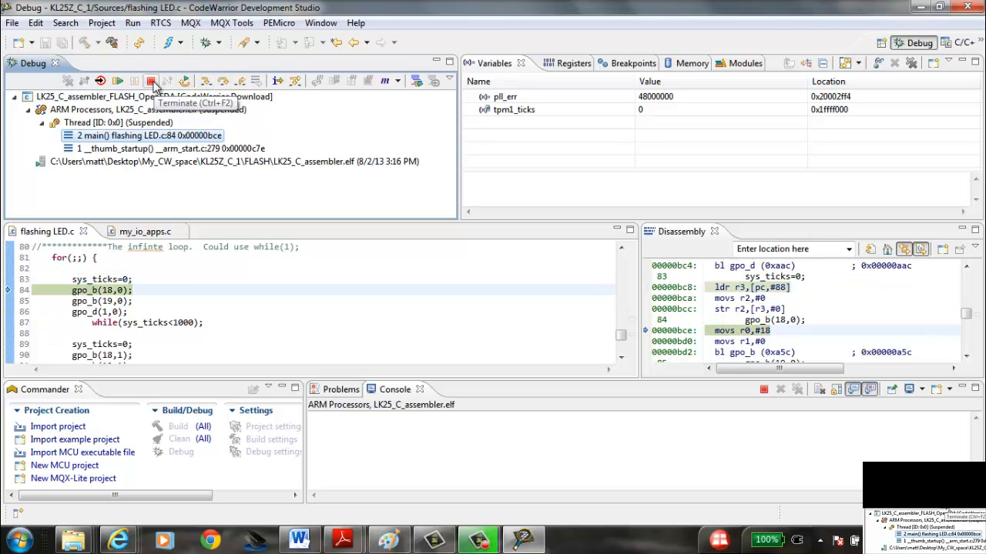
Terminate the debug session and return to the C/C++ perspective showing flashing LED.c.
click(151, 81)
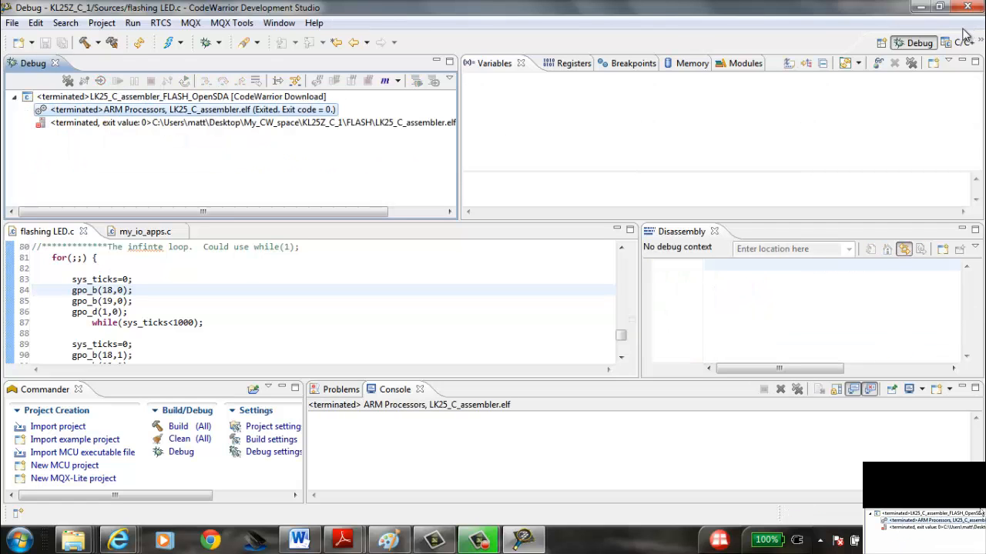
click(960, 43)
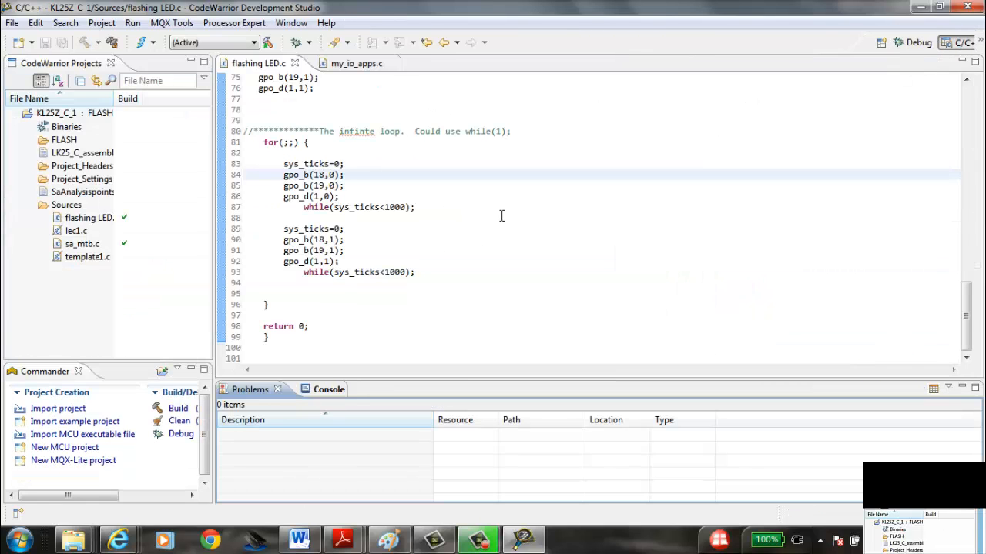
scroll(up, 3)
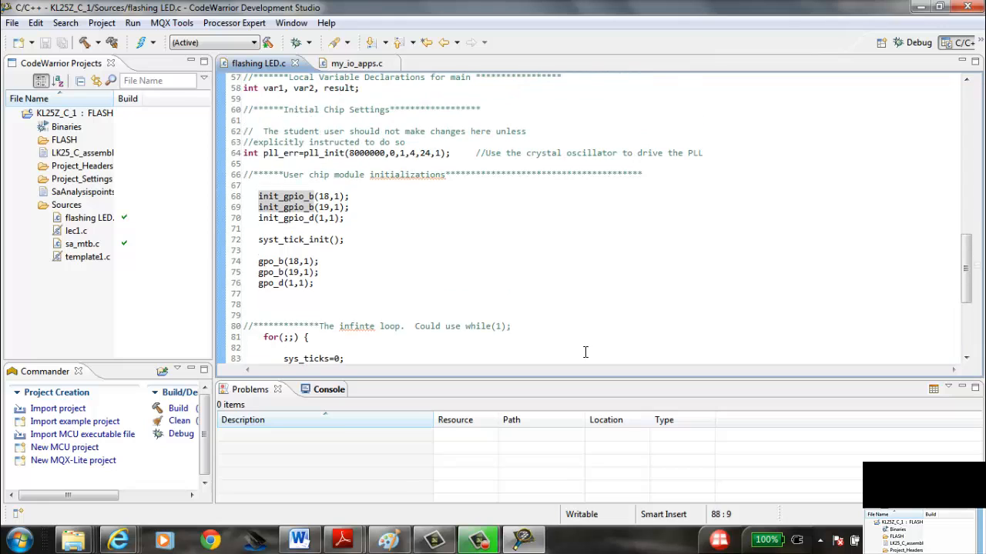